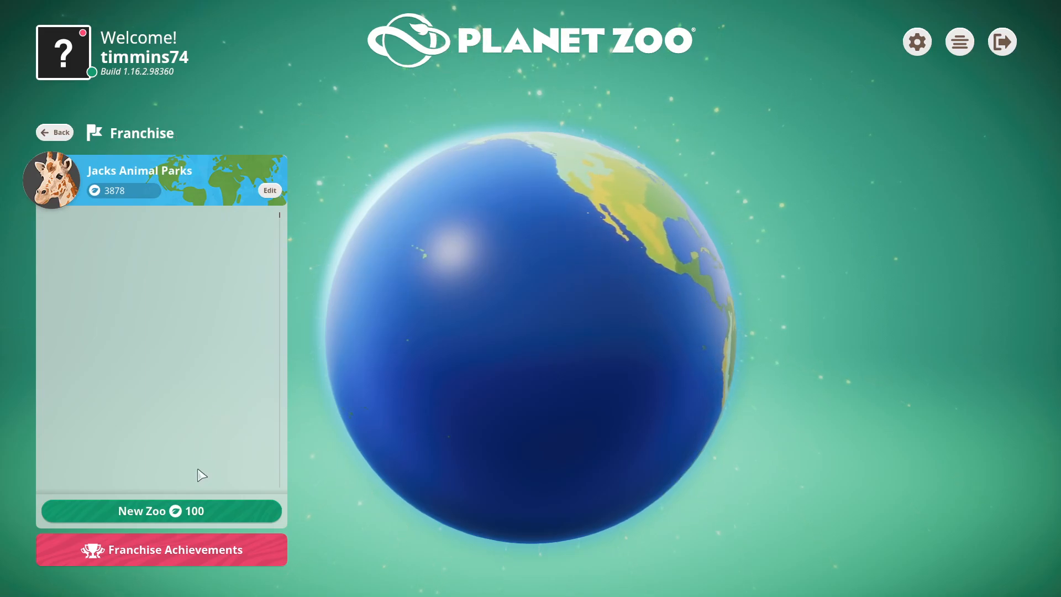
Step: Set up a Temperate franchise zoo in Europe named 'JML zoo' and create it
left_click(161, 510)
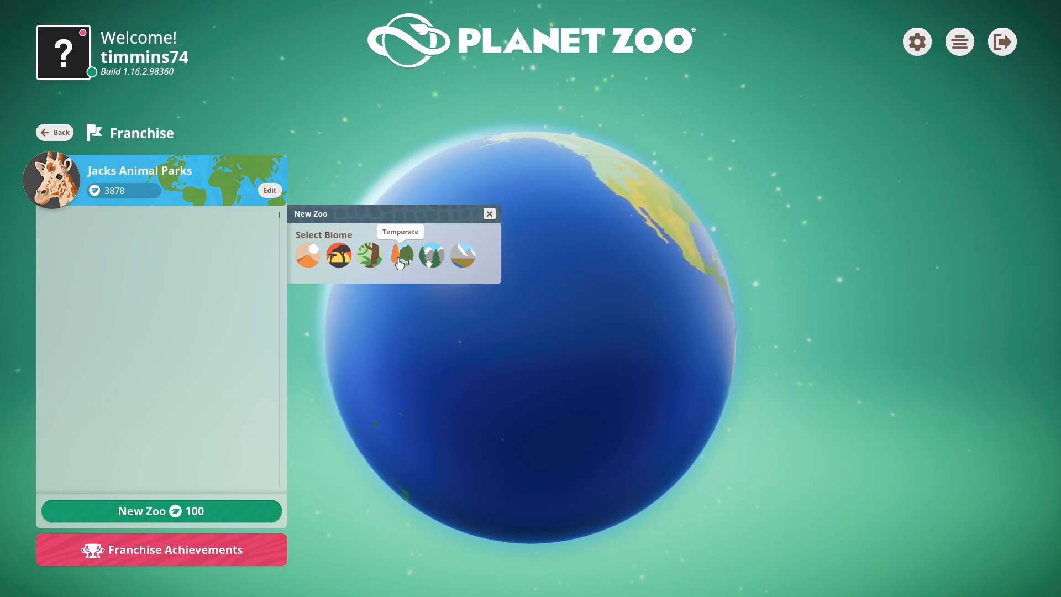
left_click(401, 255)
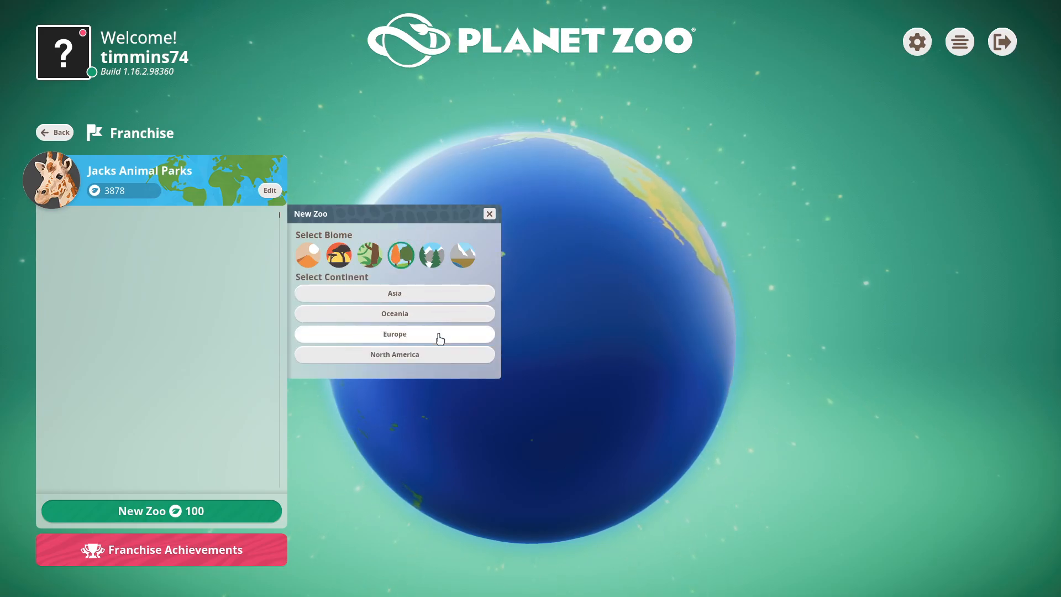
left_click(395, 334)
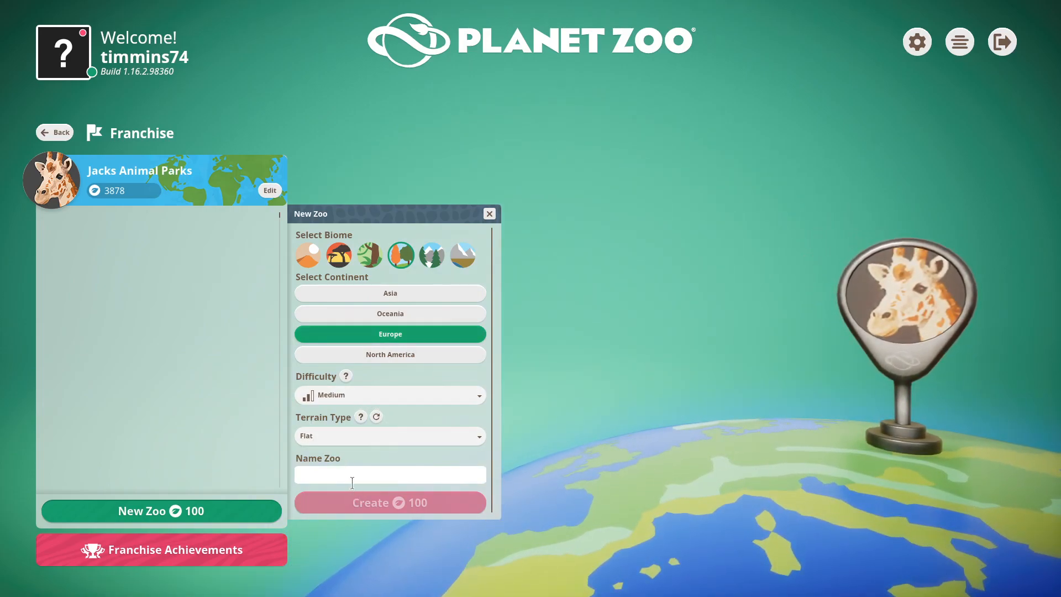
mouse_move(322, 415)
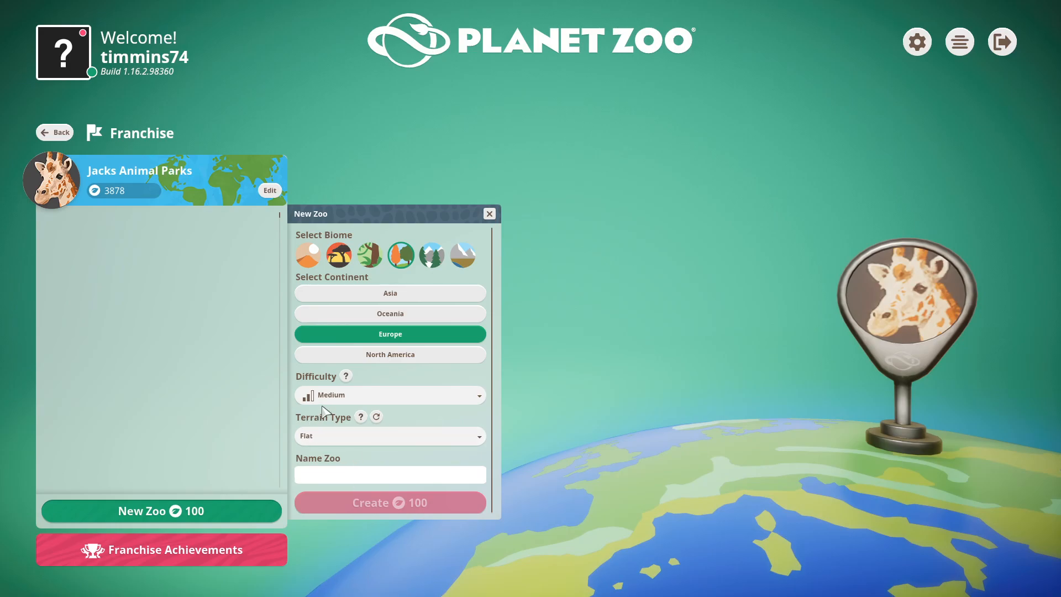
type("JML")
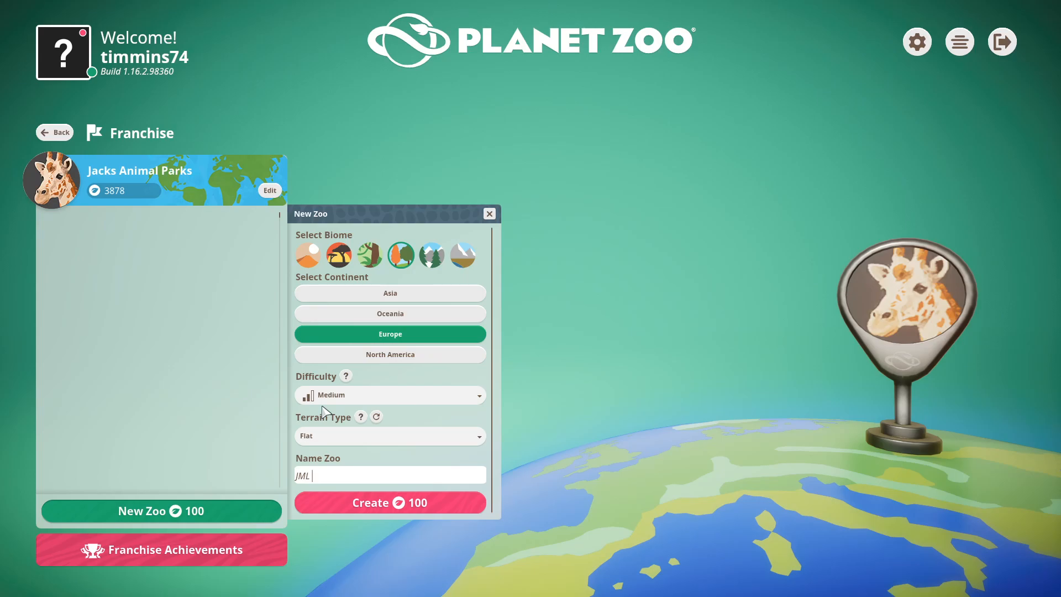
type("zoo")
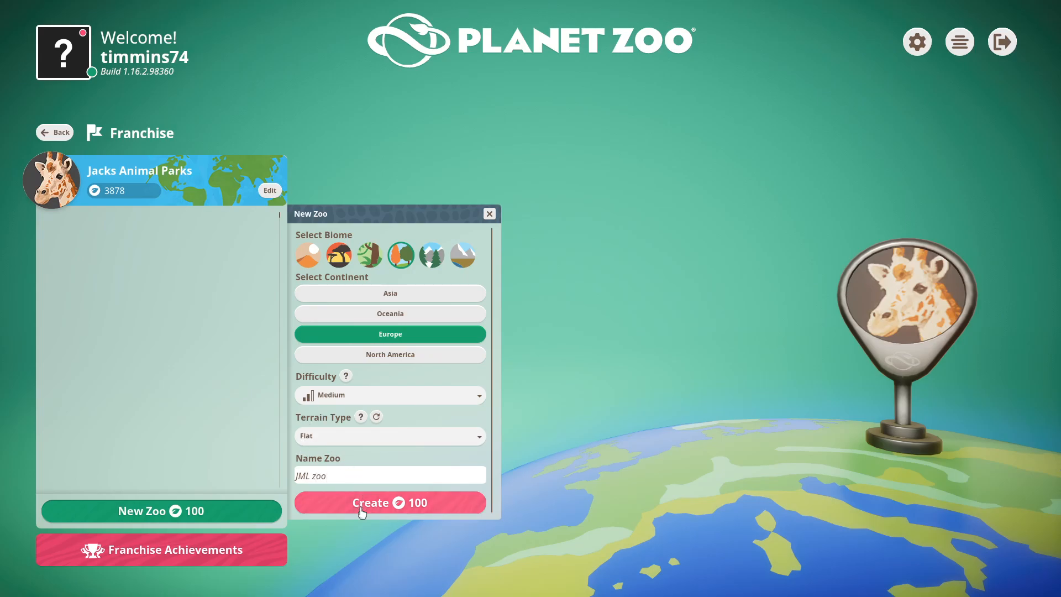
left_click(390, 503)
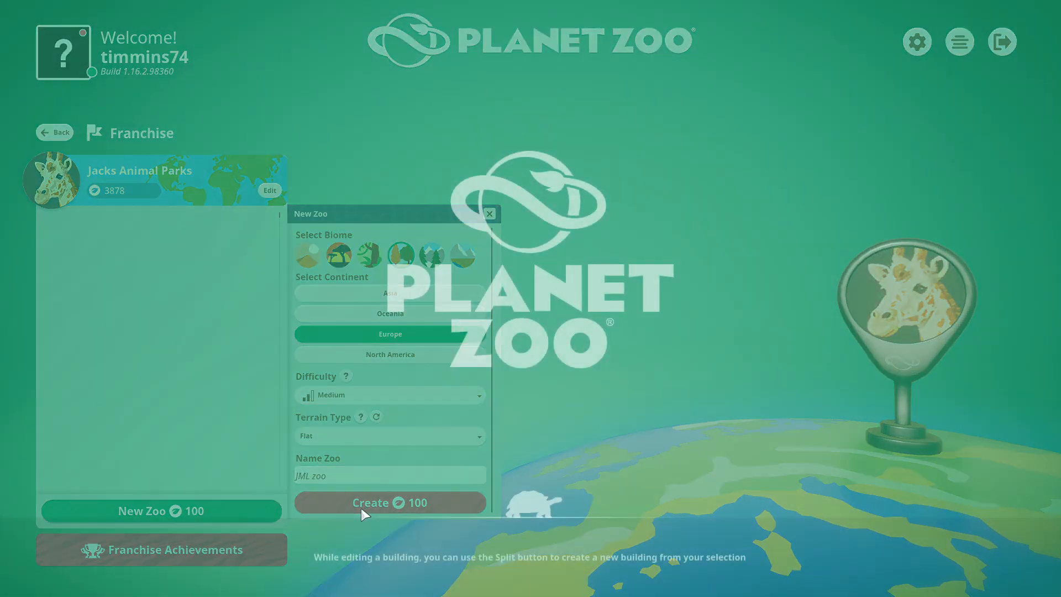
Step: Claim the Nyala from the unclaimed Community rewards, then close Challenges
left_click(389, 502)
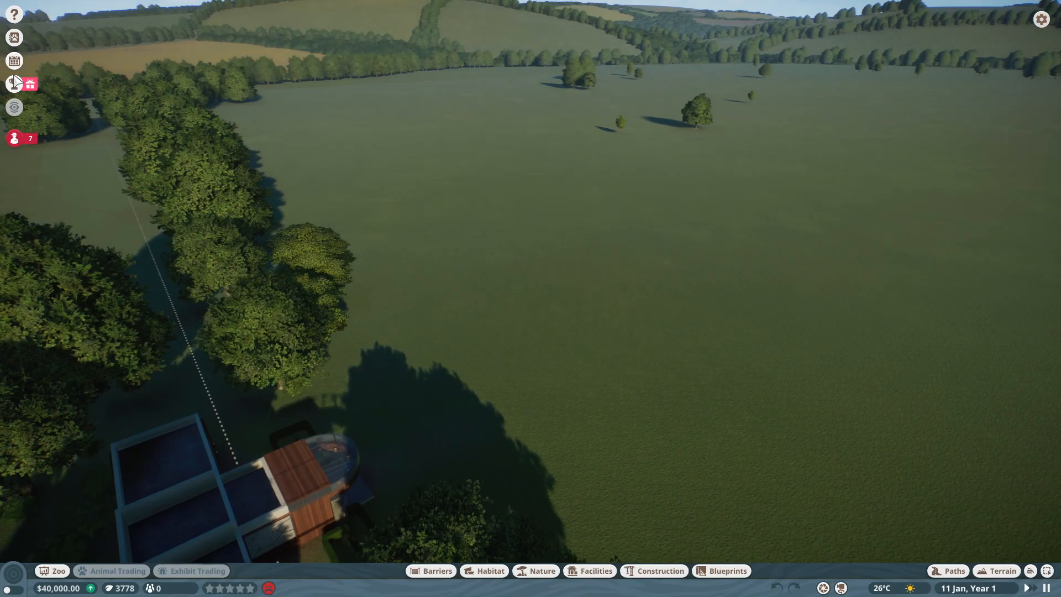
left_click(15, 84)
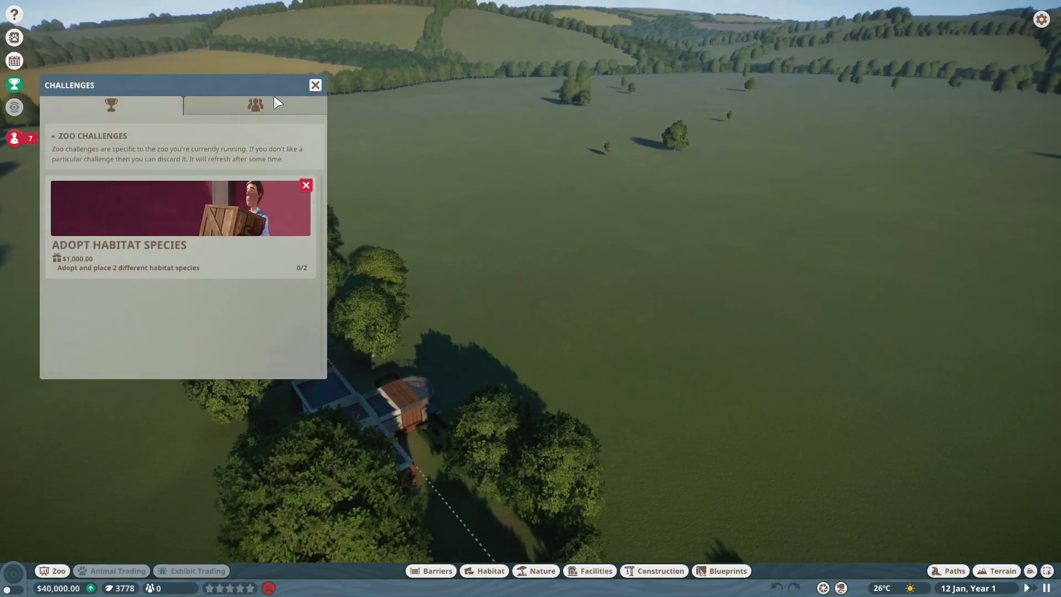
left_click(254, 105)
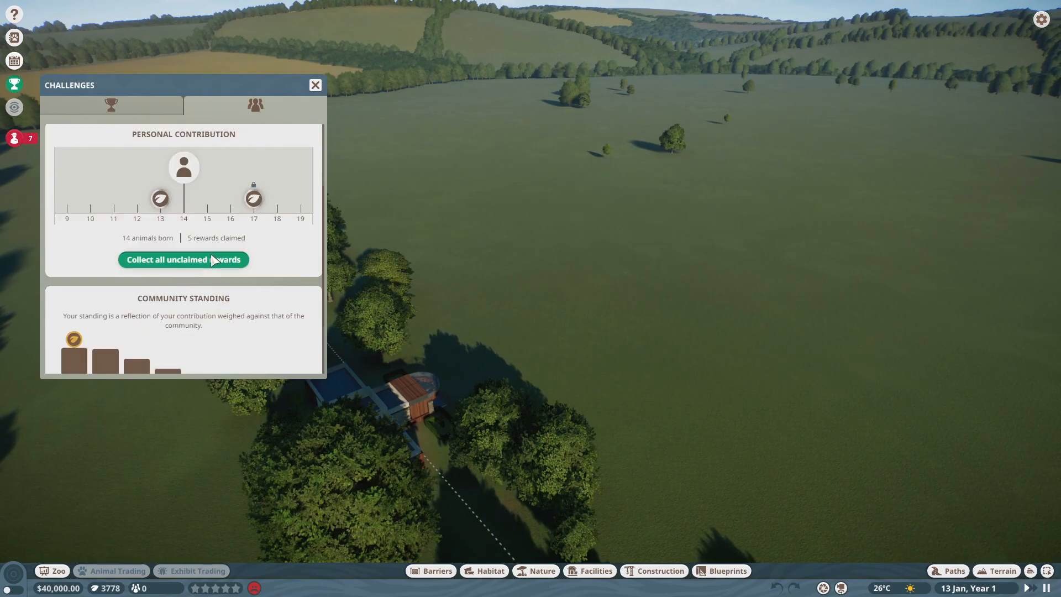
left_click(184, 259)
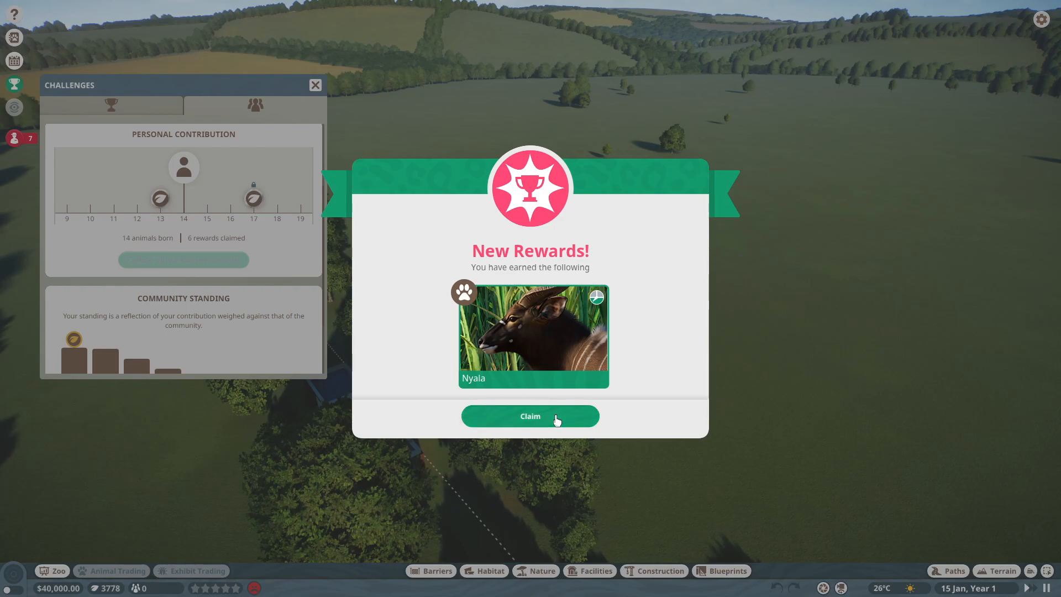
left_click(531, 416)
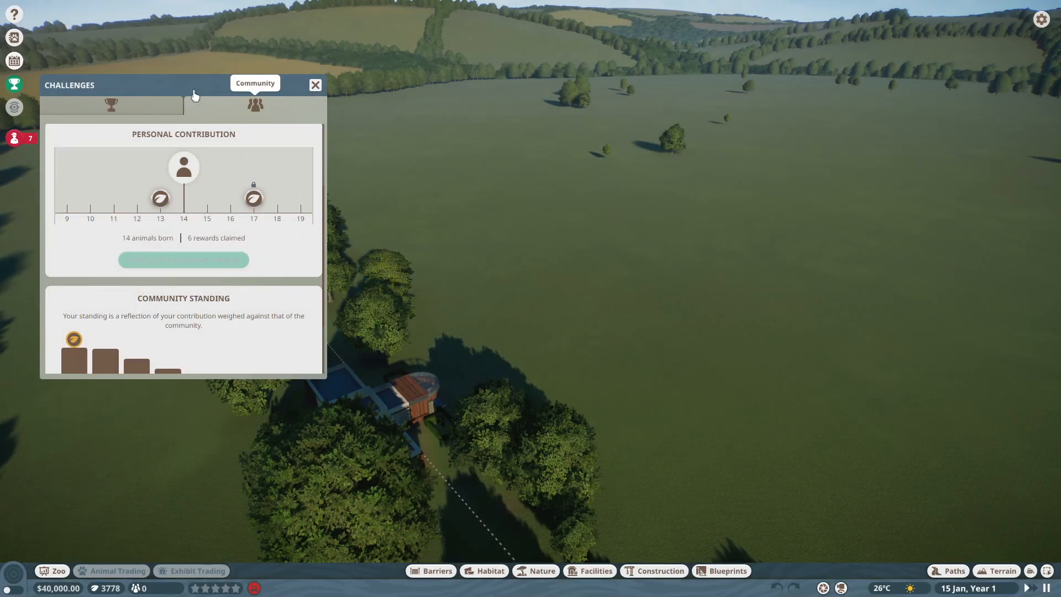
left_click(111, 105)
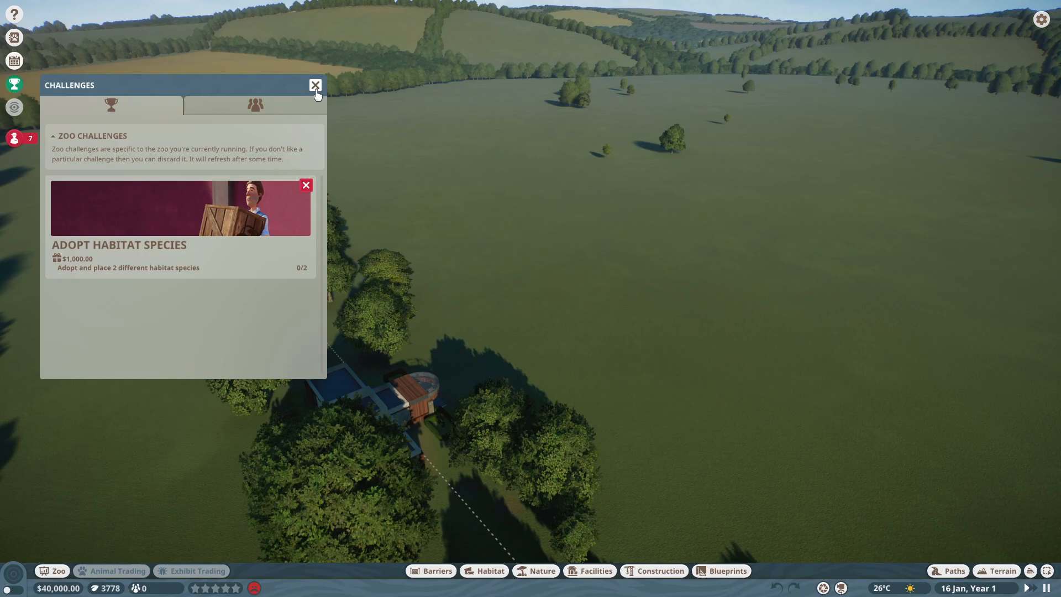
left_click(315, 85)
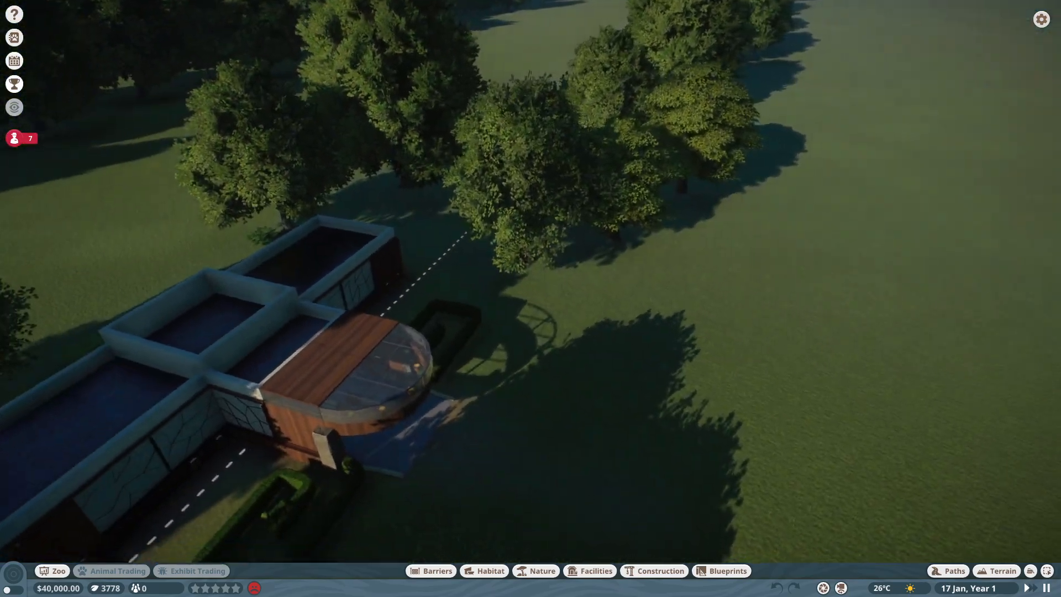
Step: Draw a hexagon-tile path with adjusted angle snap, curving around beside the entrance building
left_click(955, 571)
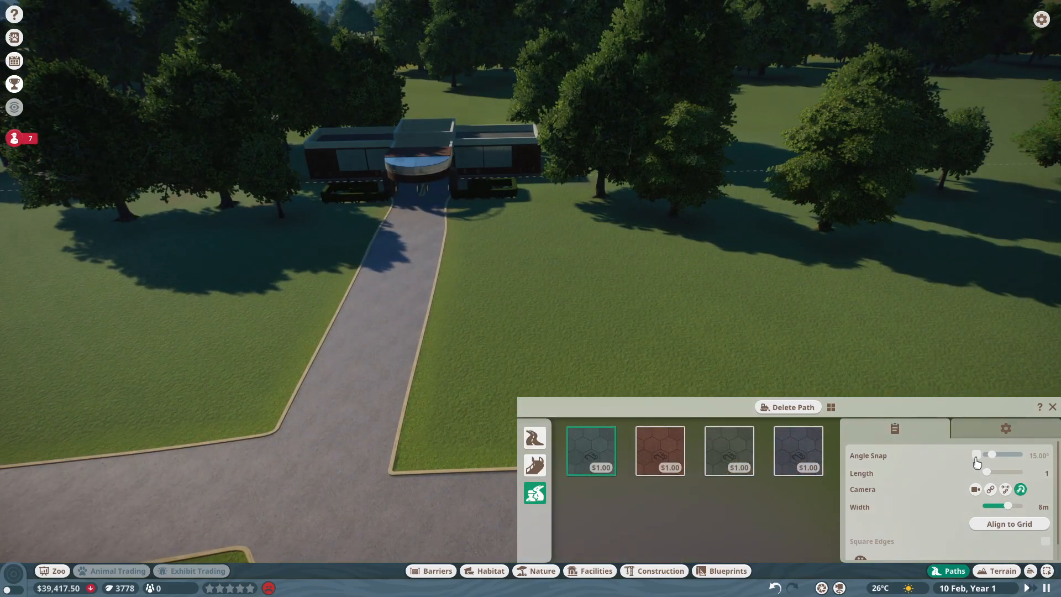
left_click_drag(1008, 505, 985, 505)
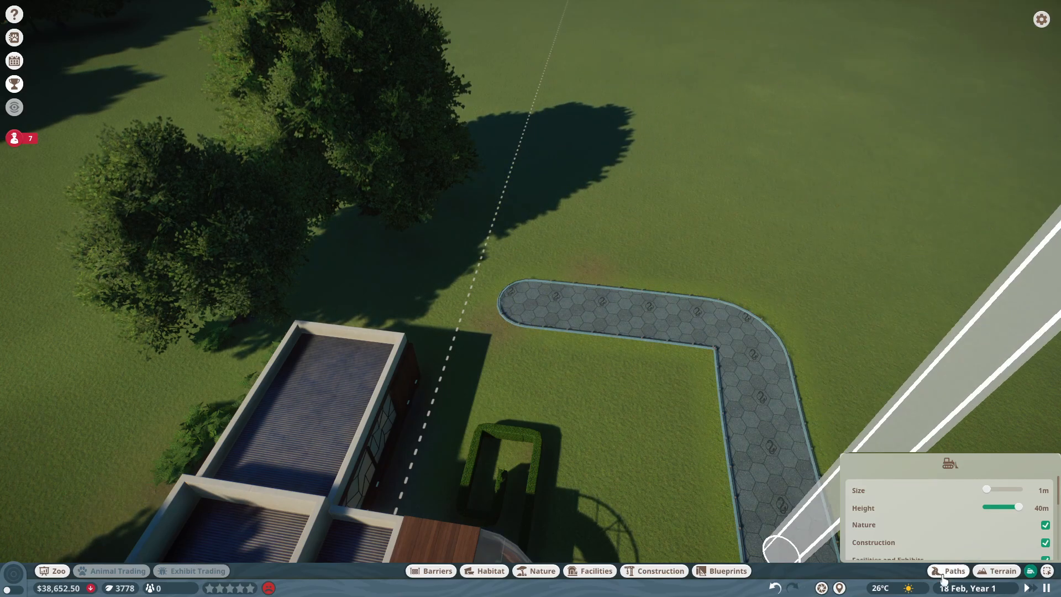
left_click(954, 571)
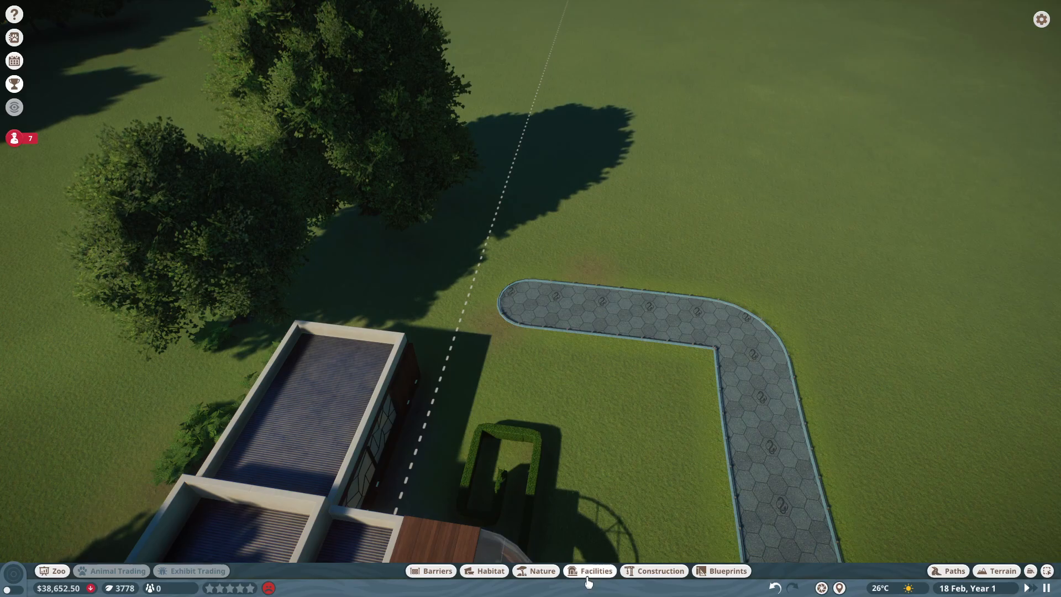
Step: With Blueprints Off, place the Animal Trade Centre, workshop, research, vet and quarantine buildings
left_click(597, 570)
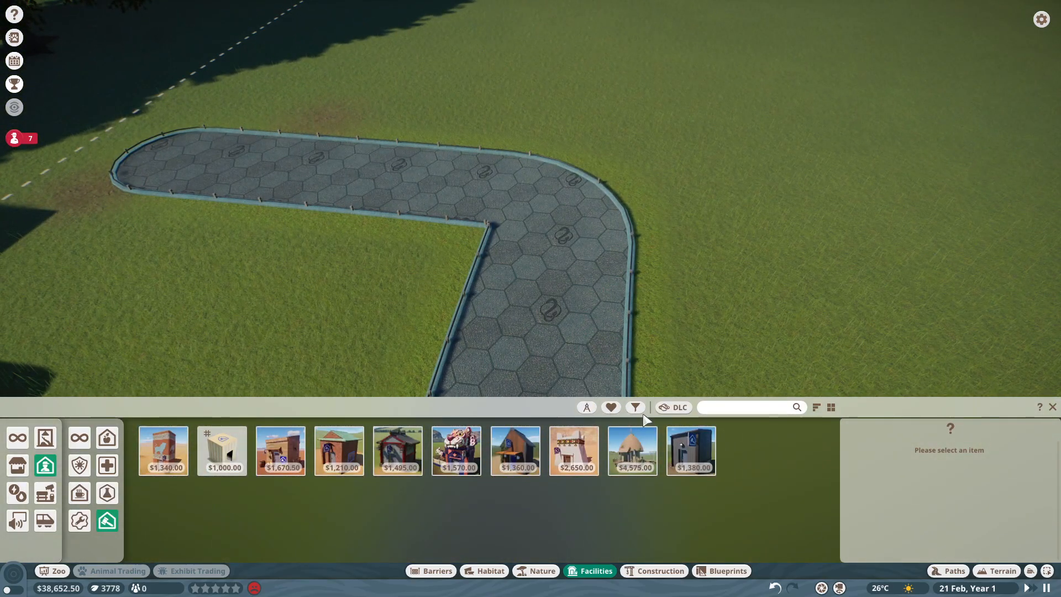
mouse_move(611, 407)
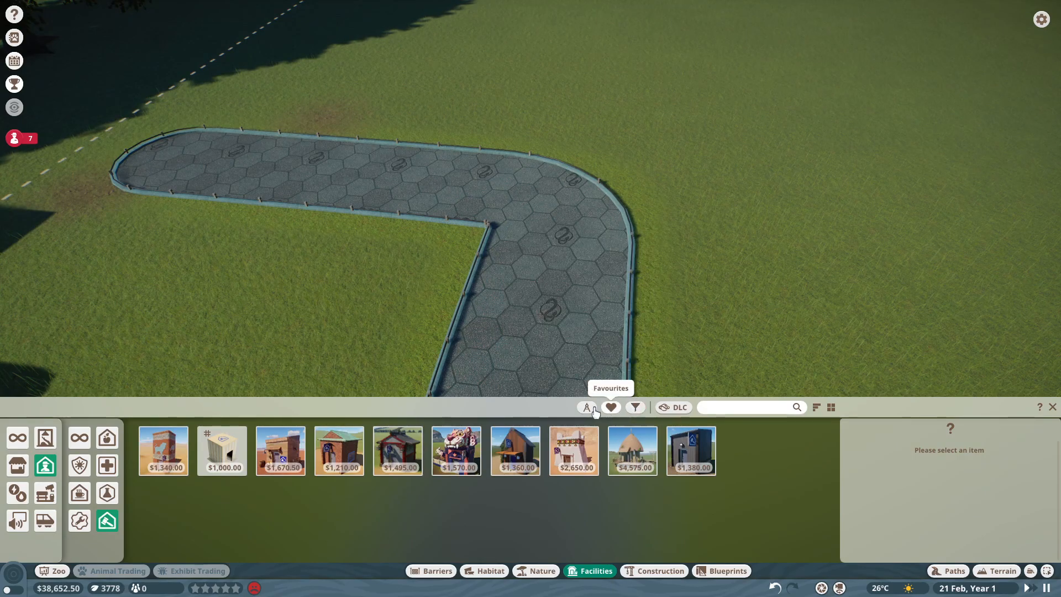
left_click(635, 407)
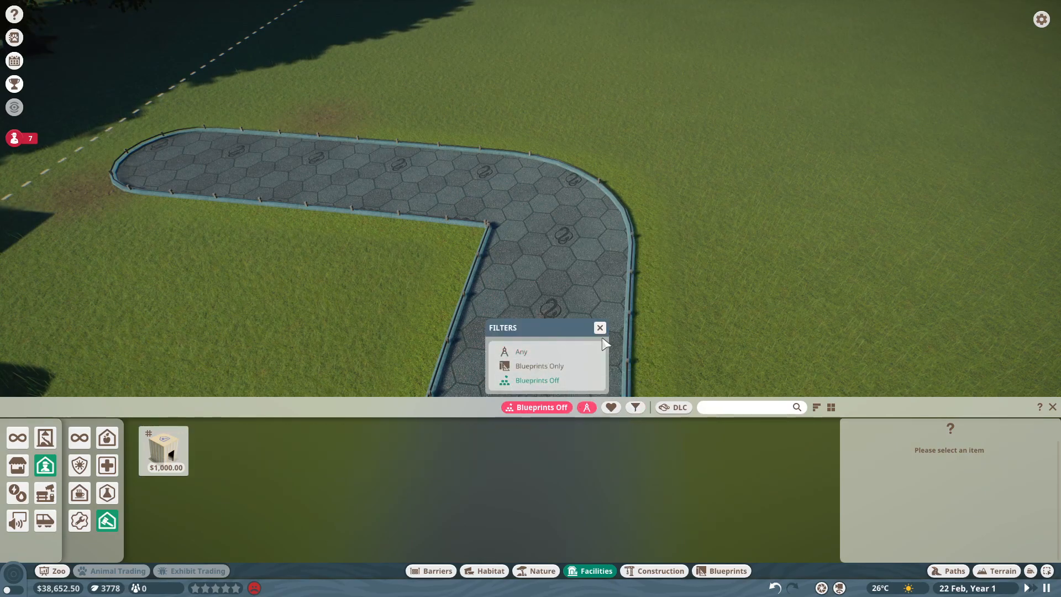
left_click(163, 450)
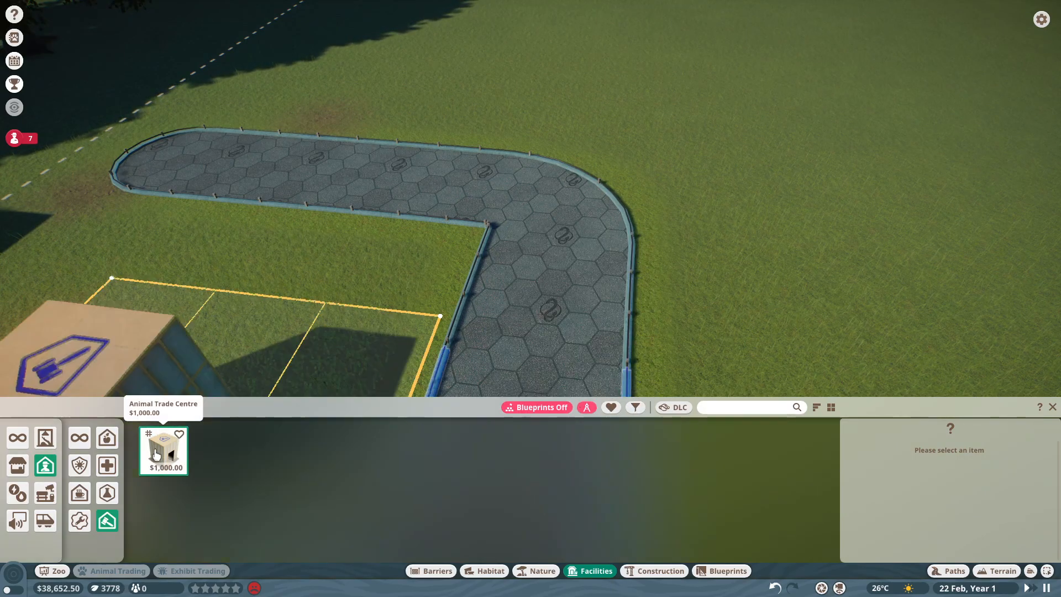
left_click(162, 451)
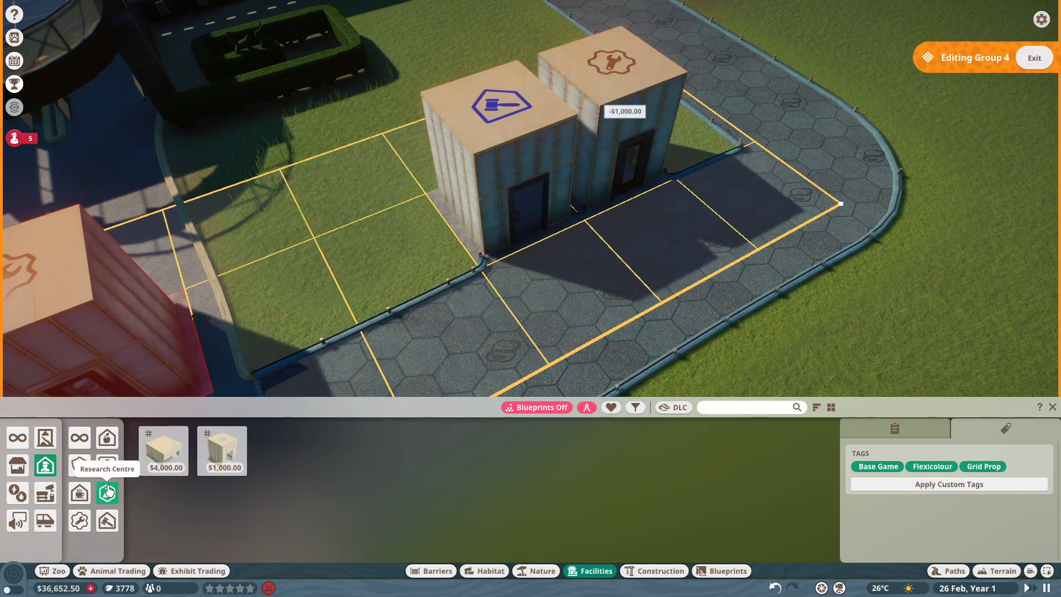
mouse_move(165, 451)
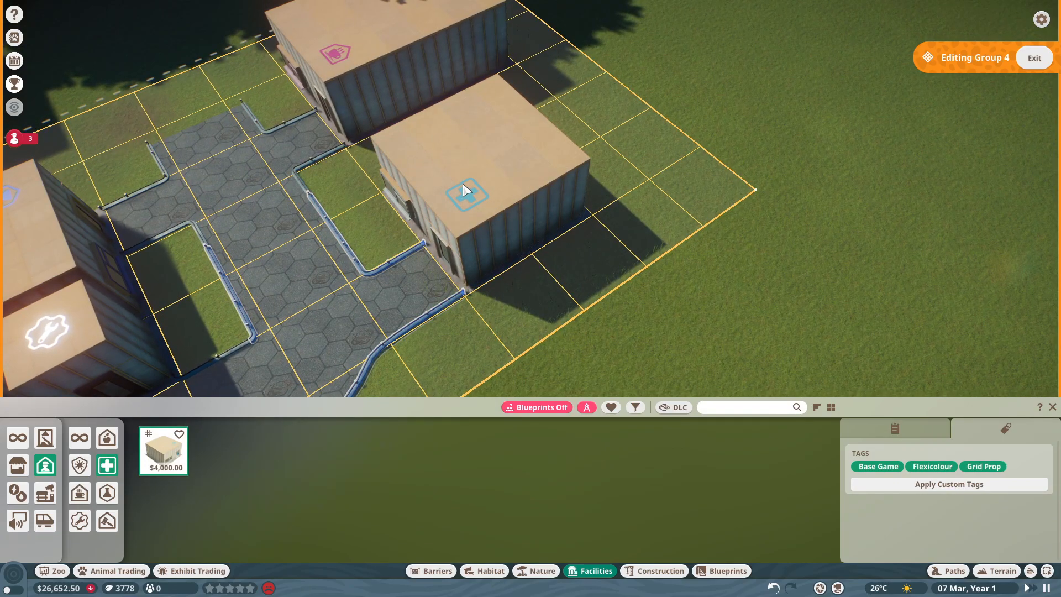
left_click(79, 466)
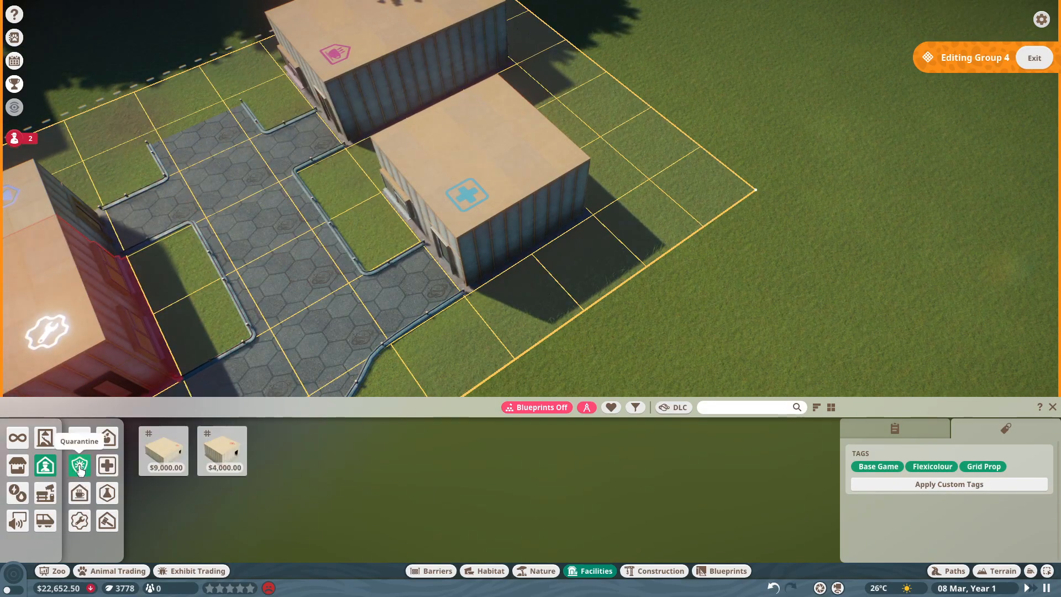
mouse_move(209, 463)
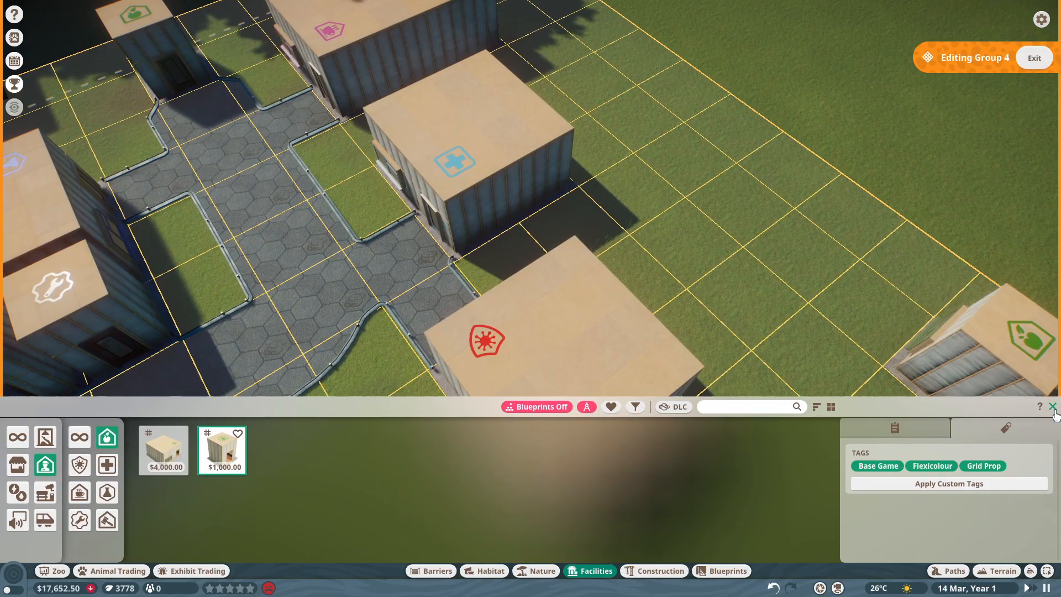
Step: Browse the zoo overview's research and finance pages, ending on the empty Animals list
left_click(53, 571)
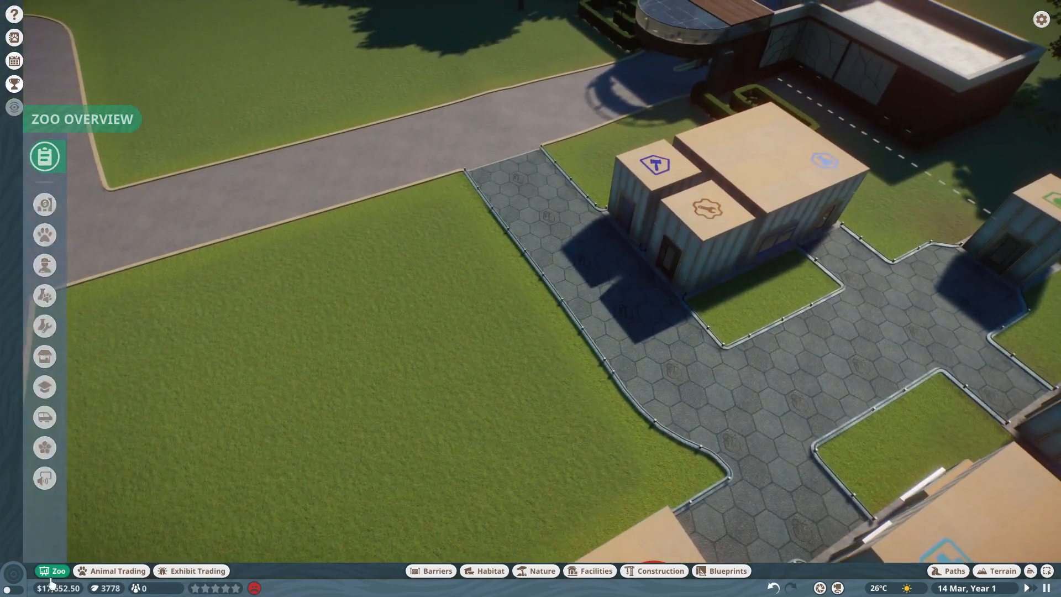
left_click(44, 155)
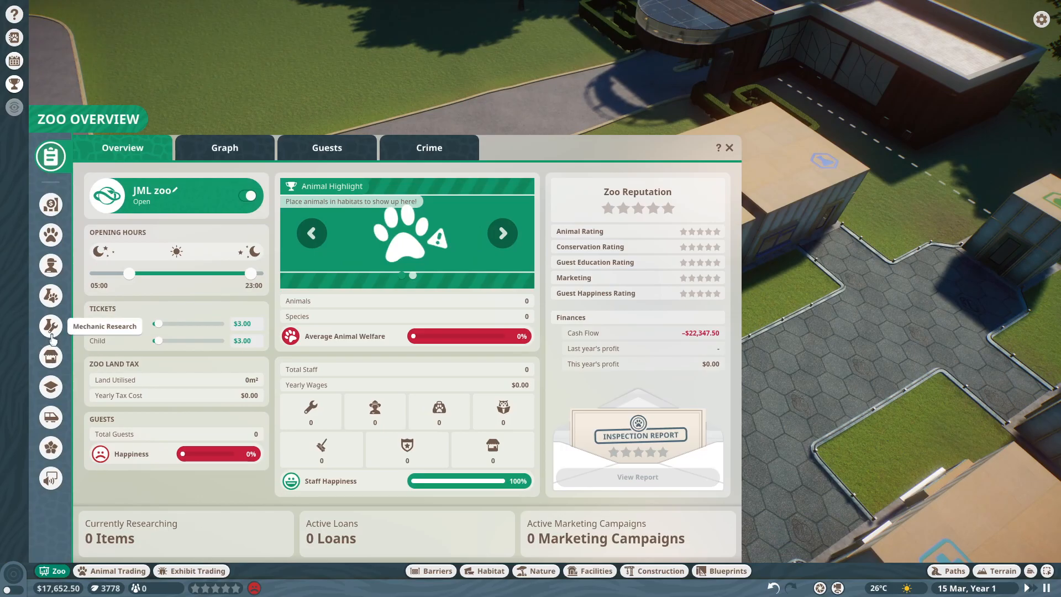
left_click(50, 295)
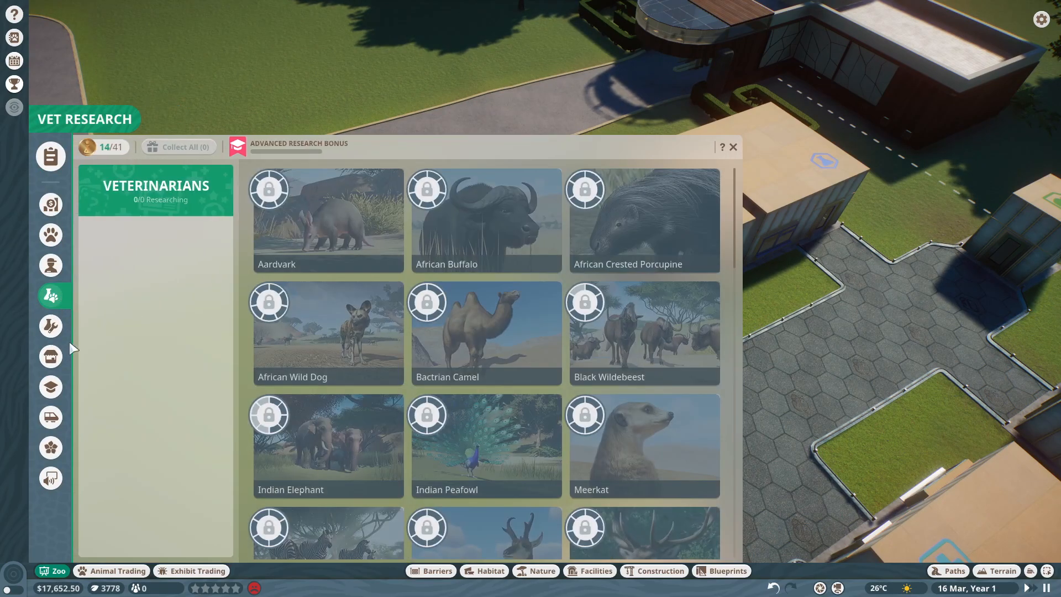
left_click(50, 326)
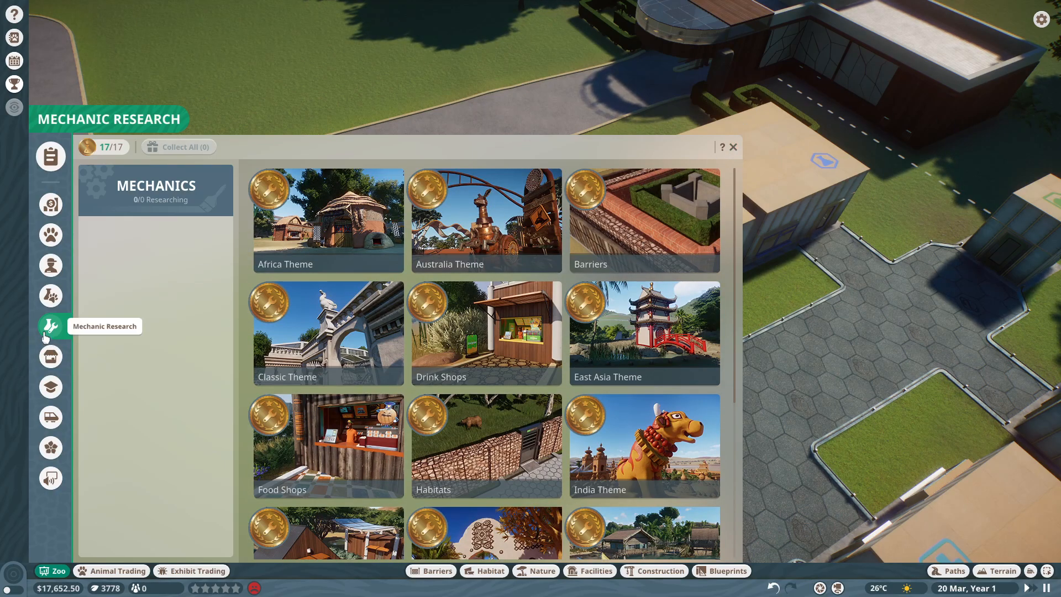
left_click(50, 204)
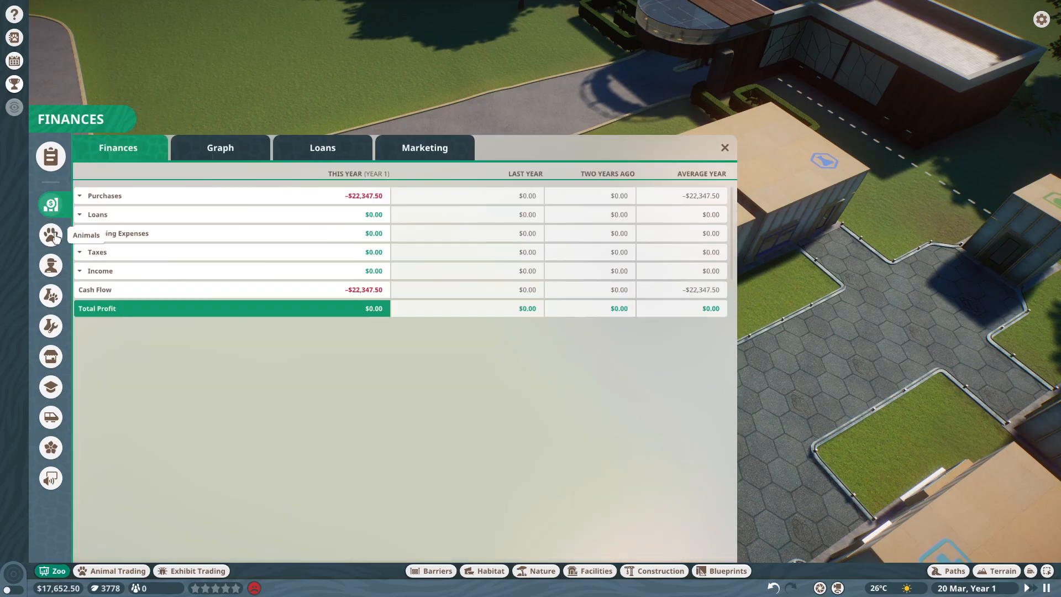
left_click(50, 235)
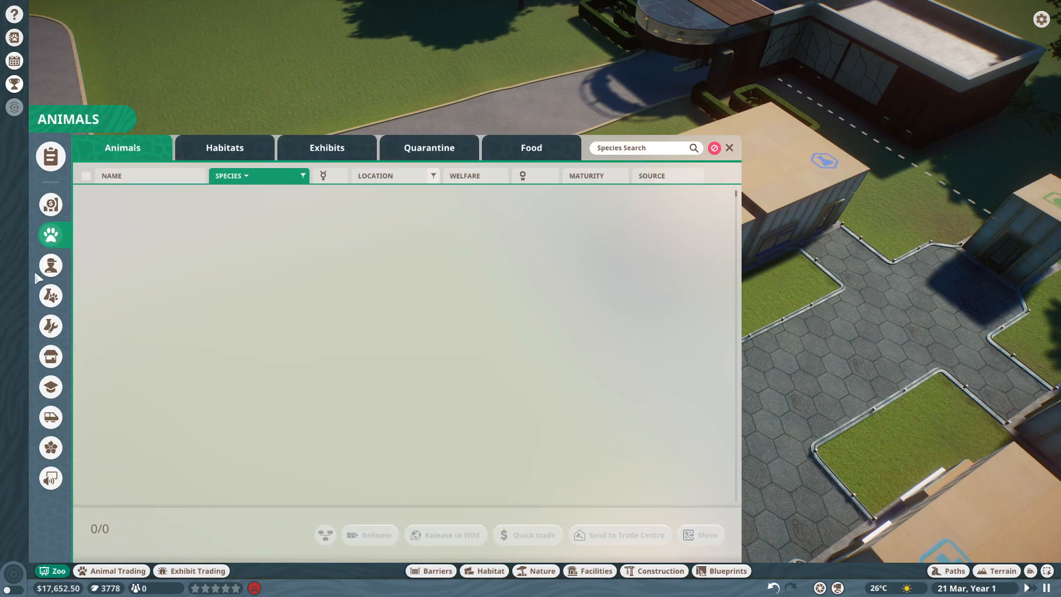
Step: Hire two each of keepers, caretakers, mechanics and security guards, placing them on the path
left_click(50, 264)
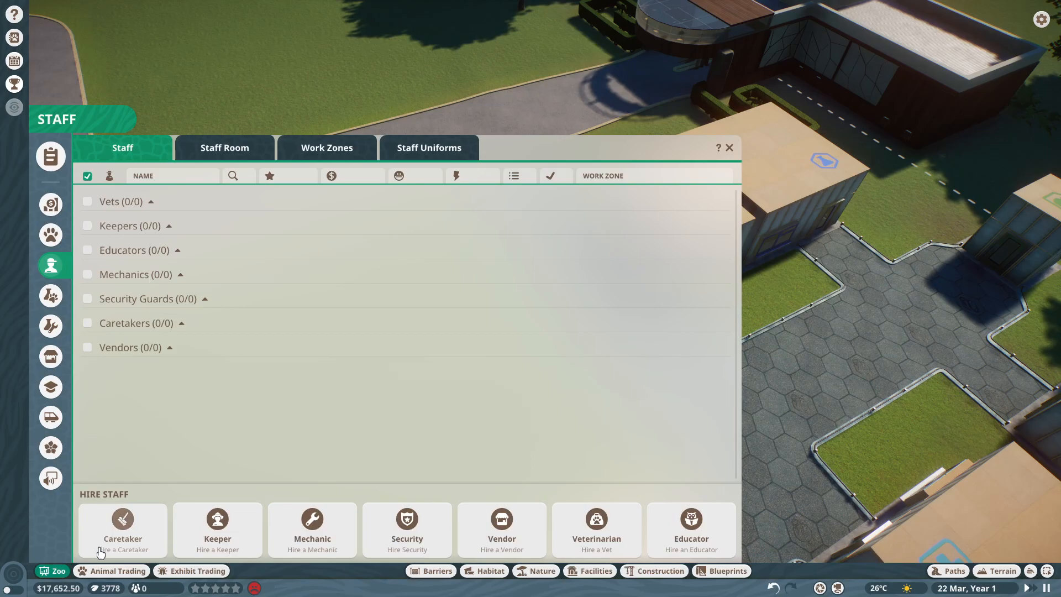
left_click(729, 147)
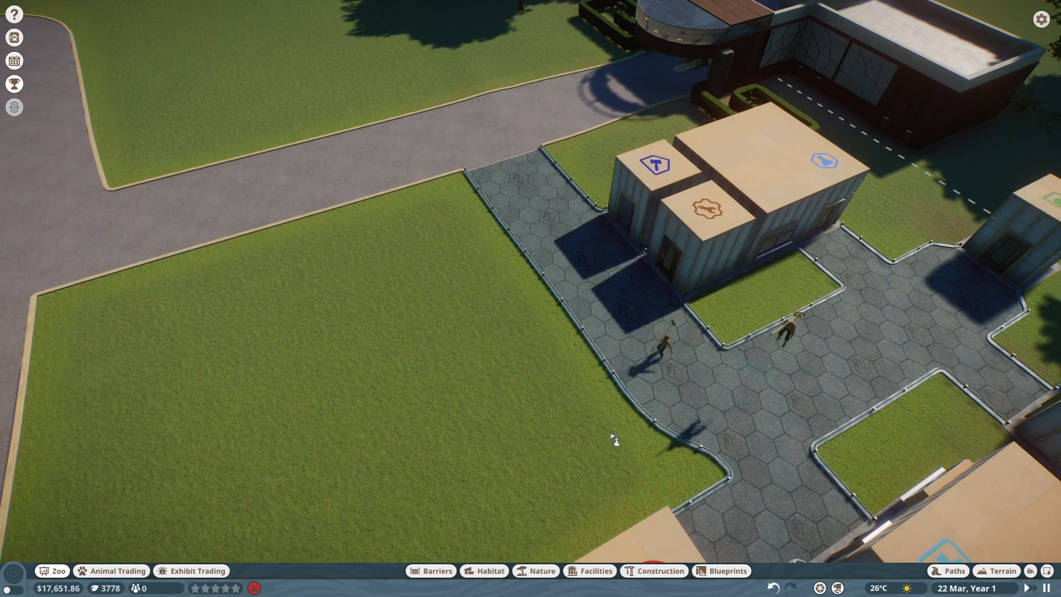
left_click(50, 265)
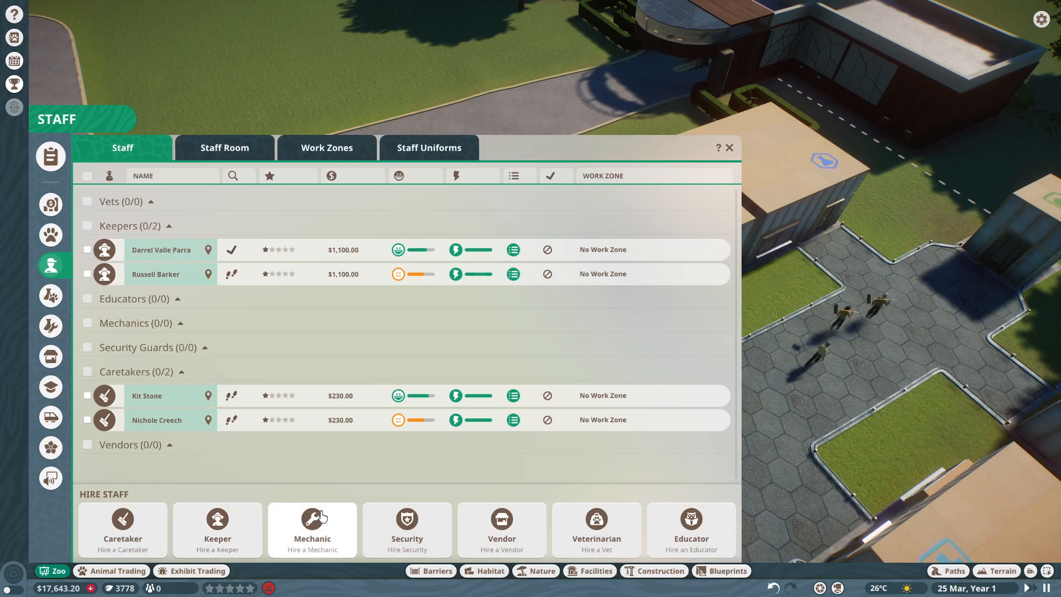
left_click(730, 147)
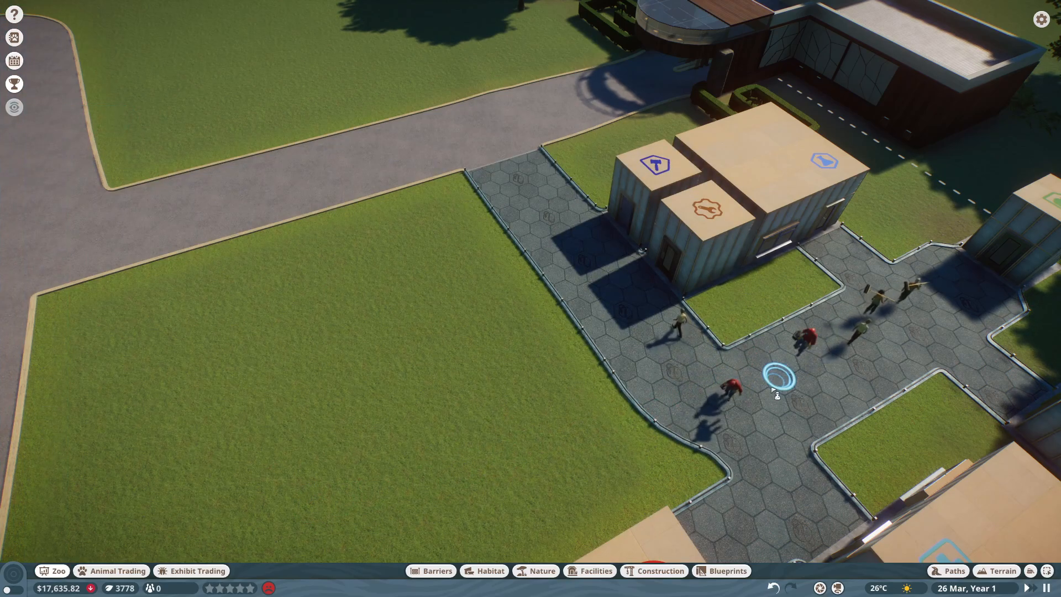
left_click(51, 265)
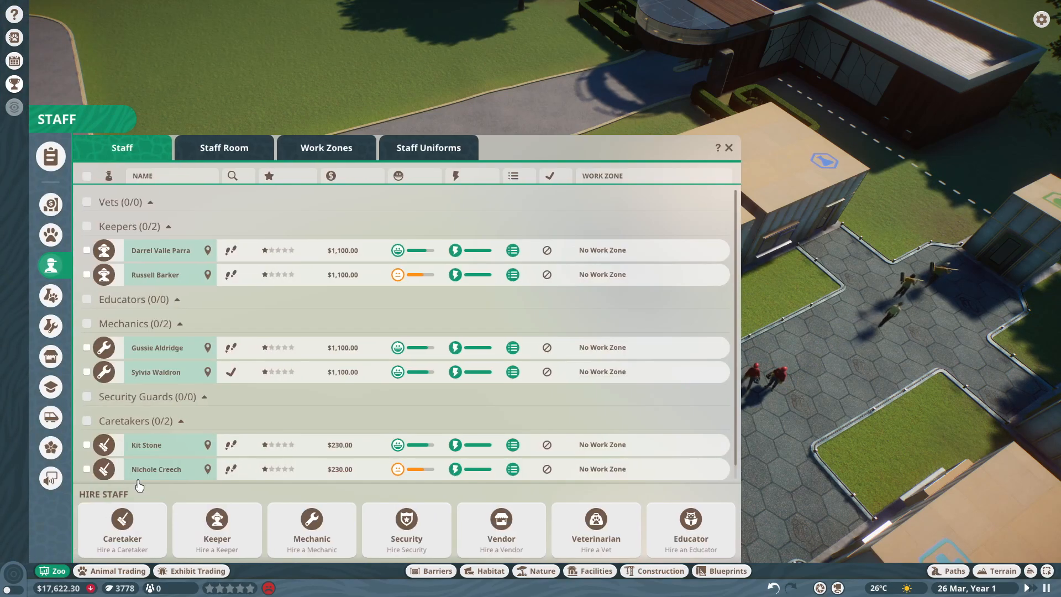
left_click(729, 148)
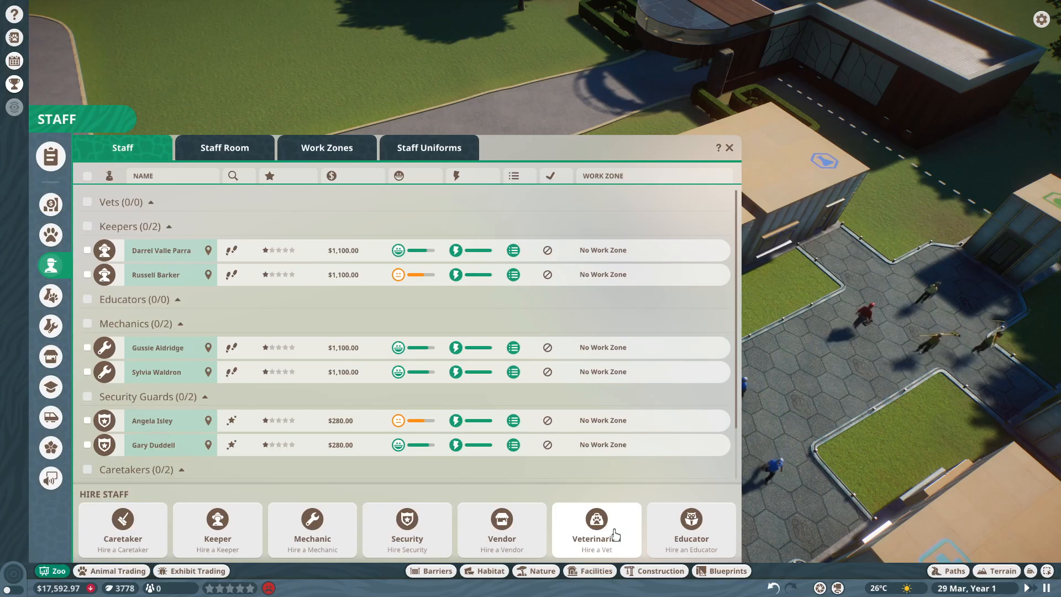
left_click(730, 148)
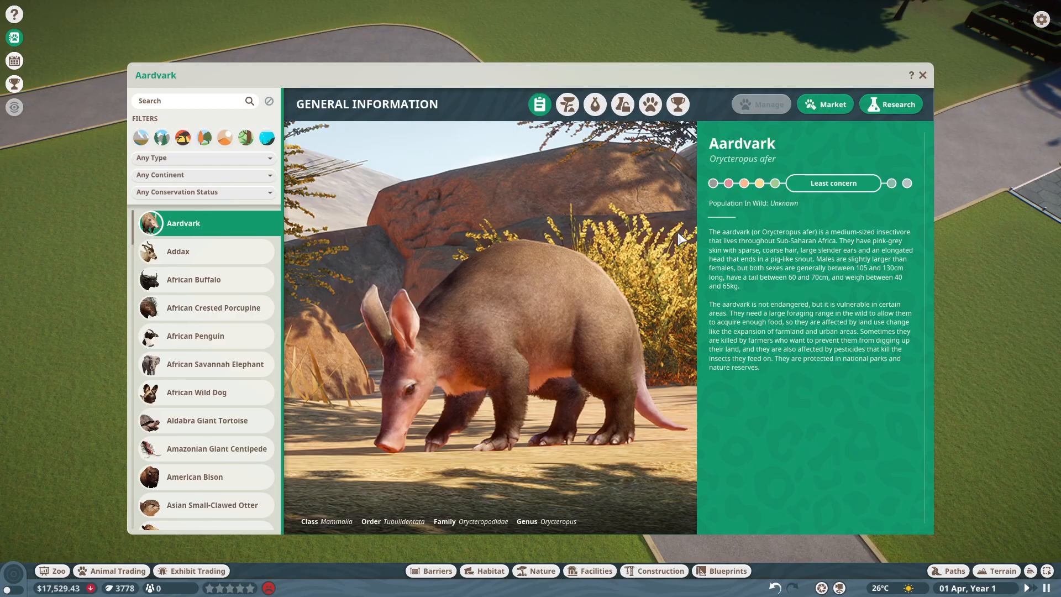
mouse_move(728, 201)
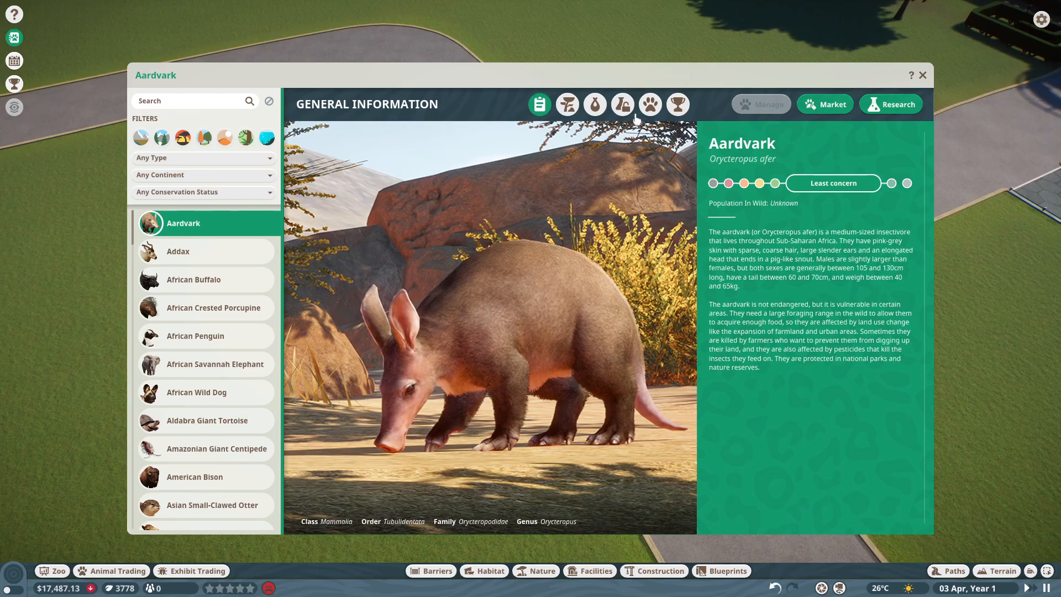
Step: View the aardvark's Interspecies Enrichment, Research Status and Species Data tabs, then close Zoopedia
left_click(622, 104)
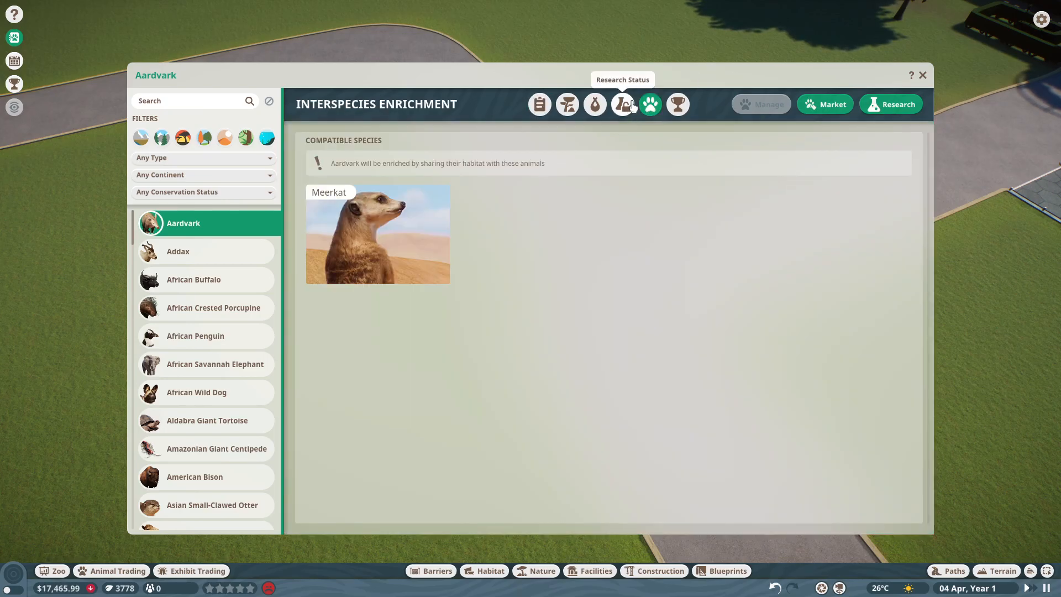
left_click(622, 104)
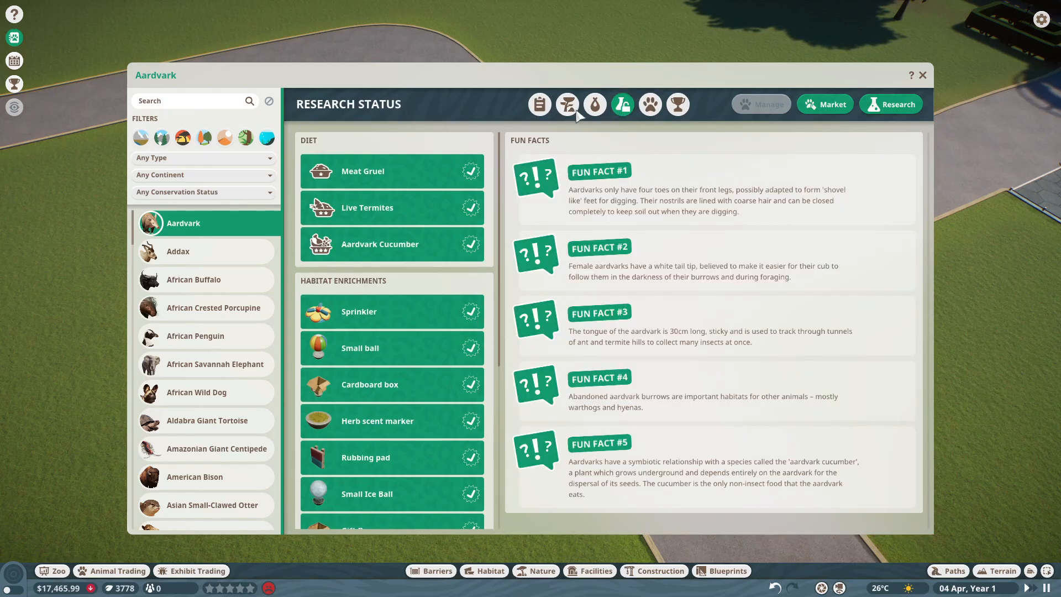
left_click(595, 104)
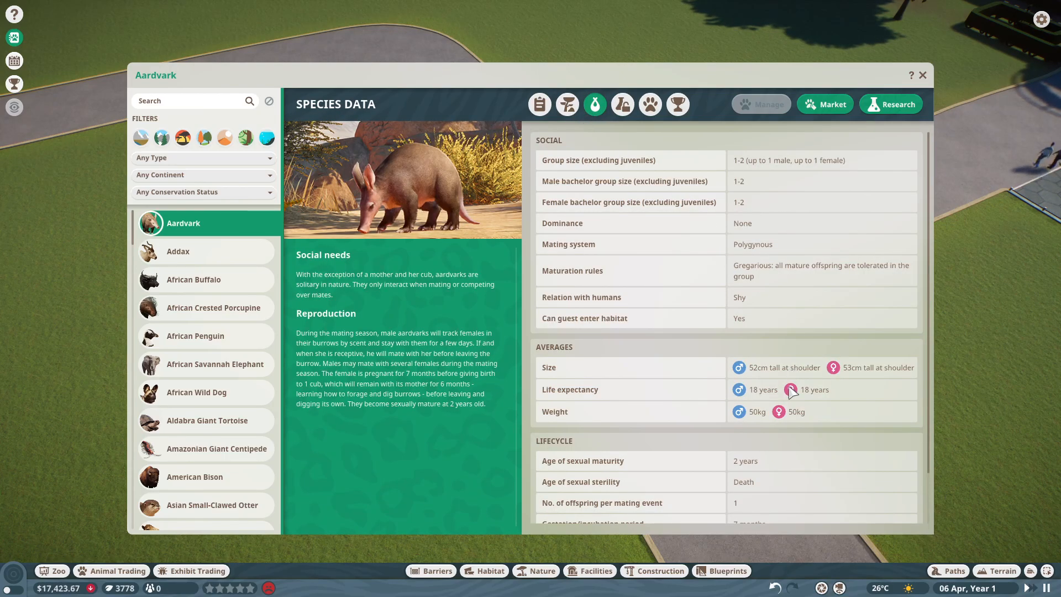
mouse_move(704, 377)
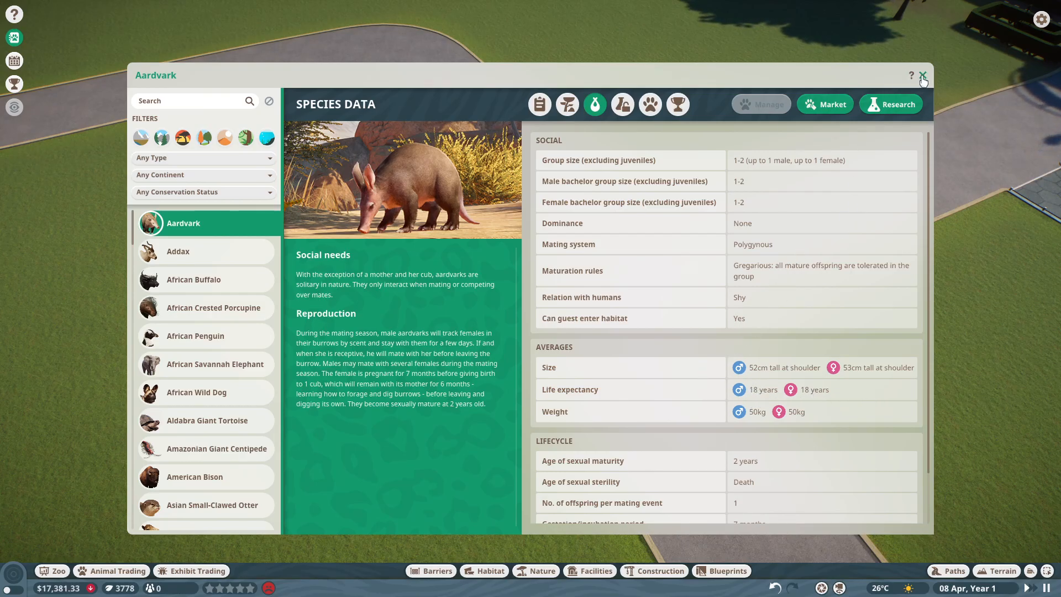
left_click(923, 74)
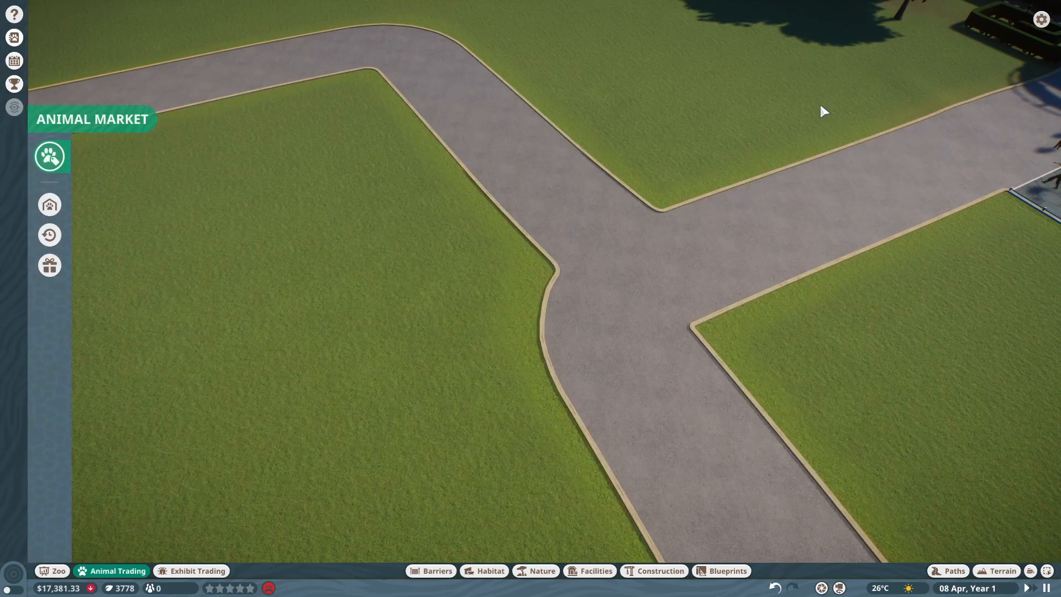
Step: Adopt male aardvark Khairi for 350 conservation credits and refresh the market listings
left_click(50, 155)
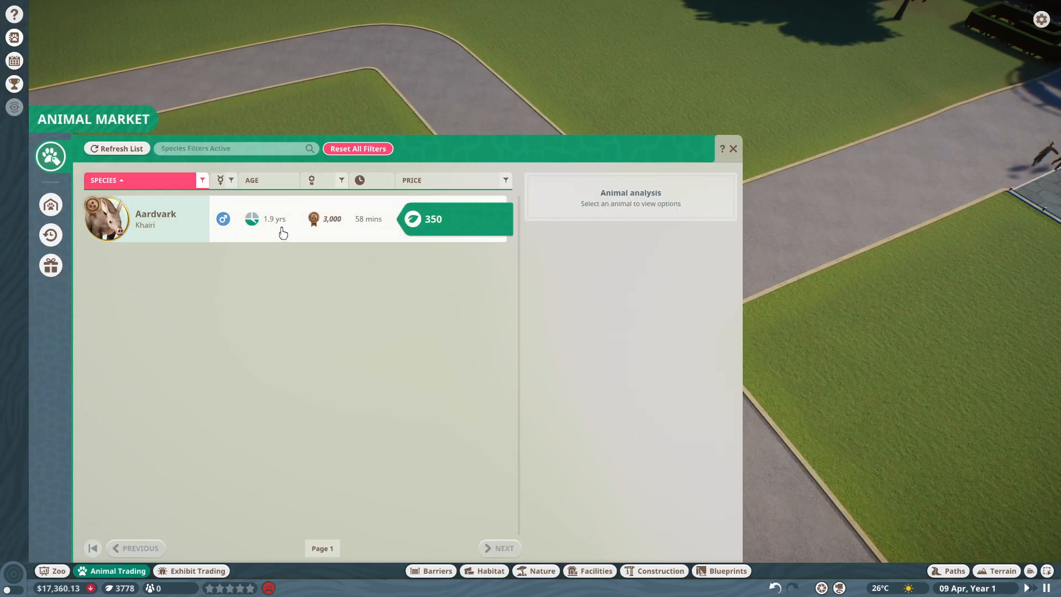
left_click(156, 219)
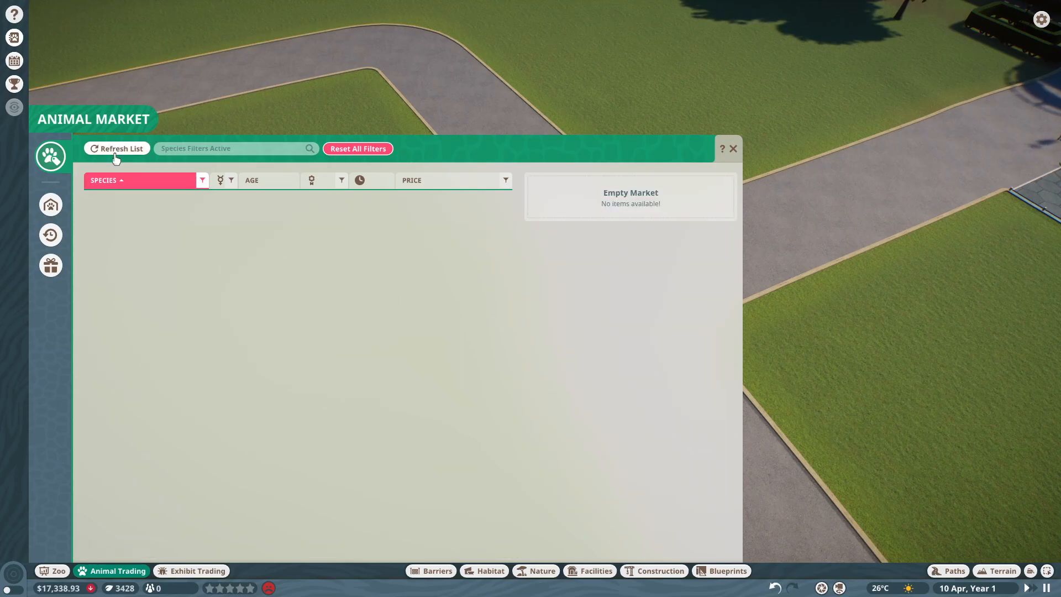
left_click(117, 148)
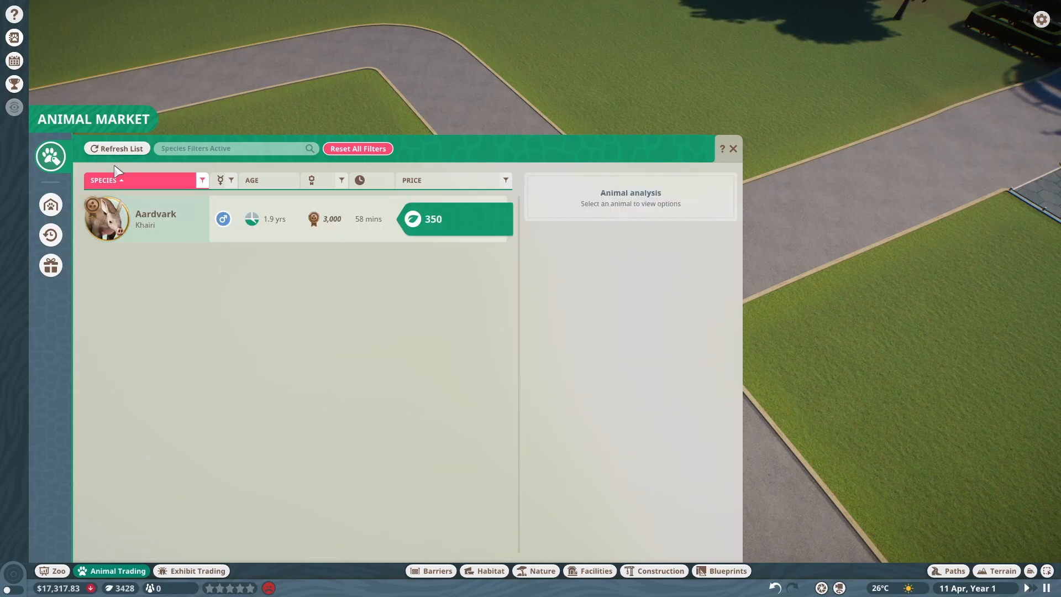
left_click(117, 148)
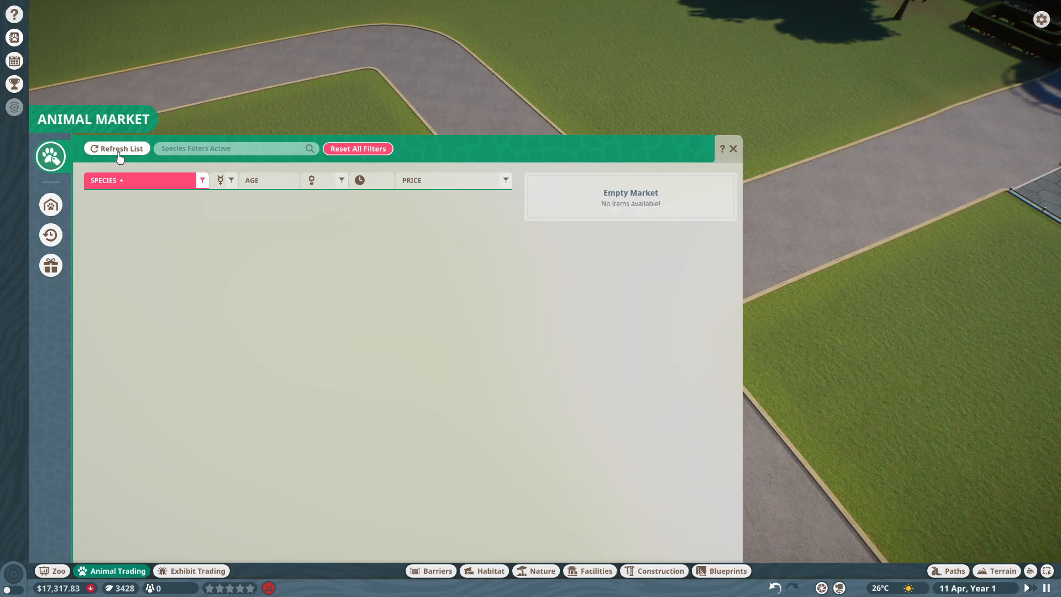
left_click(117, 149)
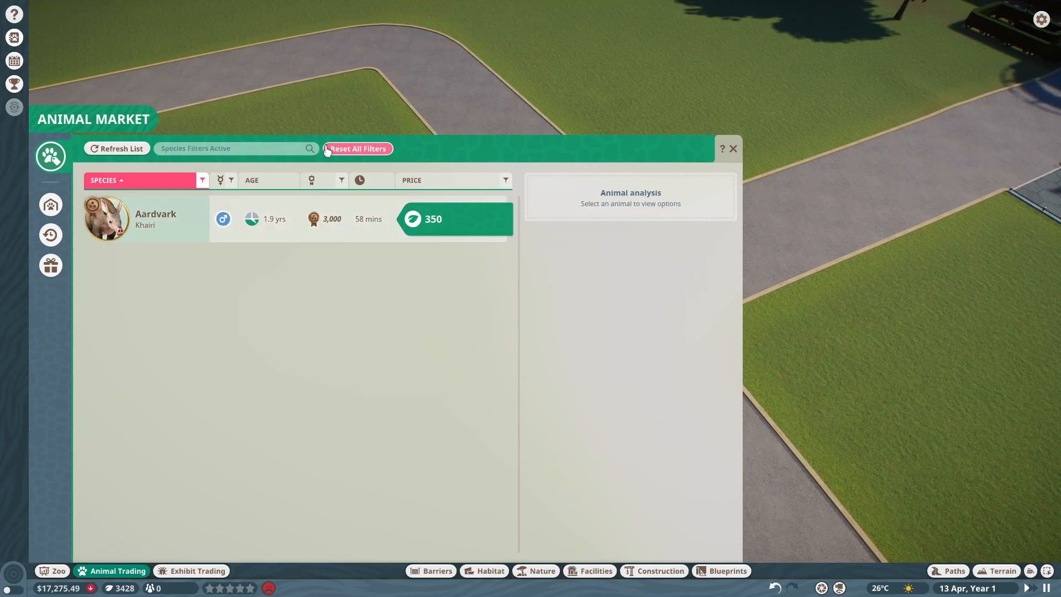
Step: Reset filters, search for aardvarks, and adopt female Ayodele for $1,416
left_click(358, 148)
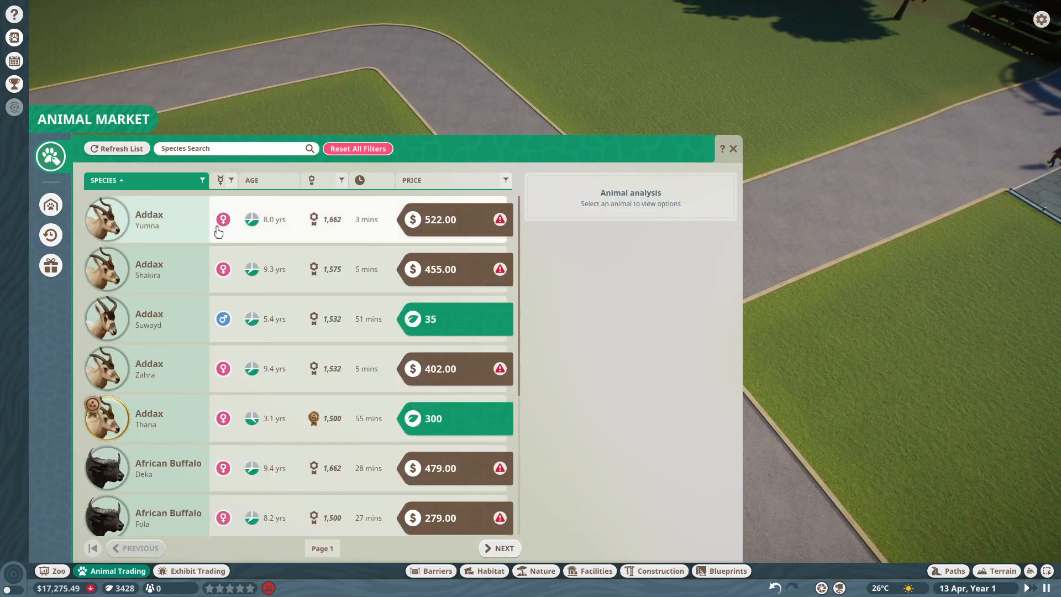
mouse_move(223, 319)
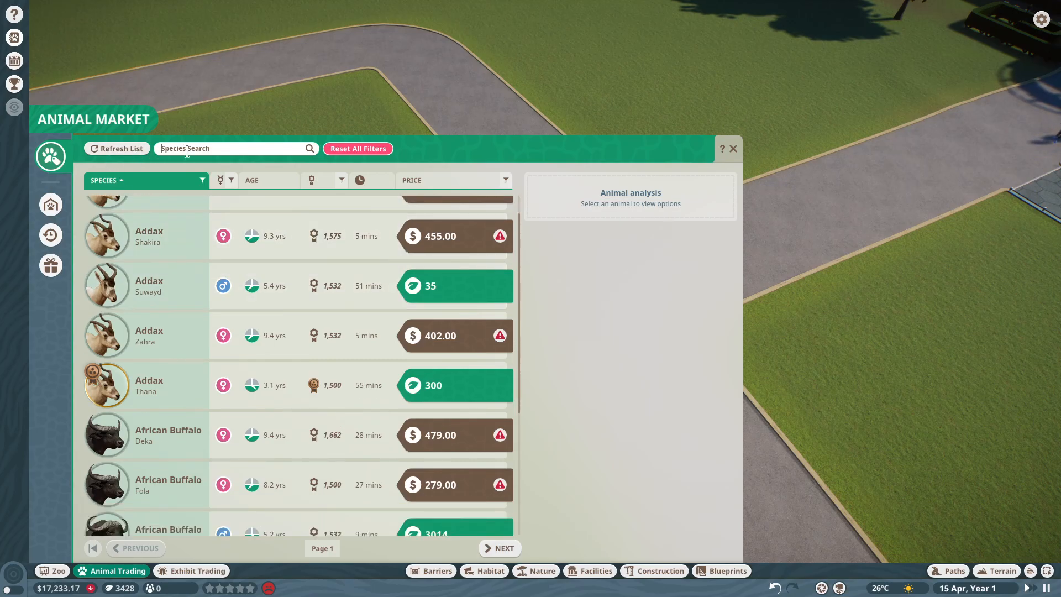
type("ar")
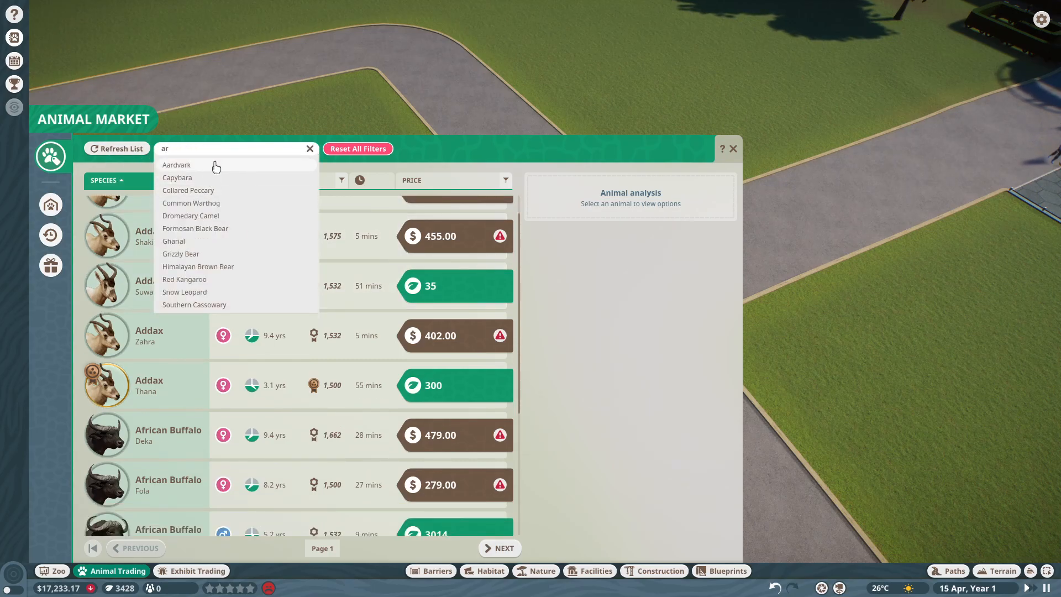
left_click(176, 165)
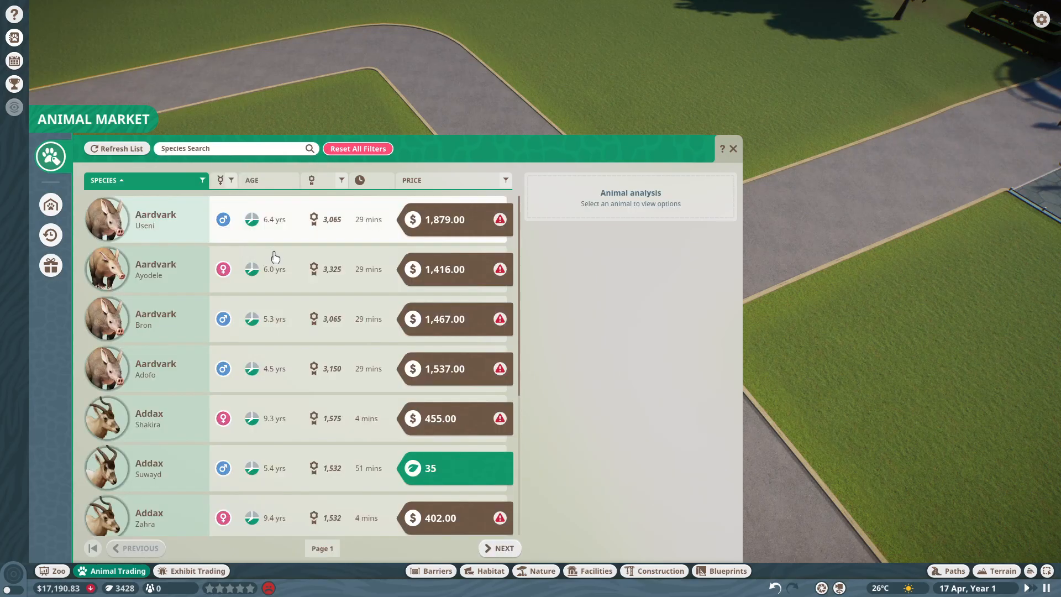
left_click(156, 269)
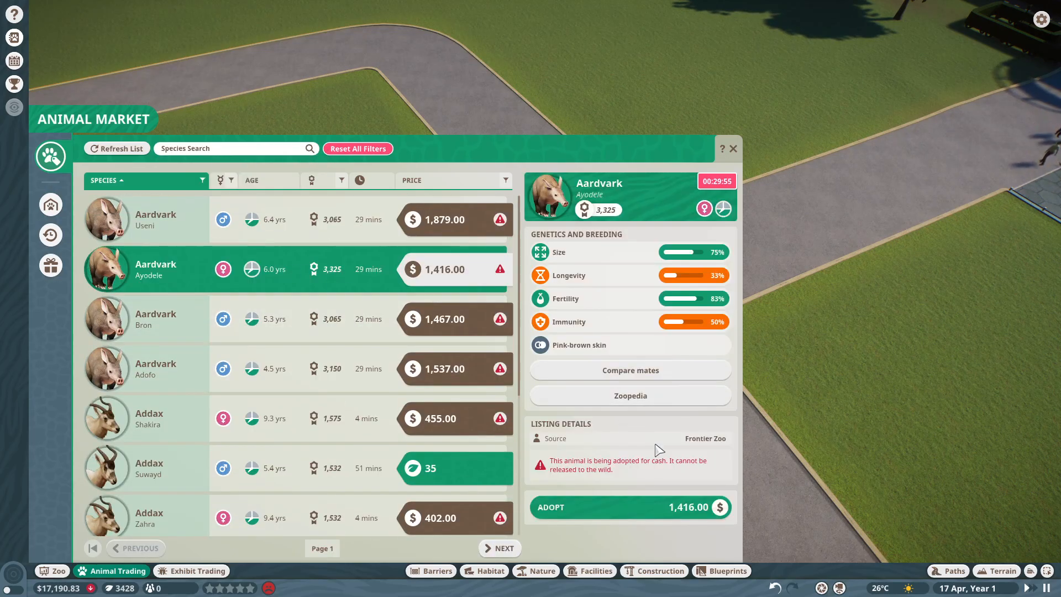
left_click(630, 506)
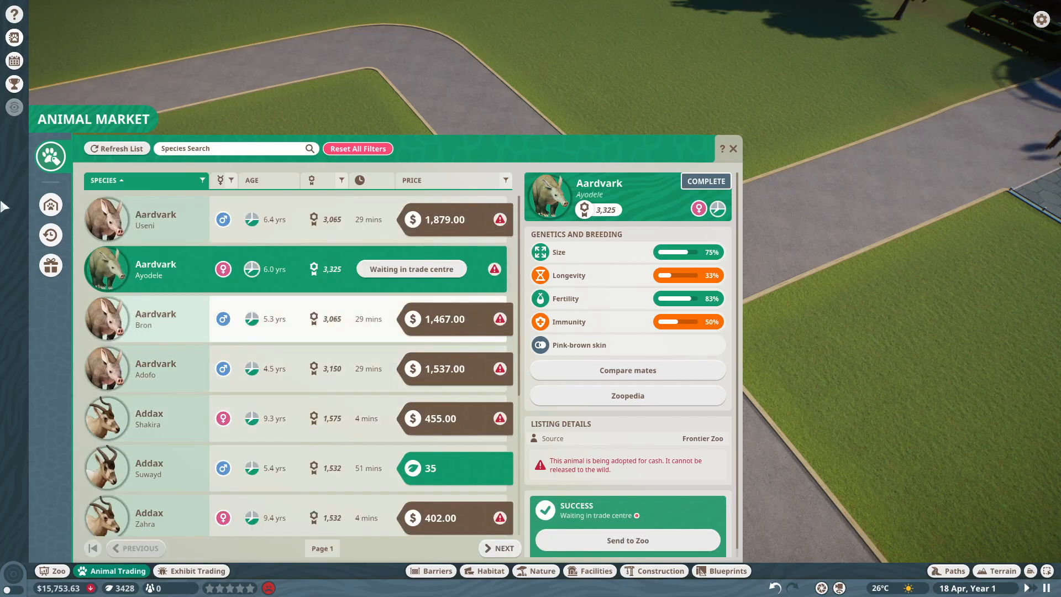
left_click(50, 204)
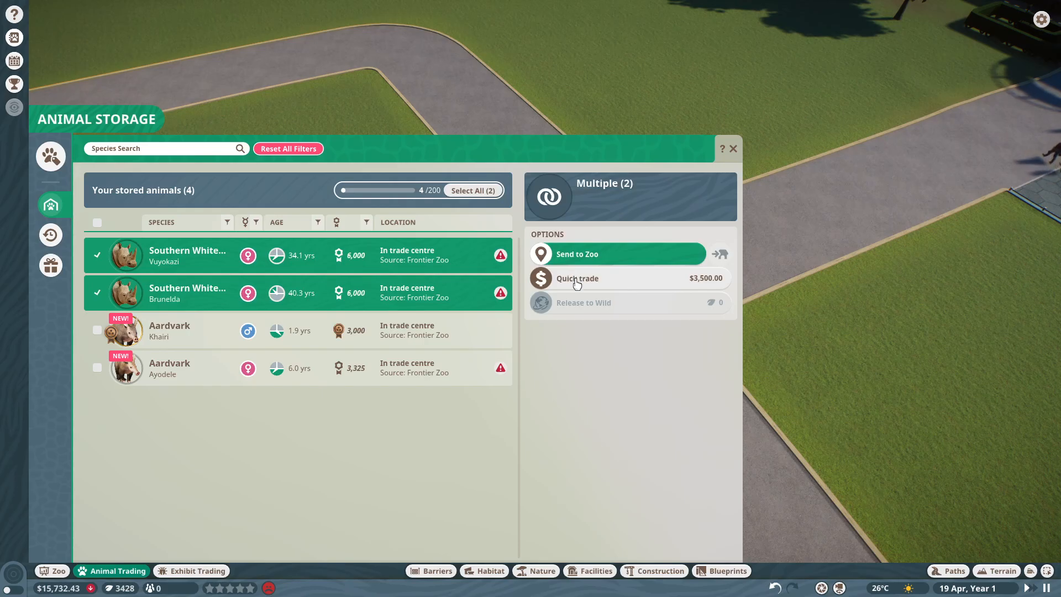
Step: Quick-trade both stored Southern White Rhinos for $3,500 and release Khairi for 110 credits
left_click(578, 278)
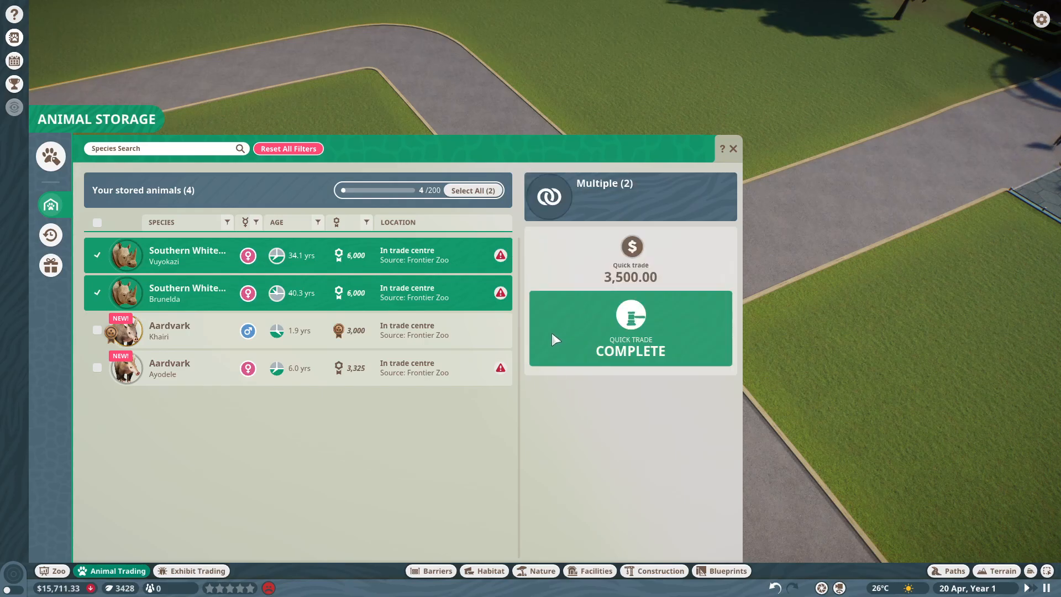
left_click(631, 329)
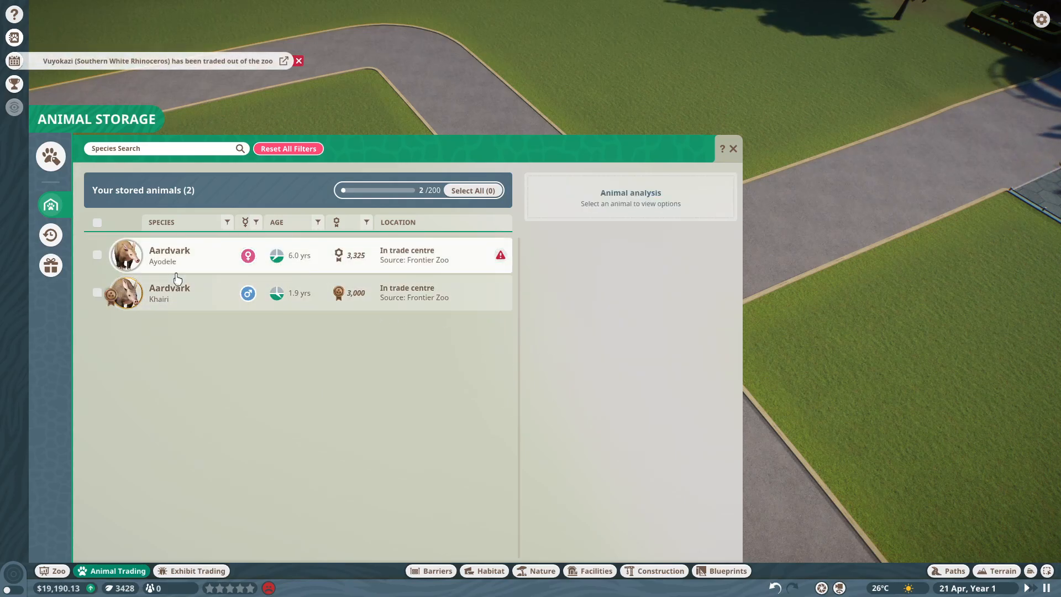
mouse_move(227, 295)
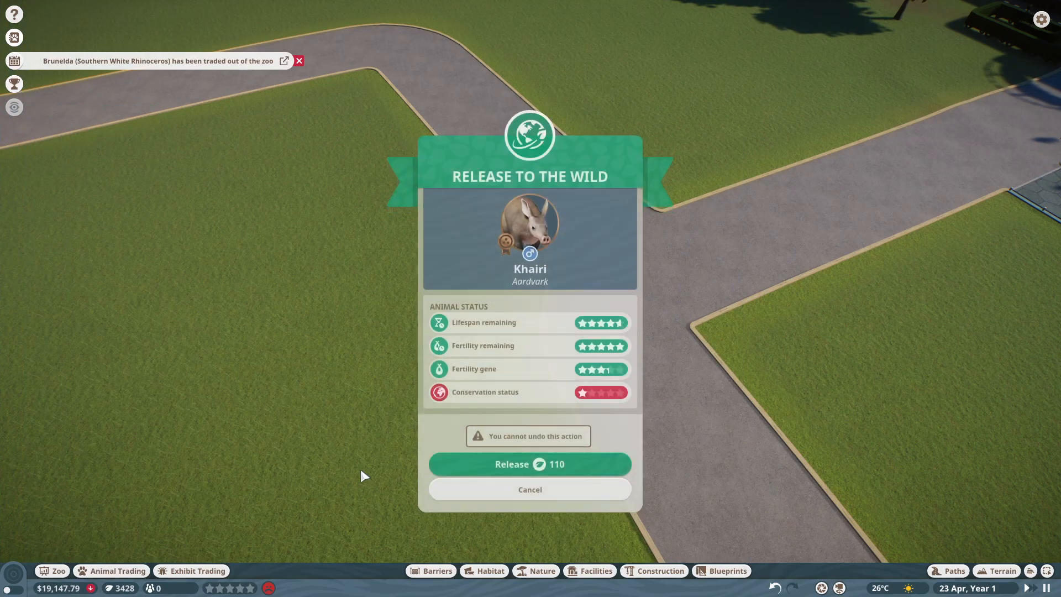
left_click(530, 464)
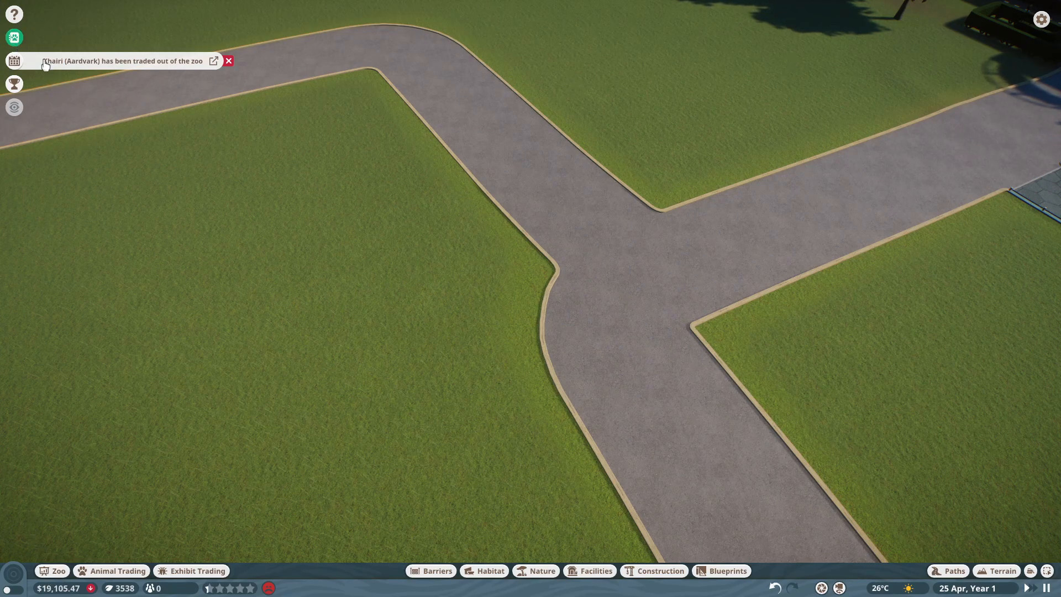
left_click(116, 570)
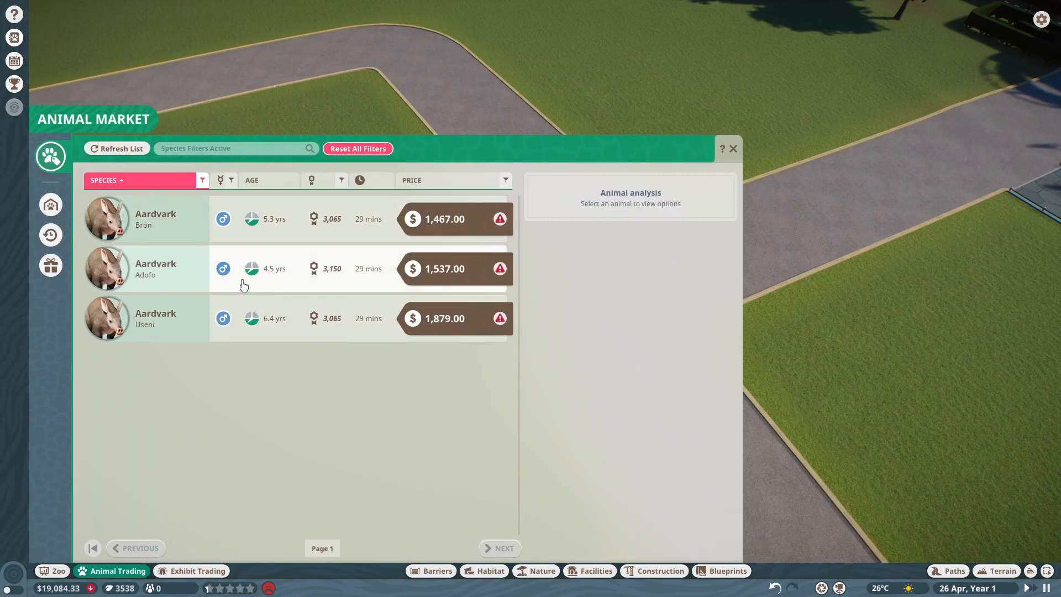
Step: Compare listings, adopt male aardvark Bron for $1,467, and check storage before closing
left_click(156, 219)
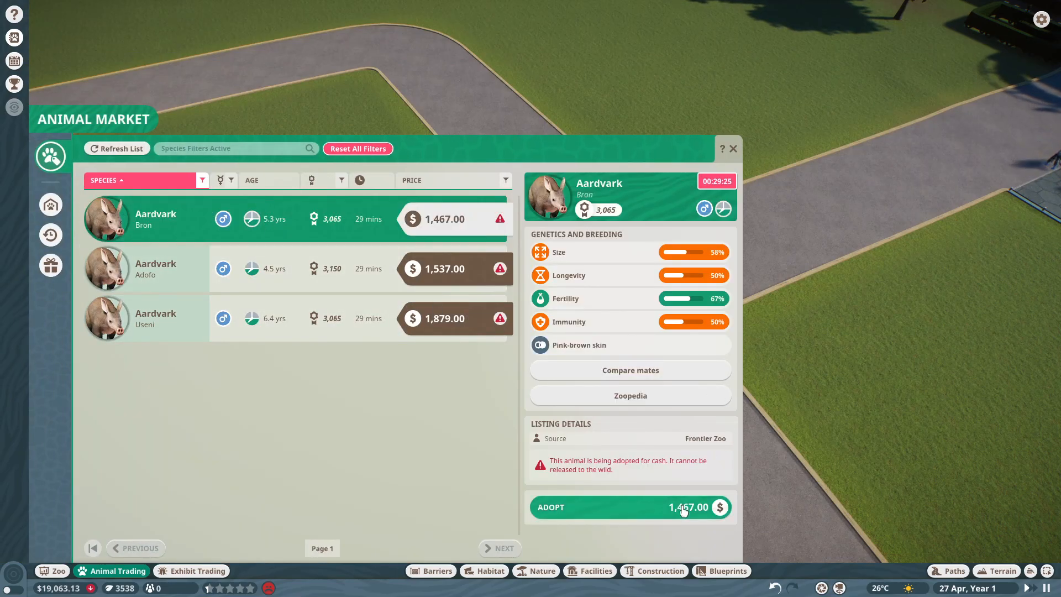
left_click(182, 268)
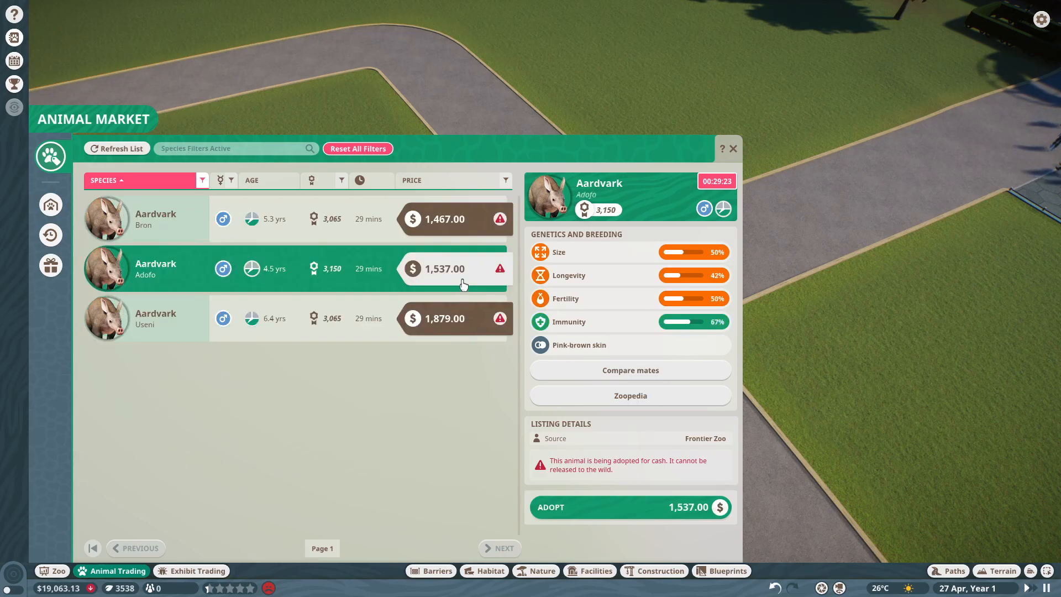
left_click(156, 219)
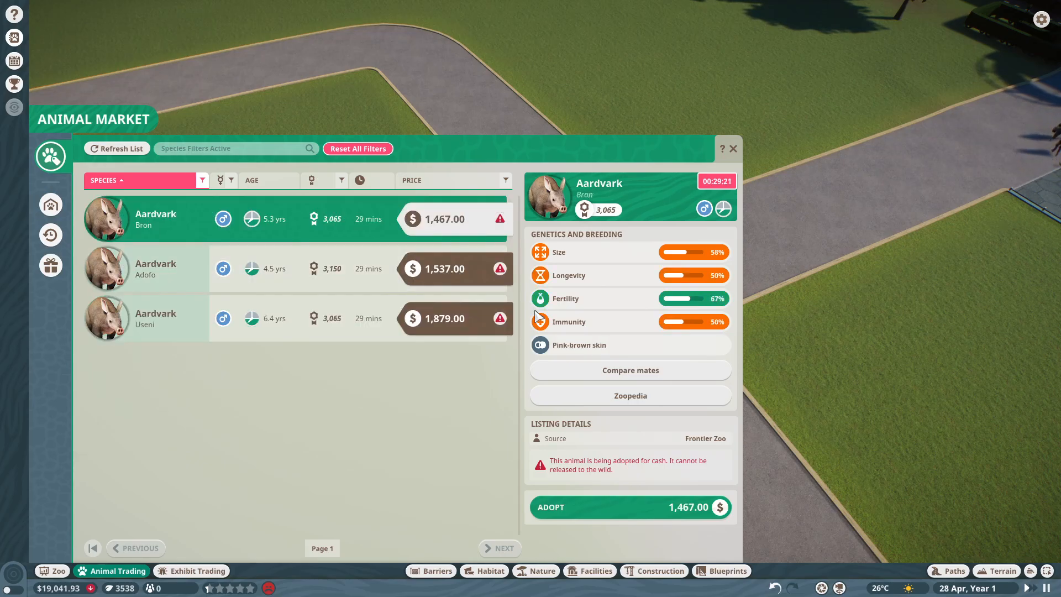
left_click(630, 507)
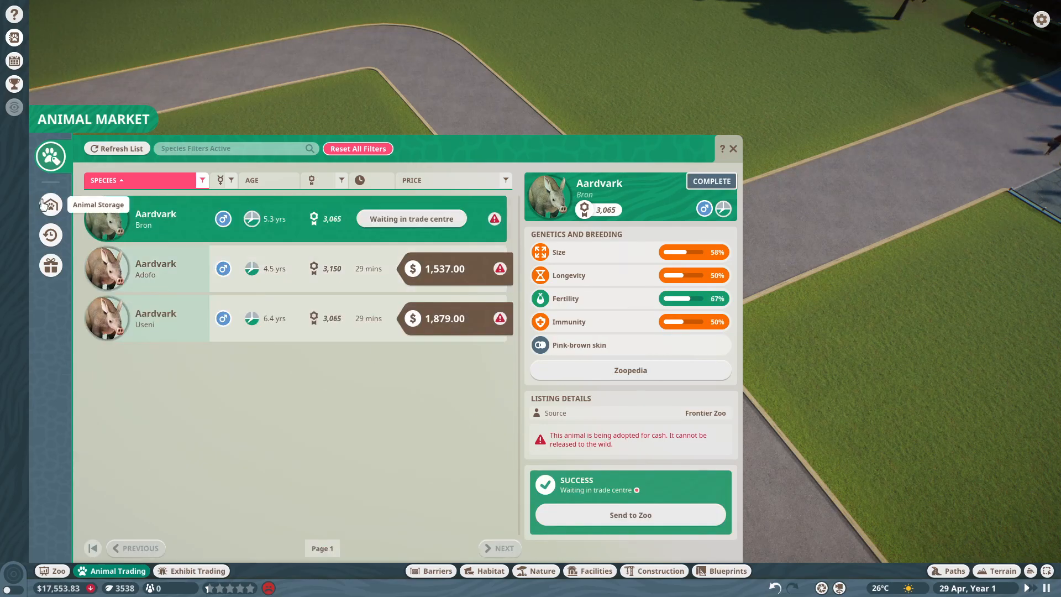
left_click(50, 205)
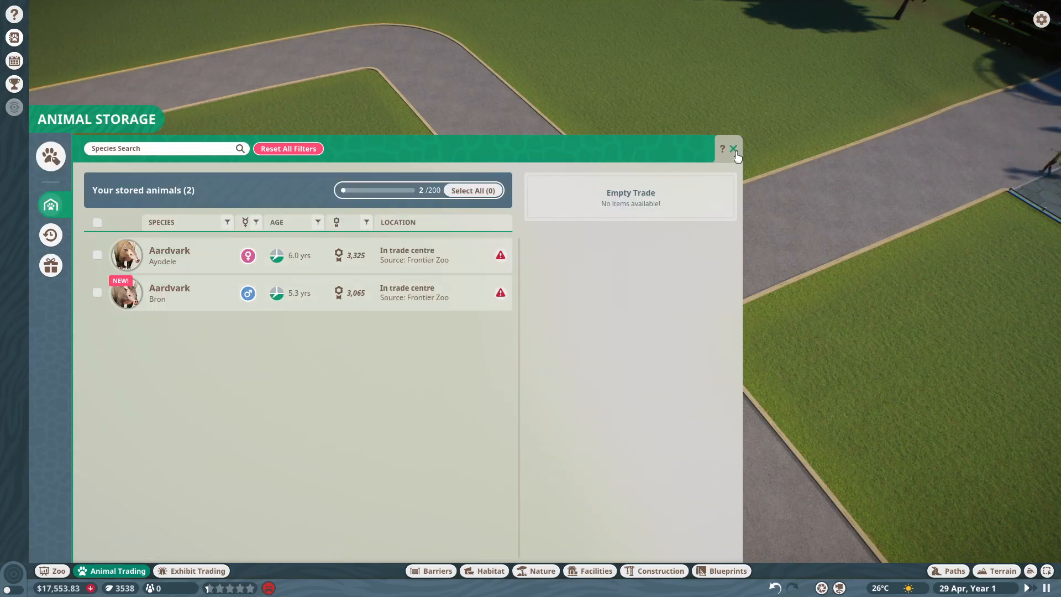
left_click(733, 149)
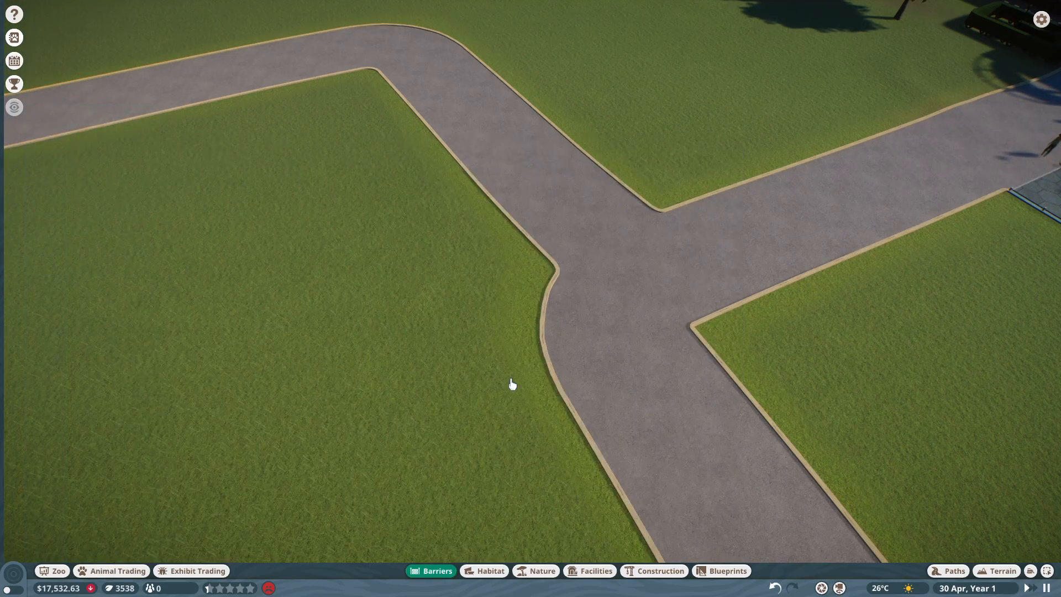
Step: Fence a grassy plot beside the path with dark wooden barrier walls and add a gate
left_click(431, 571)
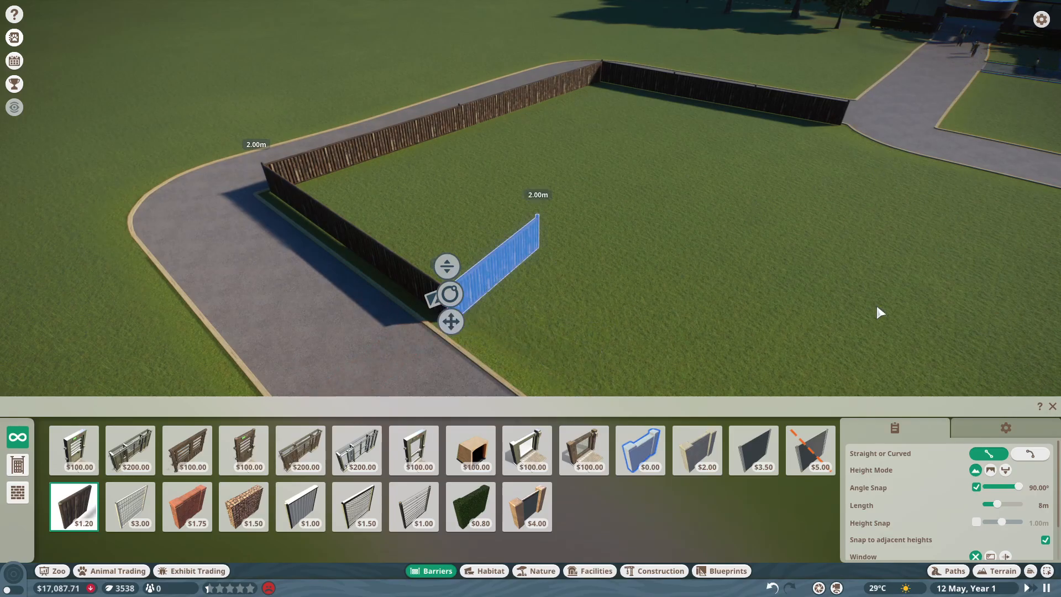
left_click(187, 506)
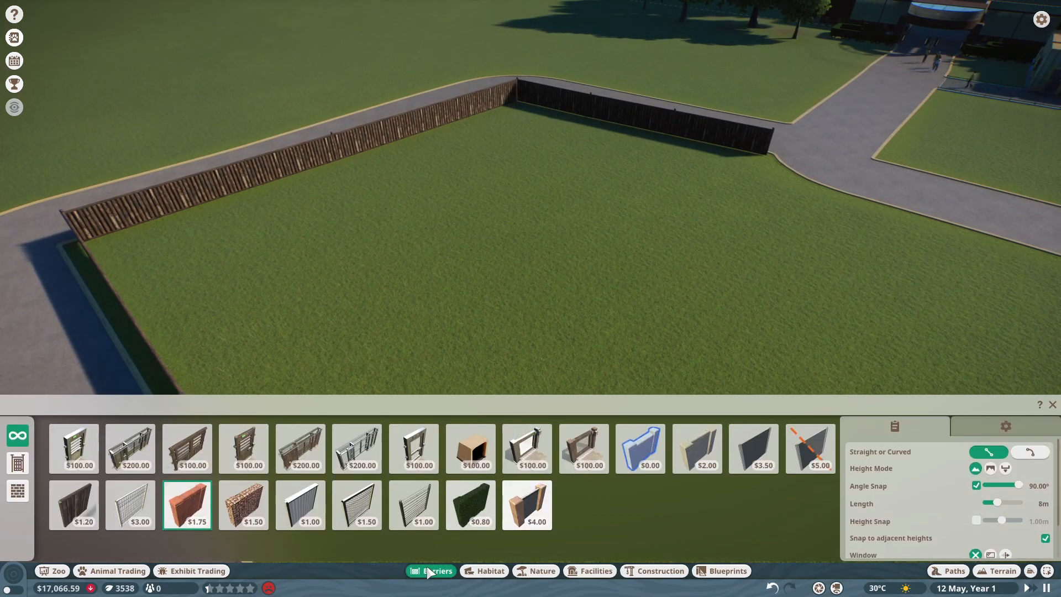
left_click(74, 506)
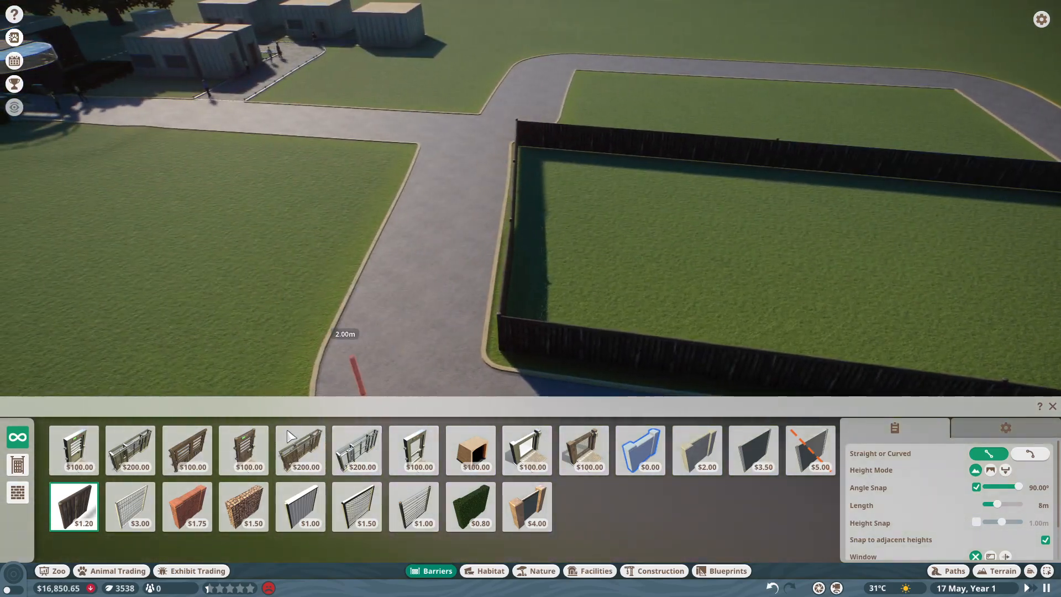
left_click(243, 450)
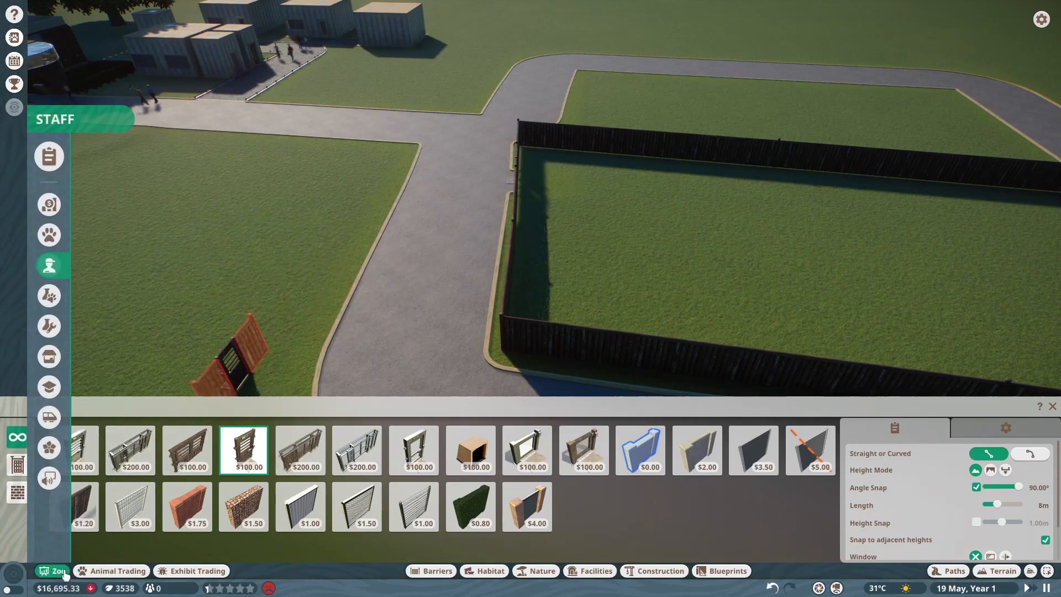
Step: Select both stored aardvarks, Ayodele and Bron, in Animal Storage and relocate them to Habitat 1
left_click(50, 265)
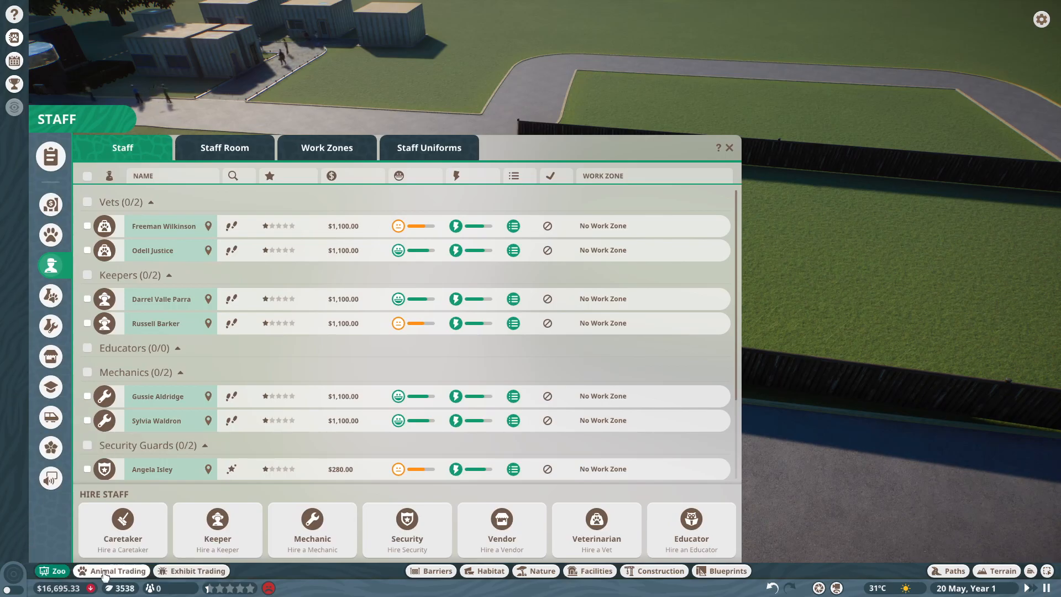
left_click(117, 571)
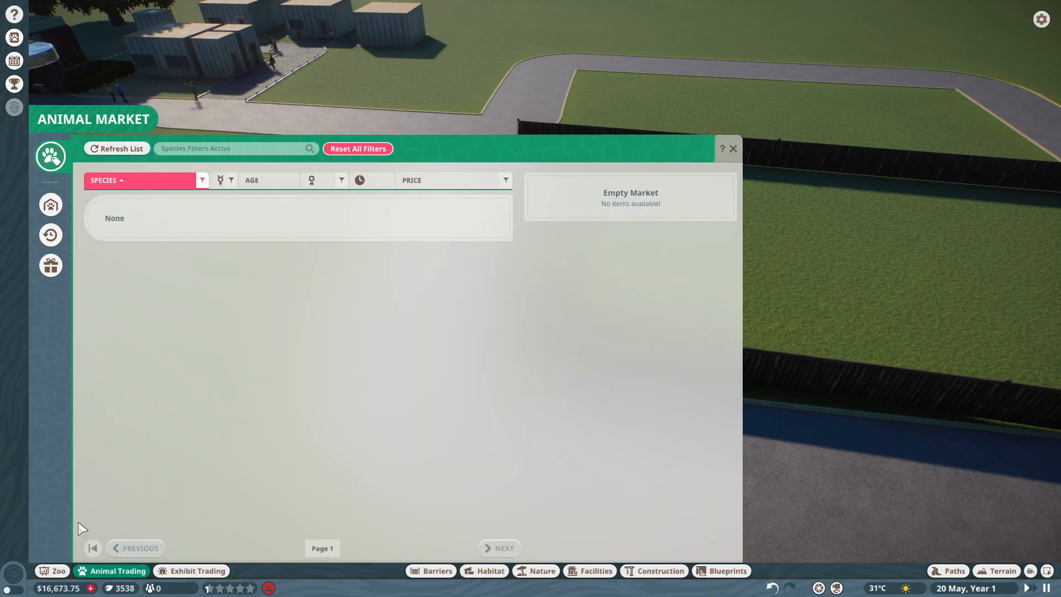
left_click(51, 205)
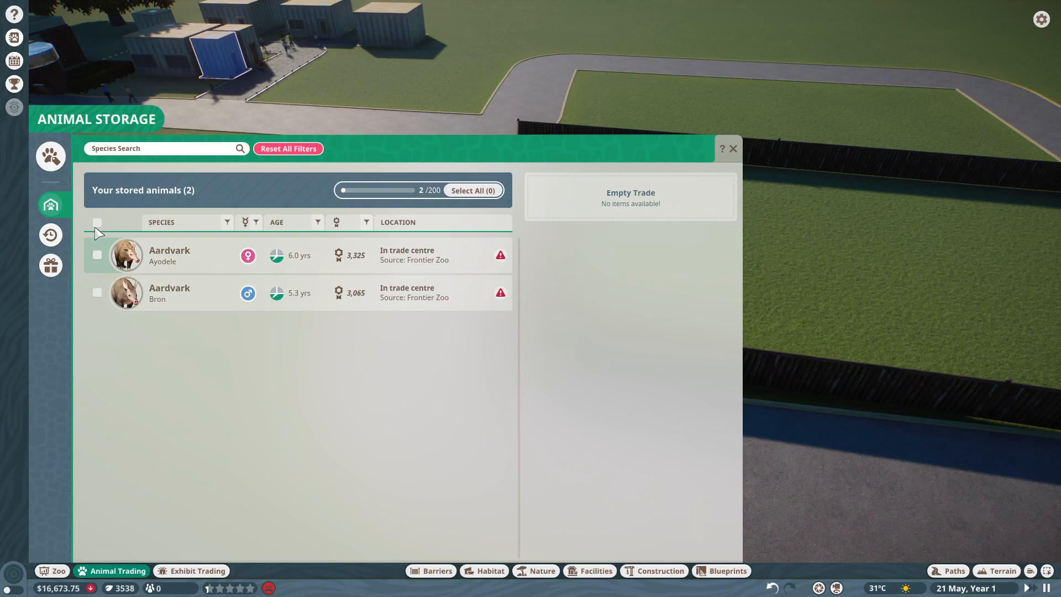
left_click(734, 148)
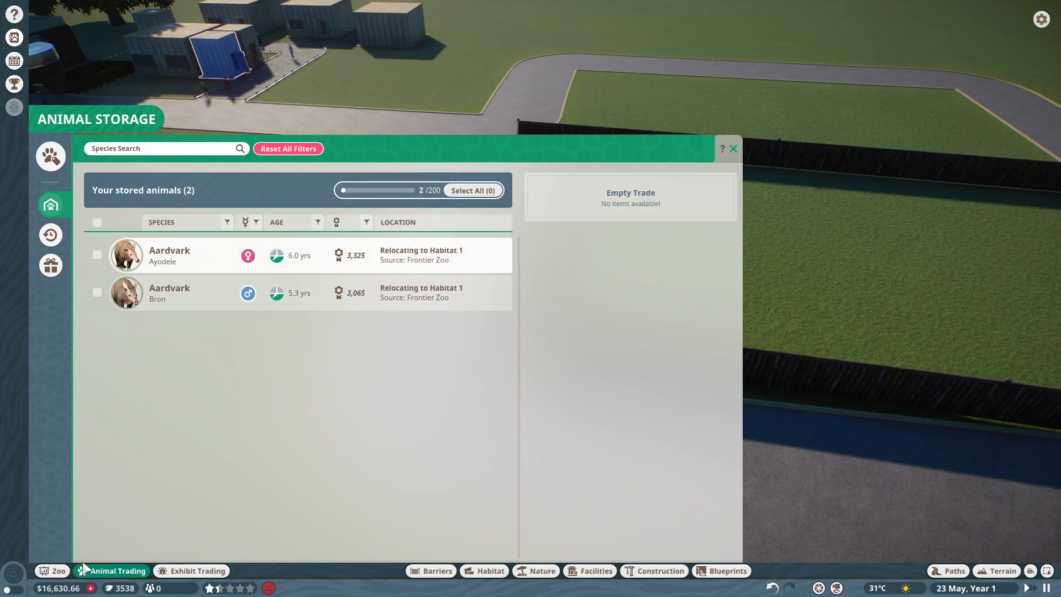
left_click(50, 156)
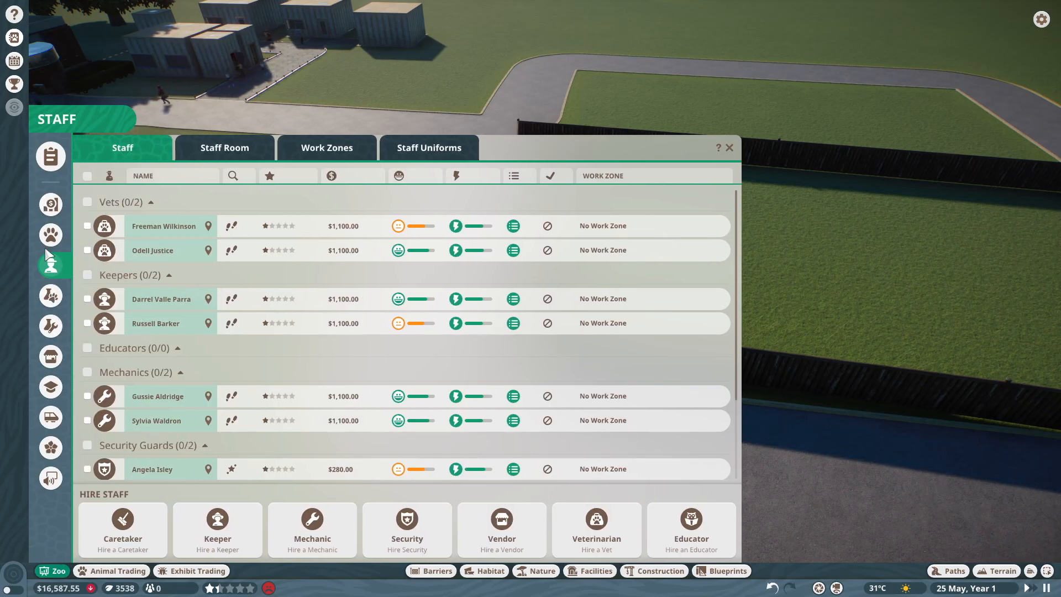
Step: Confirm the aardvarks' relocation, train staff from the staff list, and assign a vet to aardvark research
left_click(50, 235)
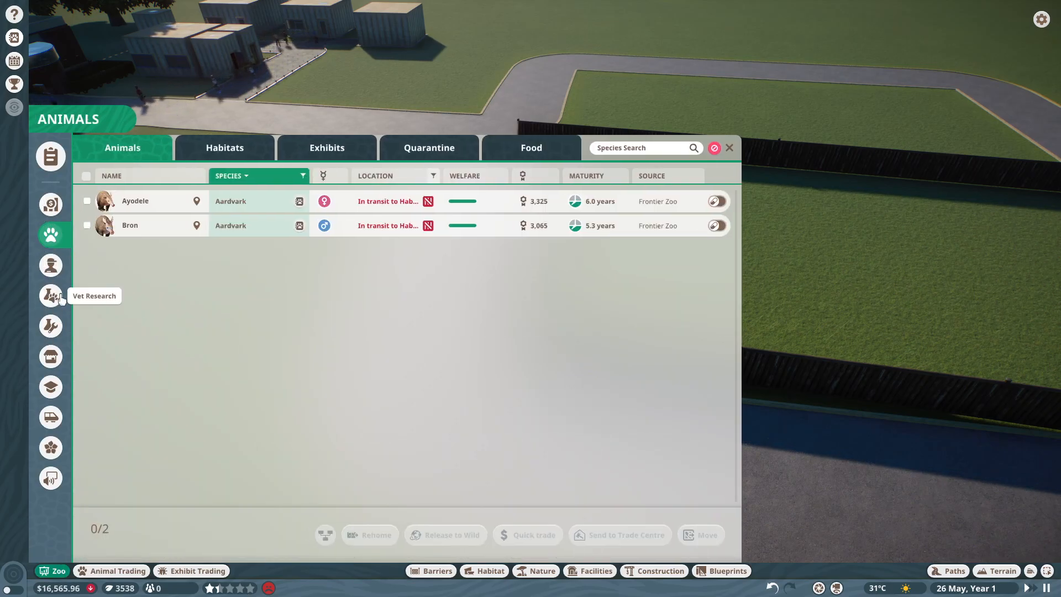
left_click(50, 295)
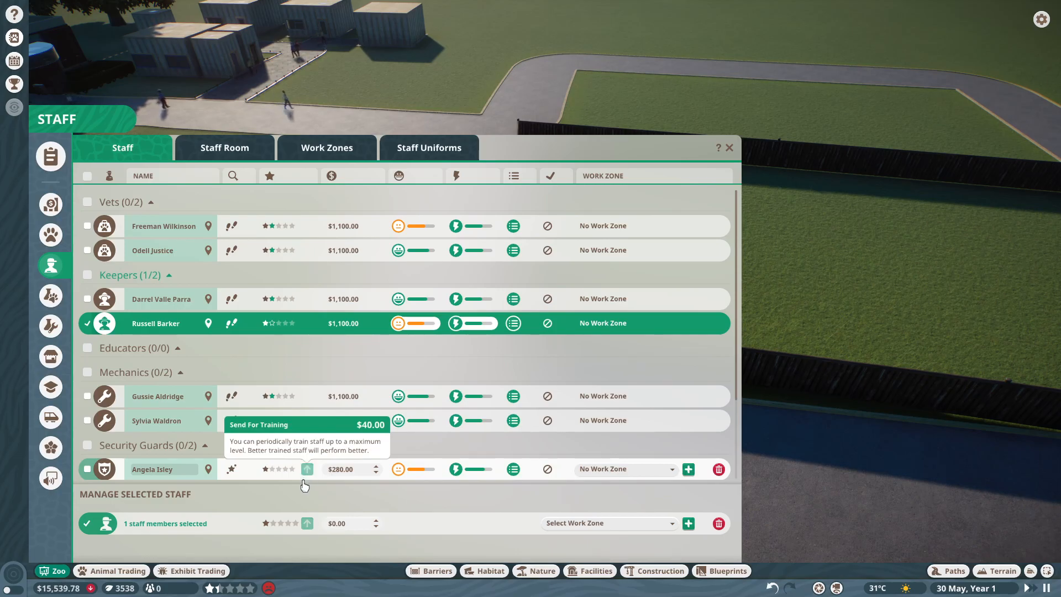
mouse_move(311, 434)
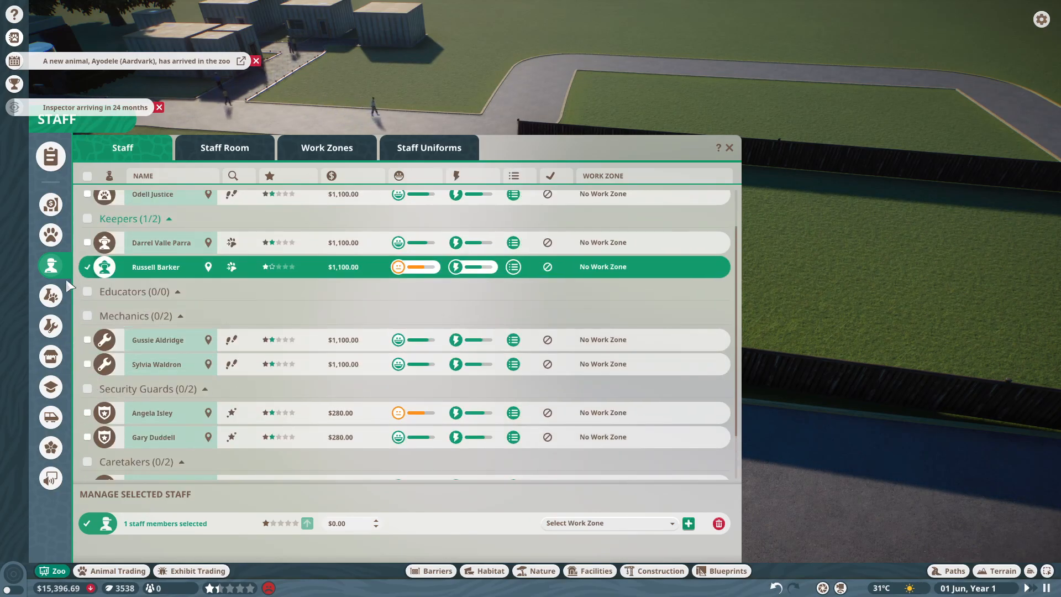
left_click(51, 296)
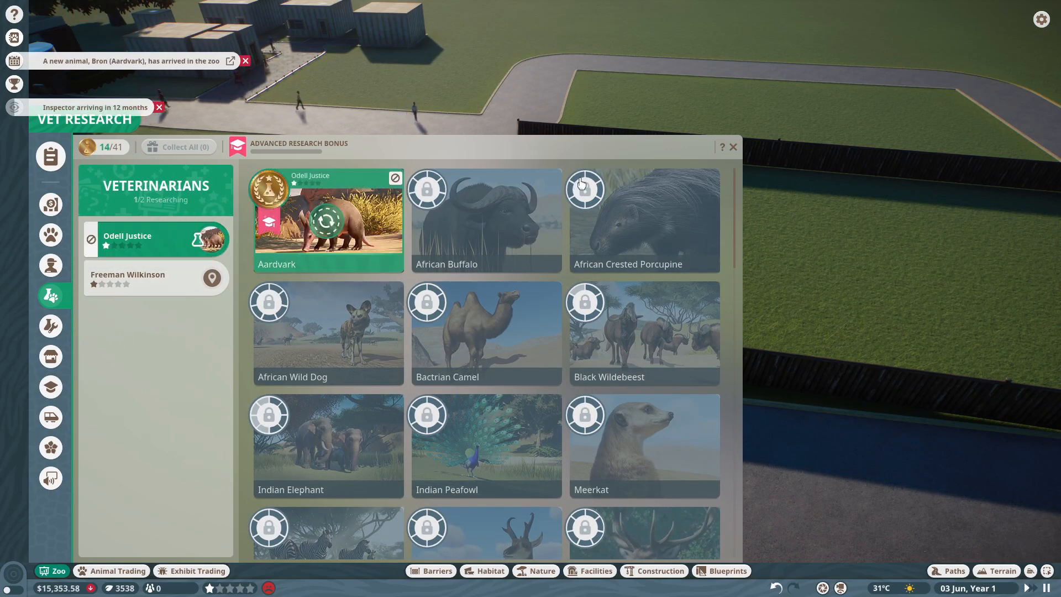
mouse_move(778, 159)
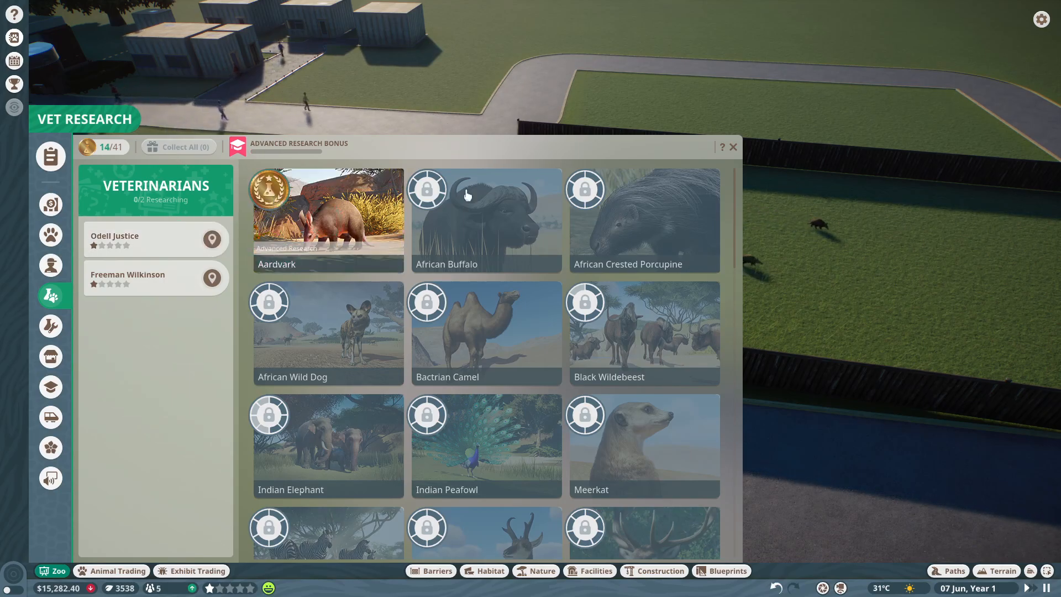
Step: Close the vet research window once Aardvark research reaches advanced level
left_click(733, 147)
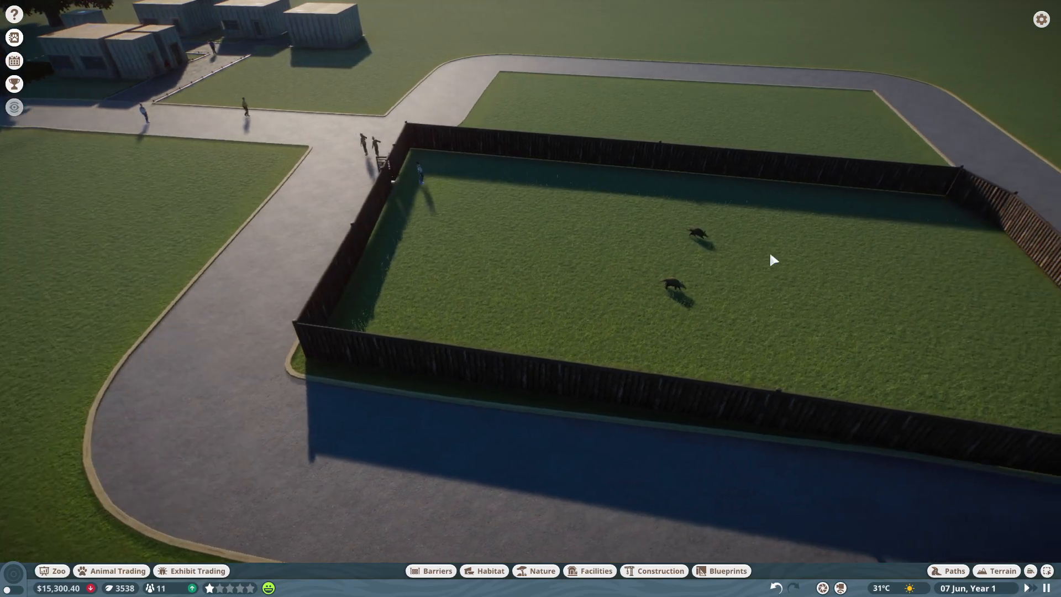
Step: Filter habitat items to Aardvark and place the Animal Burrow
left_click(489, 571)
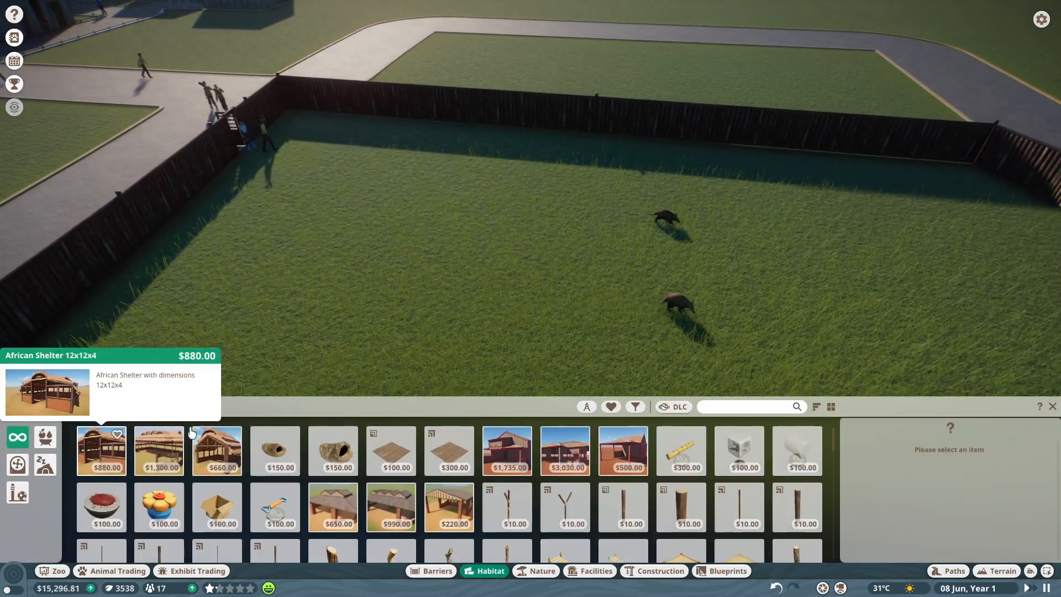
left_click(635, 407)
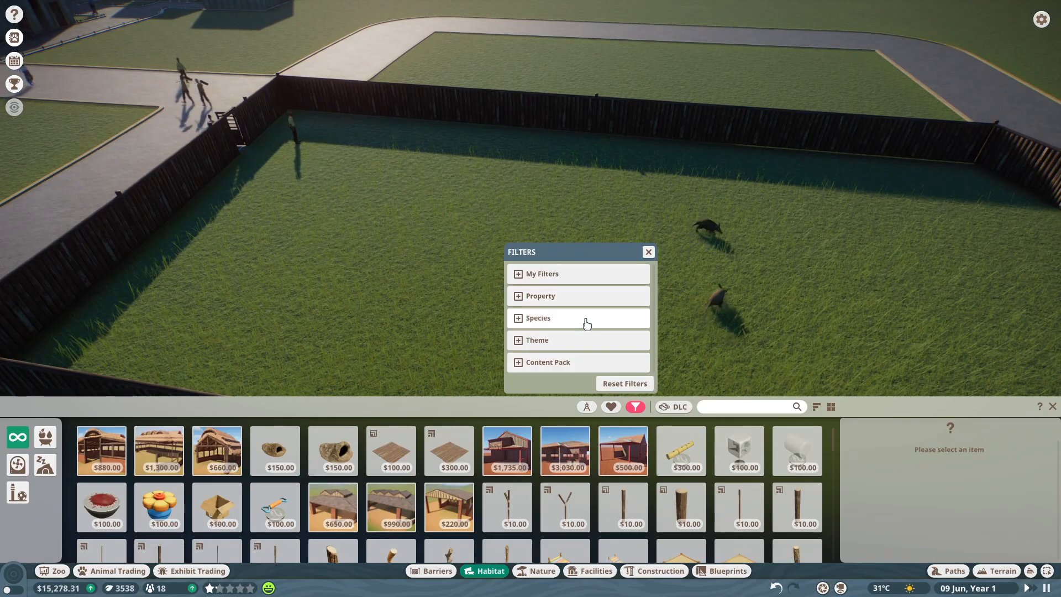
left_click(538, 318)
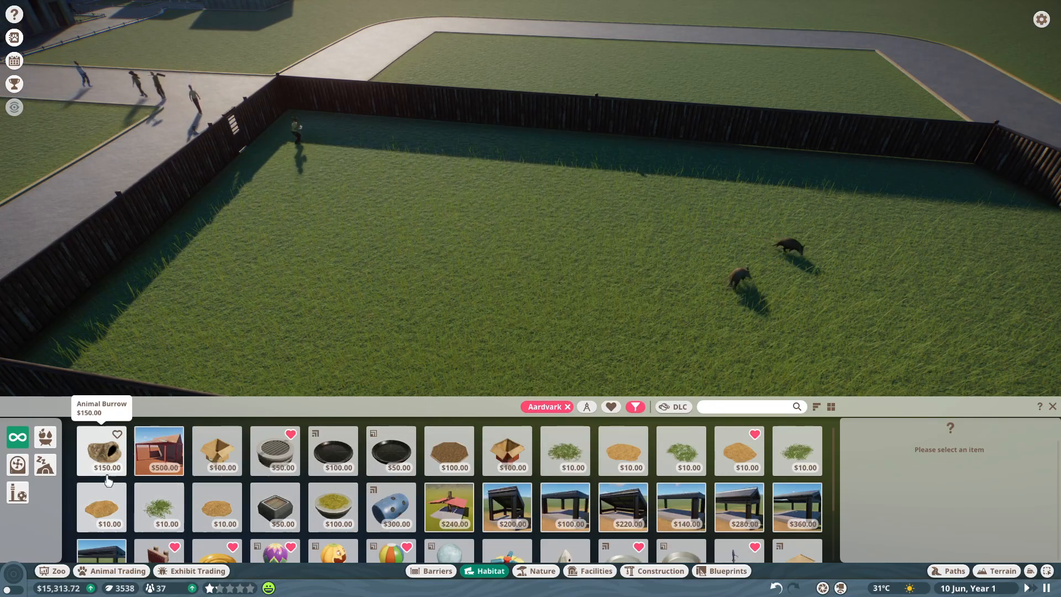
left_click(101, 450)
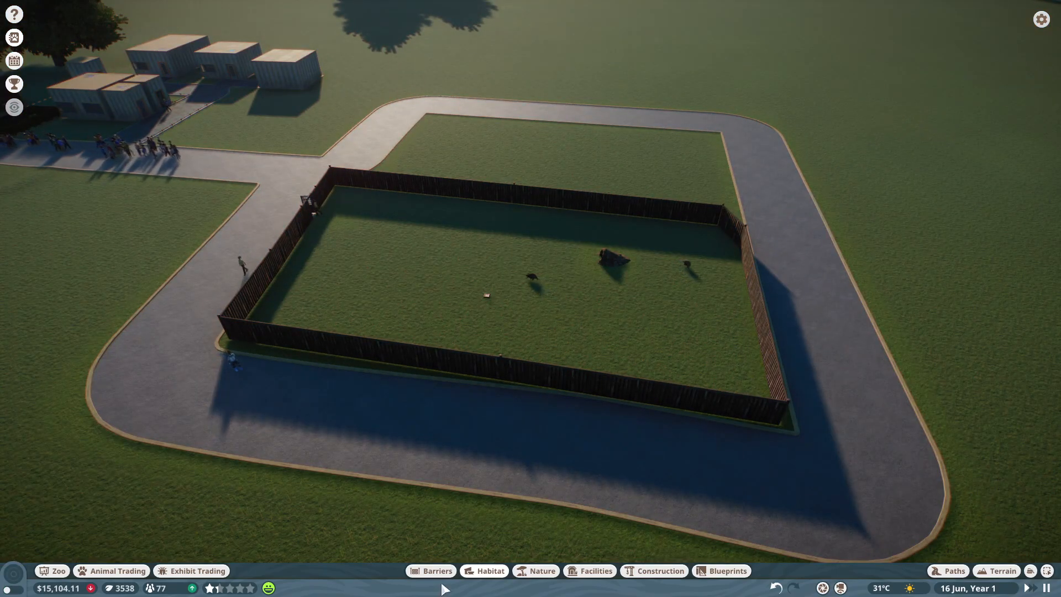
Step: Add a termite mound, Large Barrel Feeder, box enrichment item and ball toy to the habitat
left_click(490, 571)
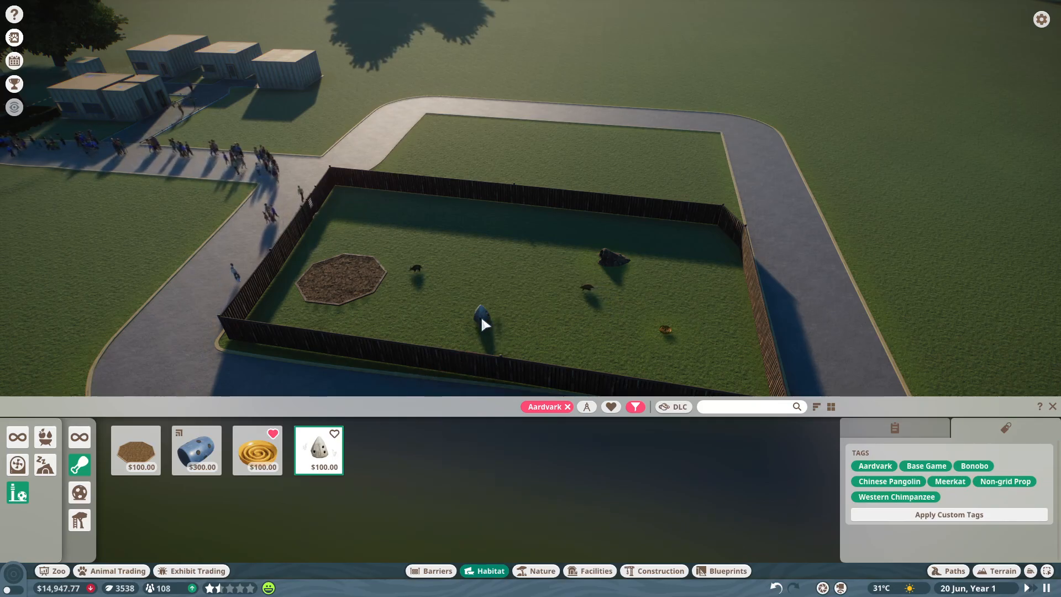
left_click(196, 451)
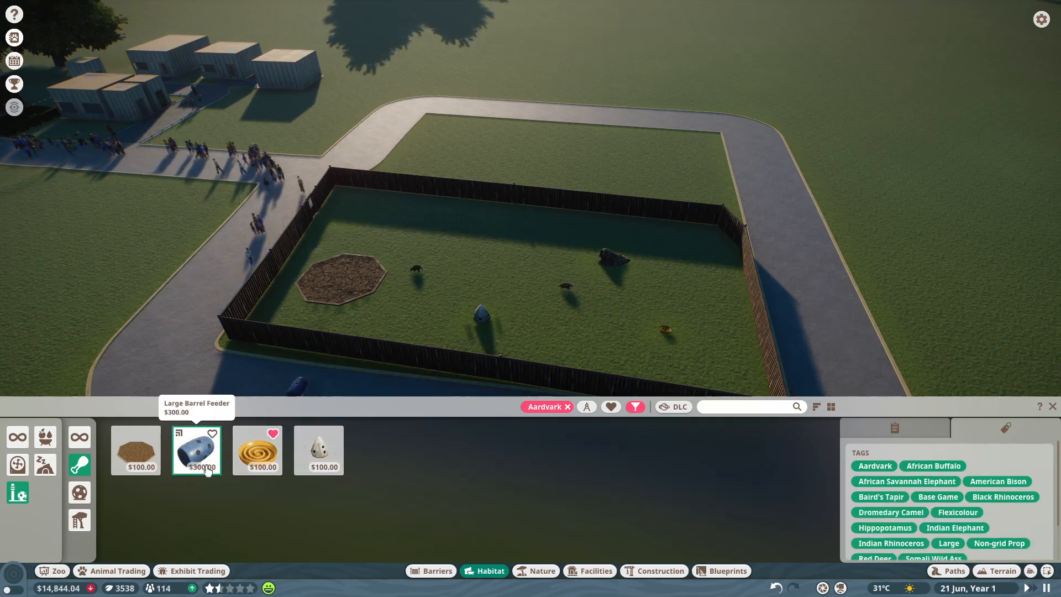
left_click(79, 492)
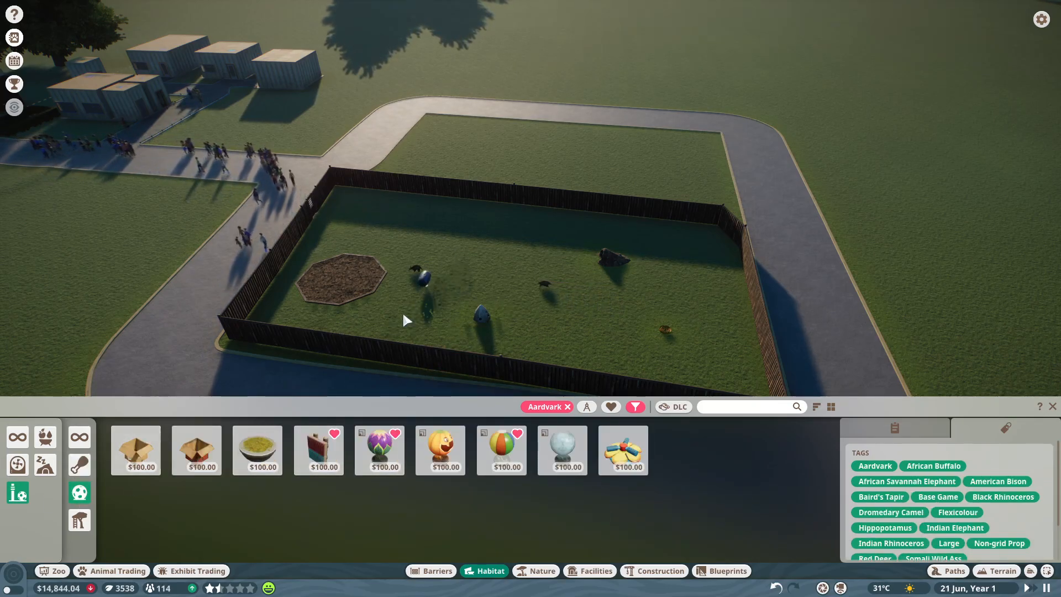
left_click(319, 451)
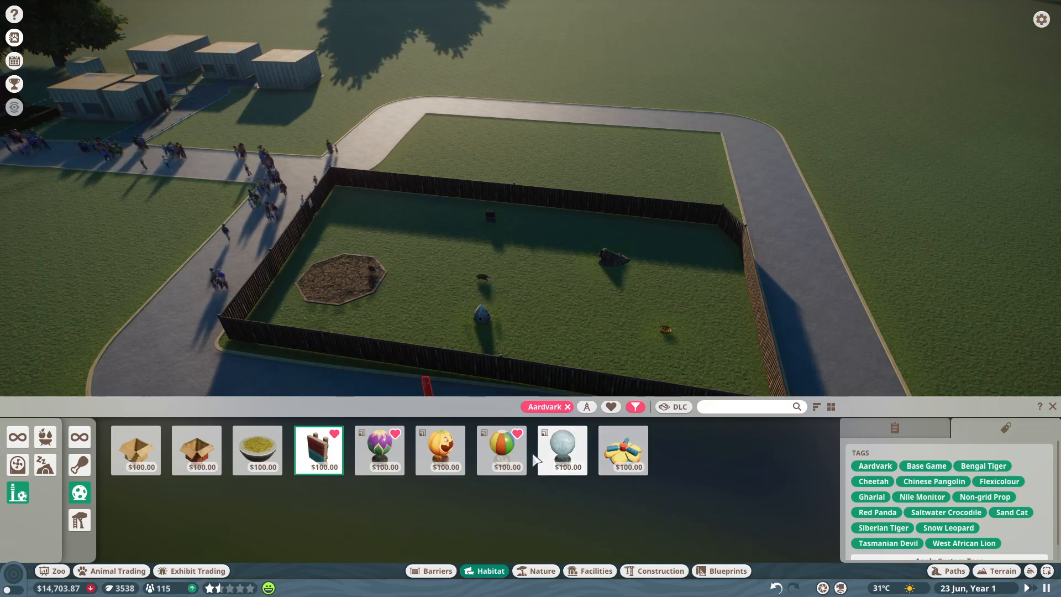
left_click(502, 449)
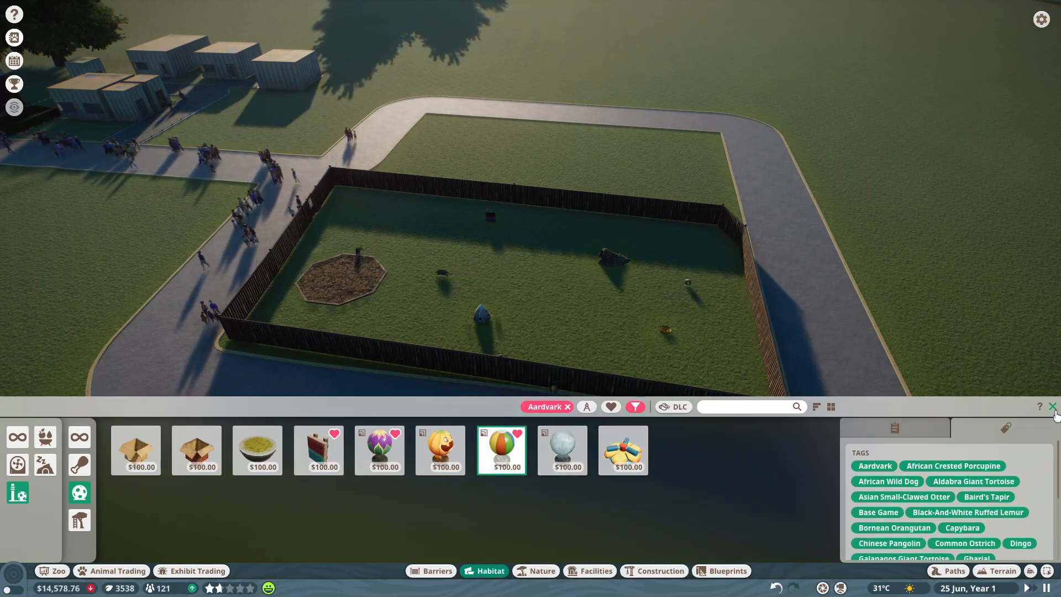
left_click(1053, 406)
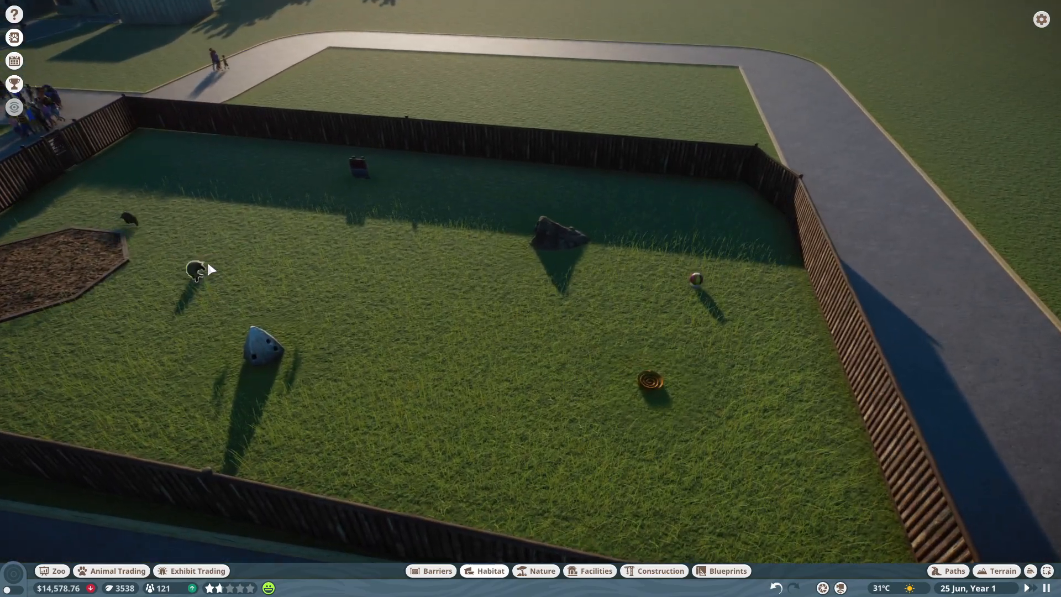
Step: Paint Soil (light) onto the habitat floor, lifting aardvark terrain welfare to 100%
left_click(196, 276)
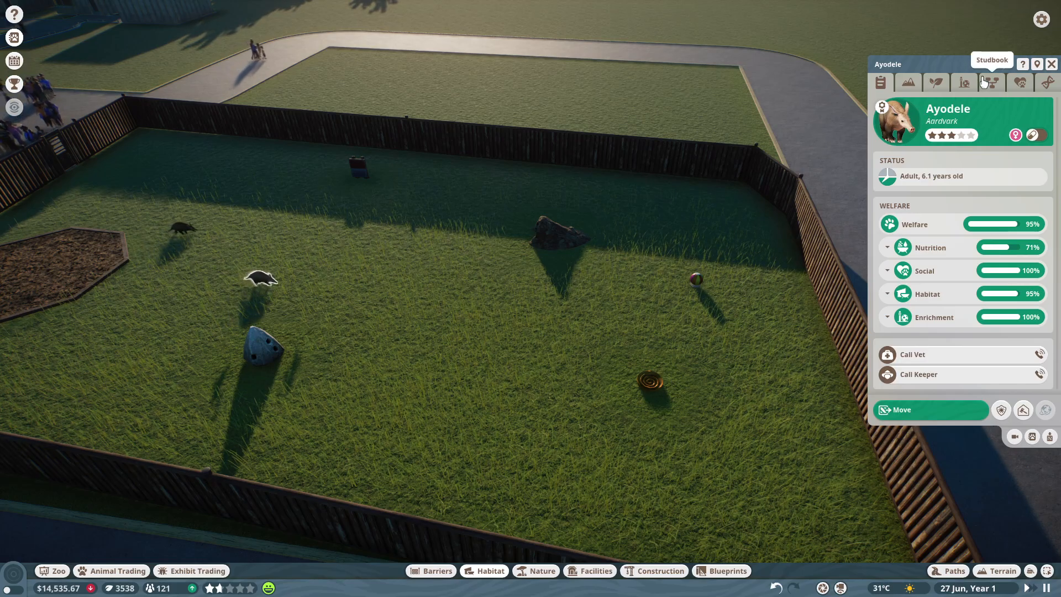
left_click(936, 82)
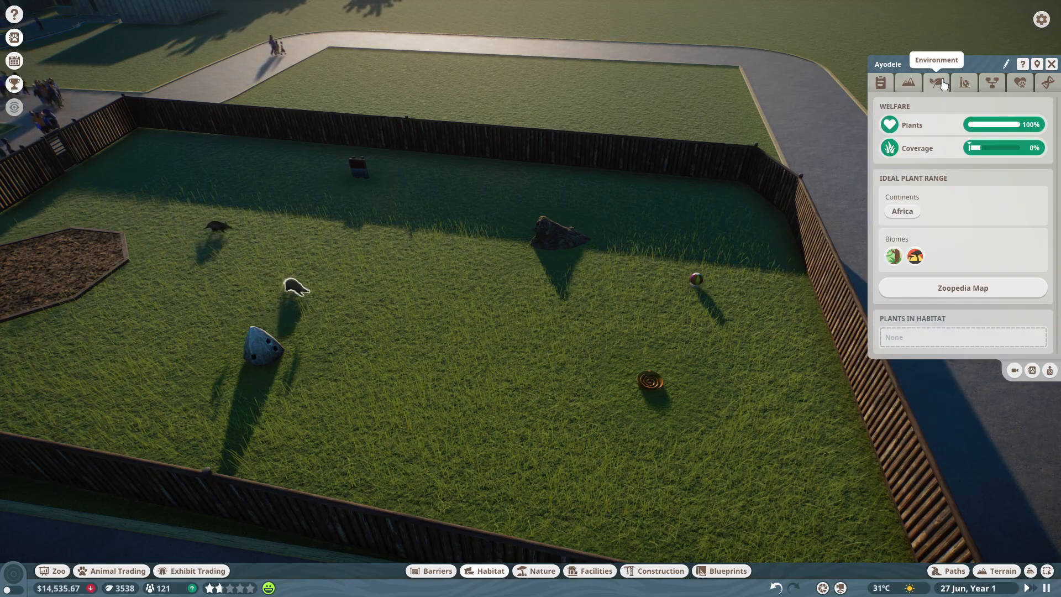
mouse_move(907, 93)
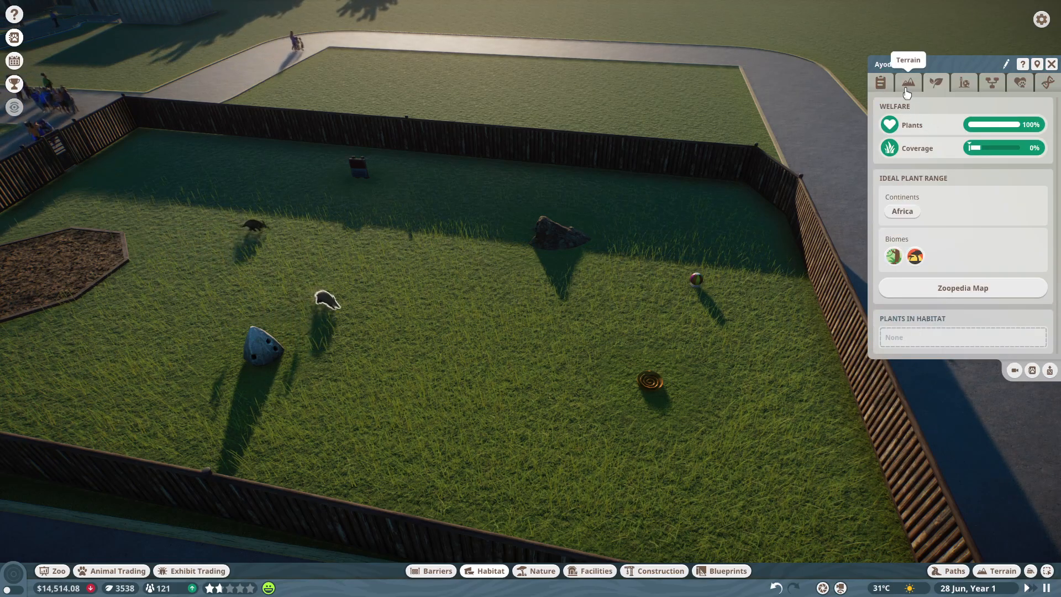
left_click(1002, 571)
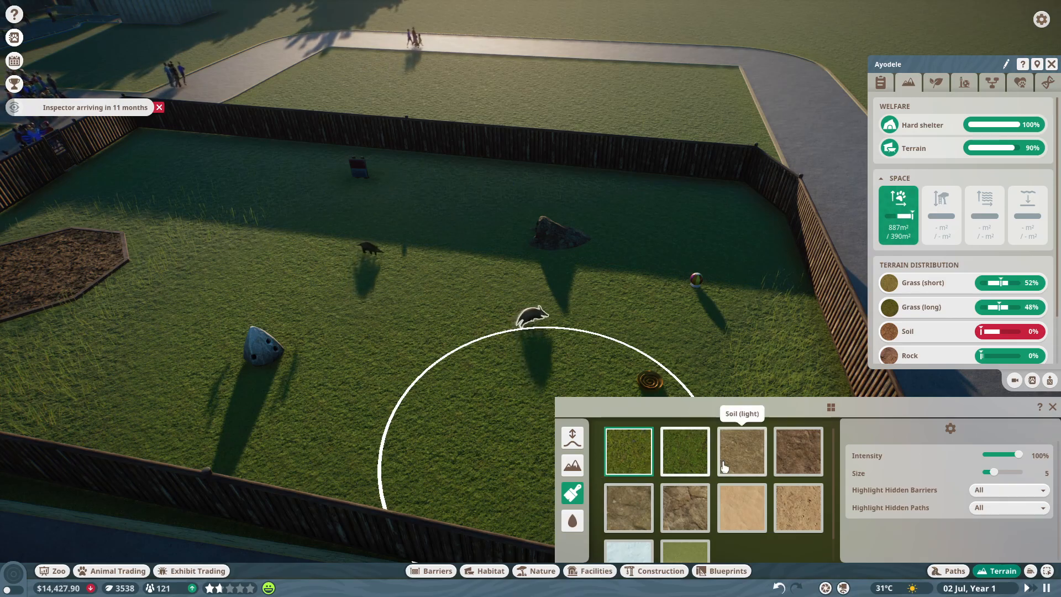
left_click(741, 451)
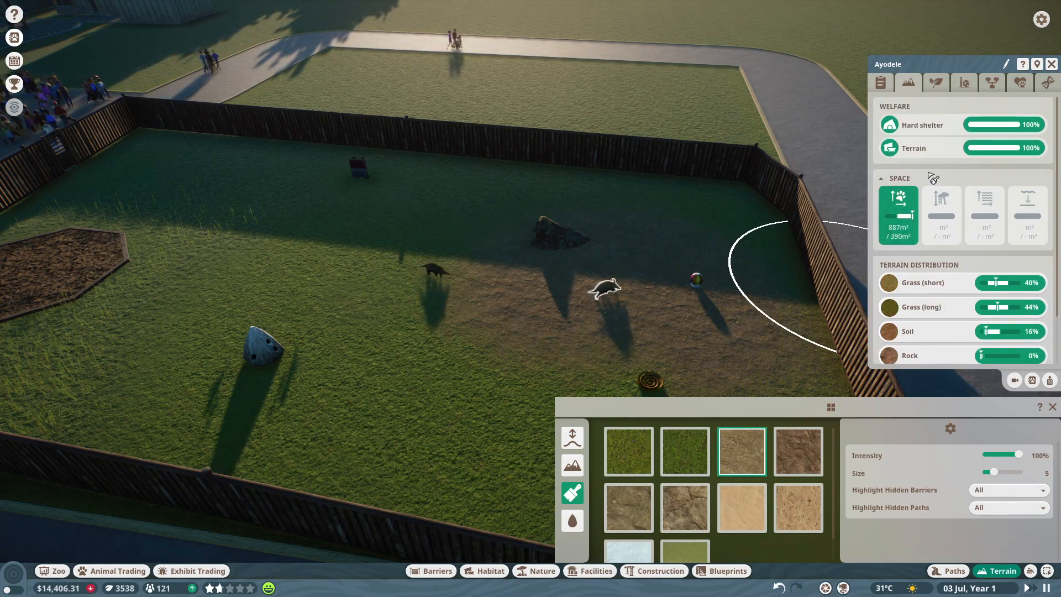
mouse_move(992, 97)
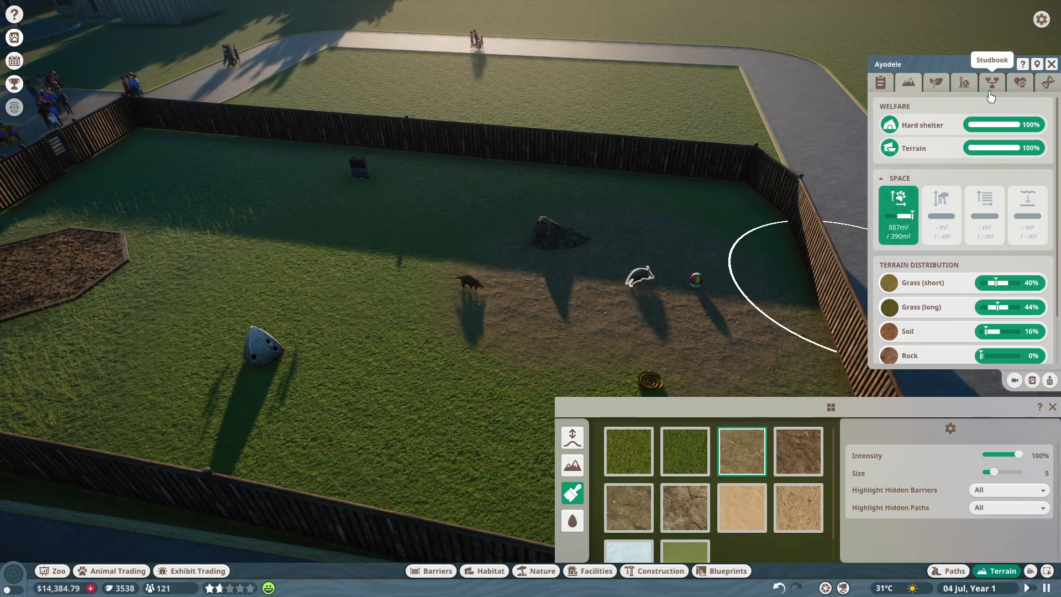
left_click(879, 82)
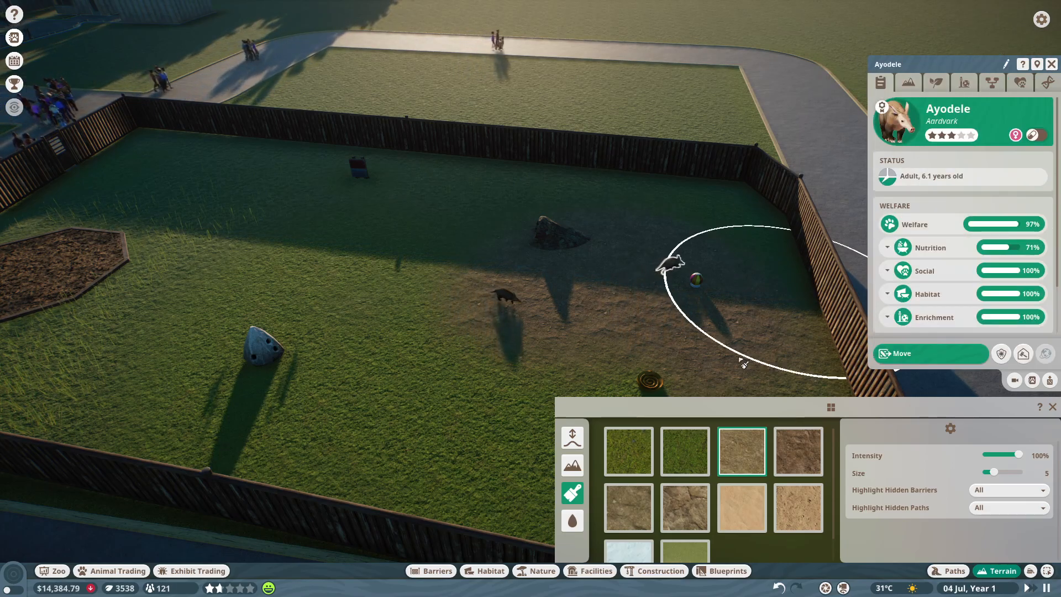
left_click(484, 571)
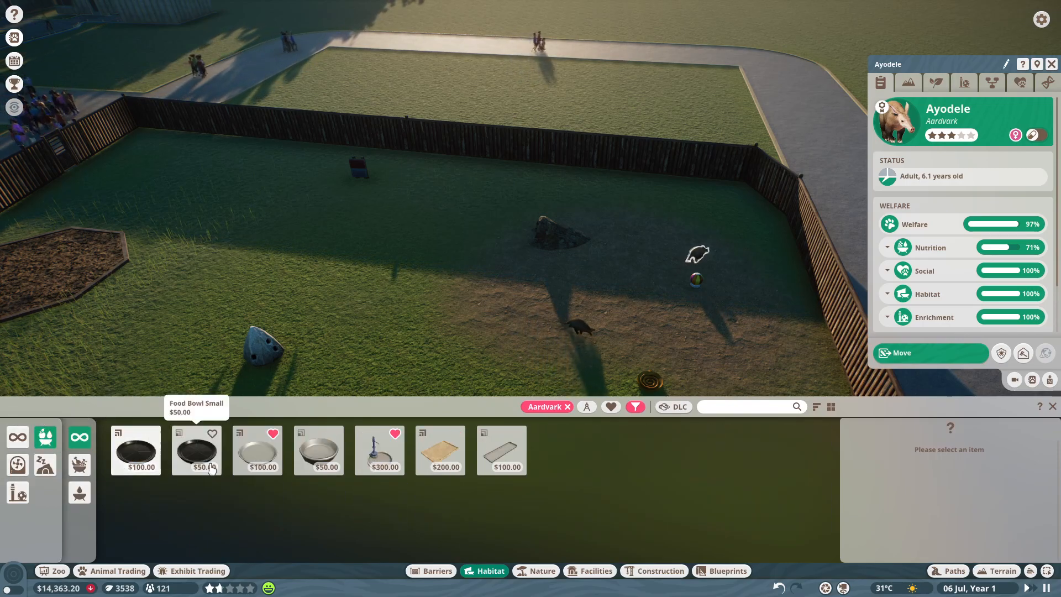
Step: Place a Food Bowl Small in the aardvark habitat and close the aardvark's info panel
left_click(379, 450)
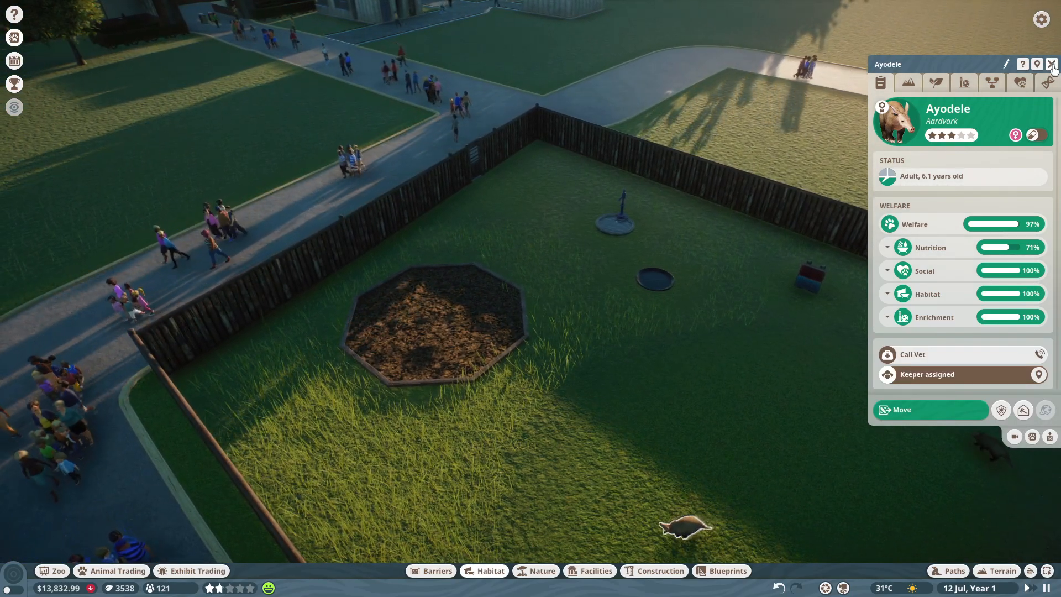
left_click(1052, 65)
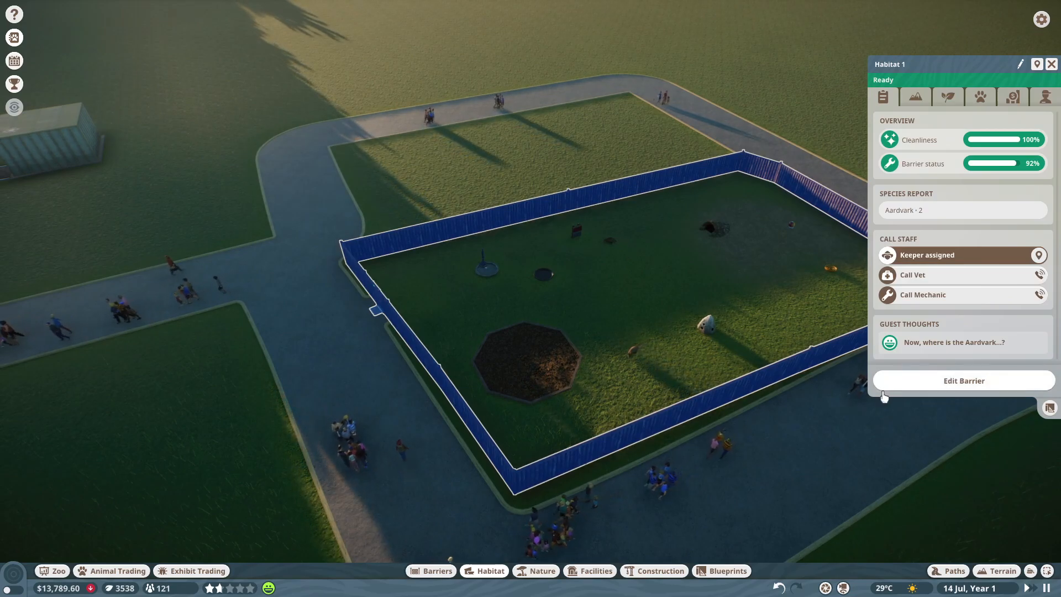
left_click(964, 381)
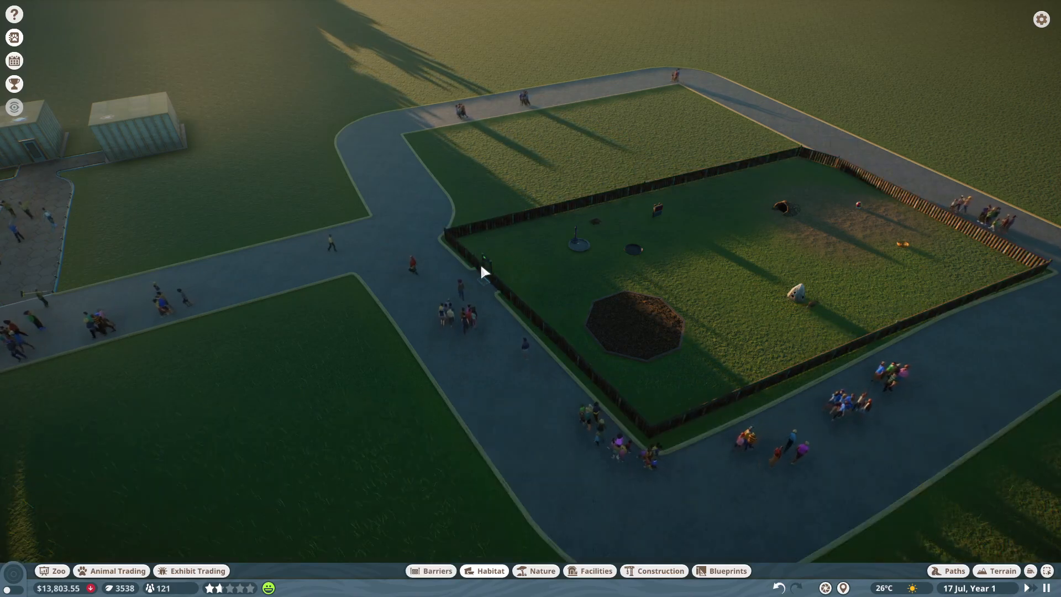
left_click(431, 570)
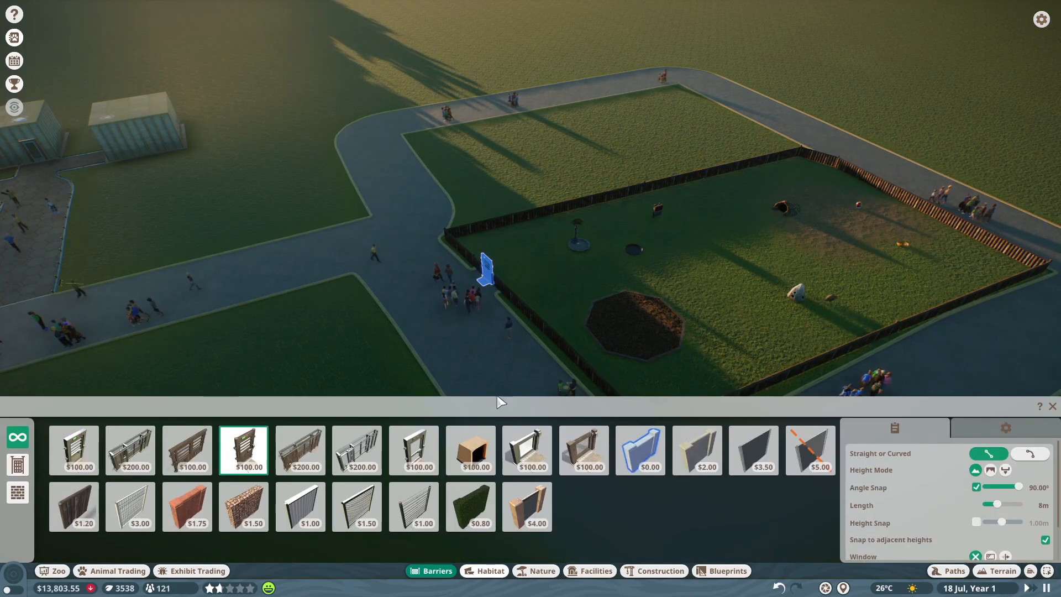
left_click(585, 450)
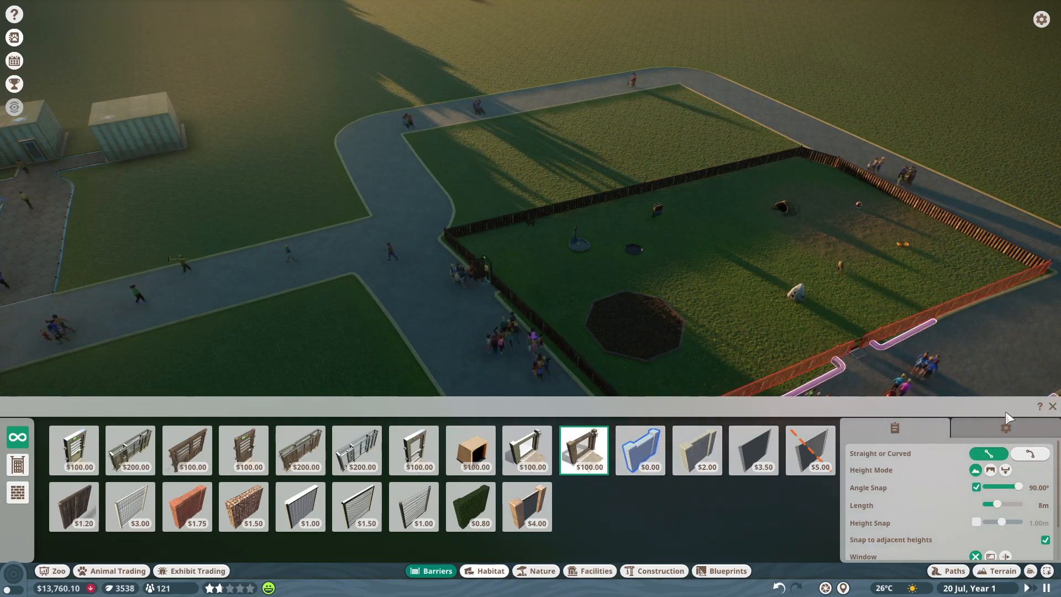
left_click(1053, 406)
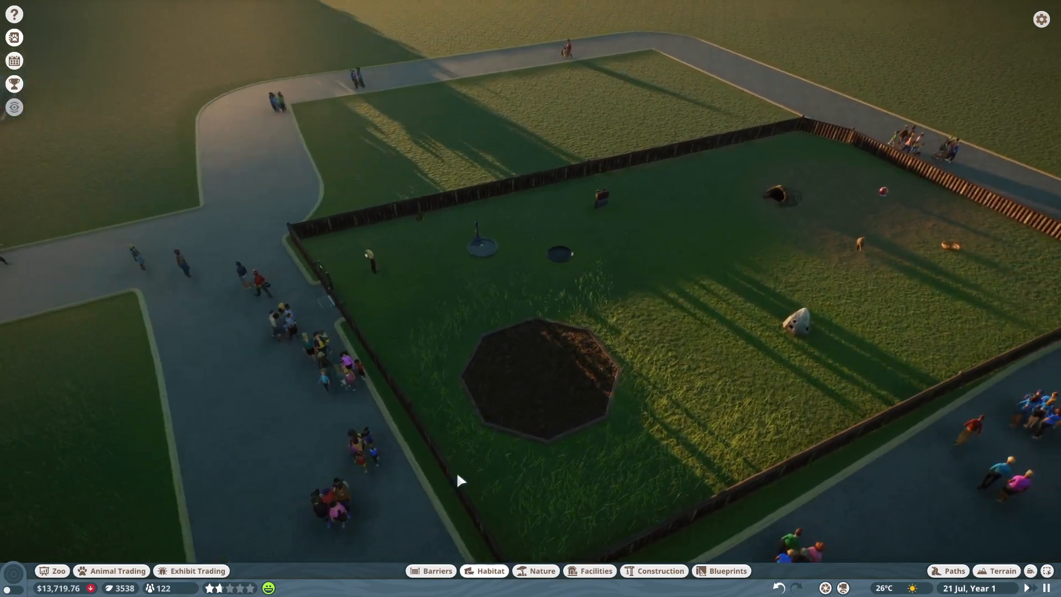
Step: Place an education board and an Educational Speaker beside the aardvark habitat fence
left_click(590, 571)
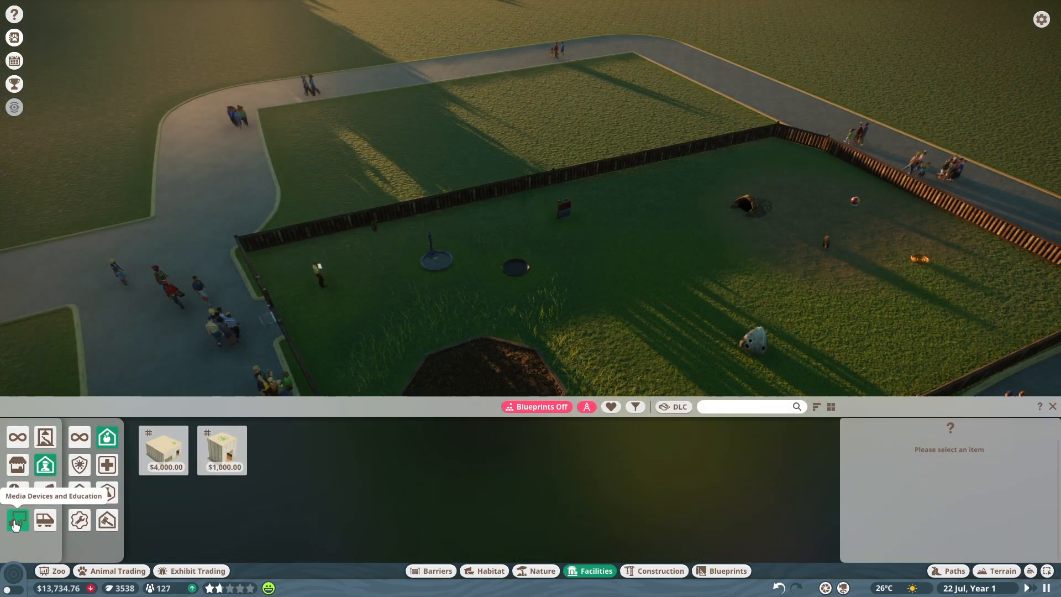
left_click(17, 515)
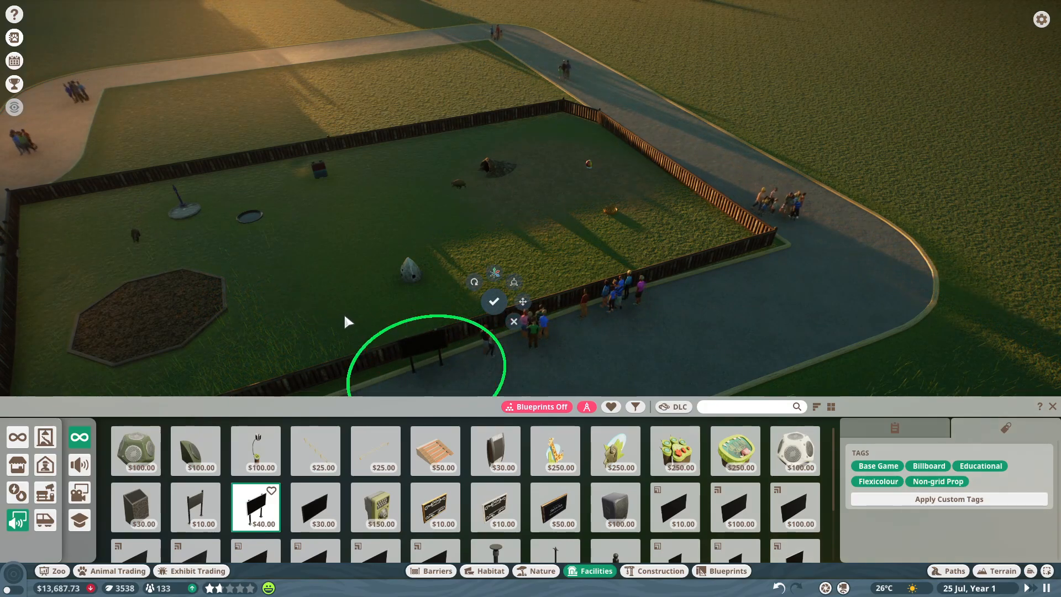
left_click(494, 301)
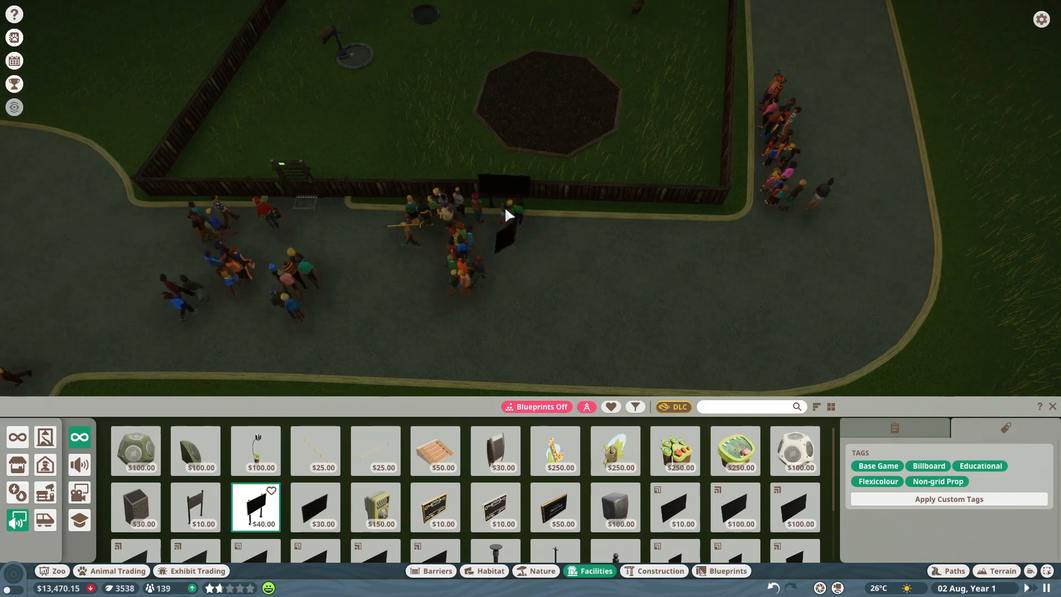
mouse_move(795, 450)
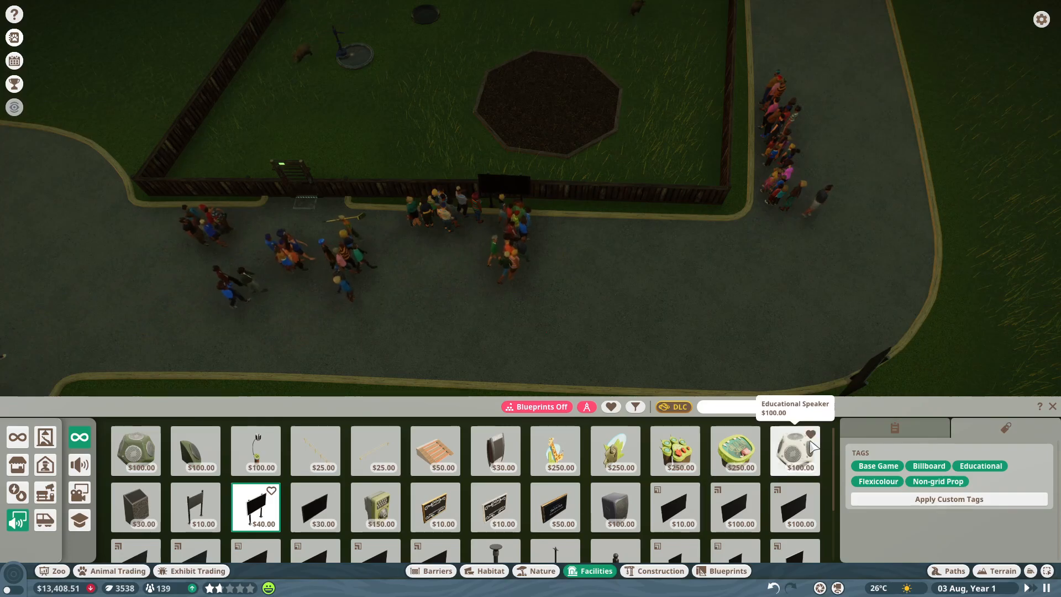
left_click(794, 451)
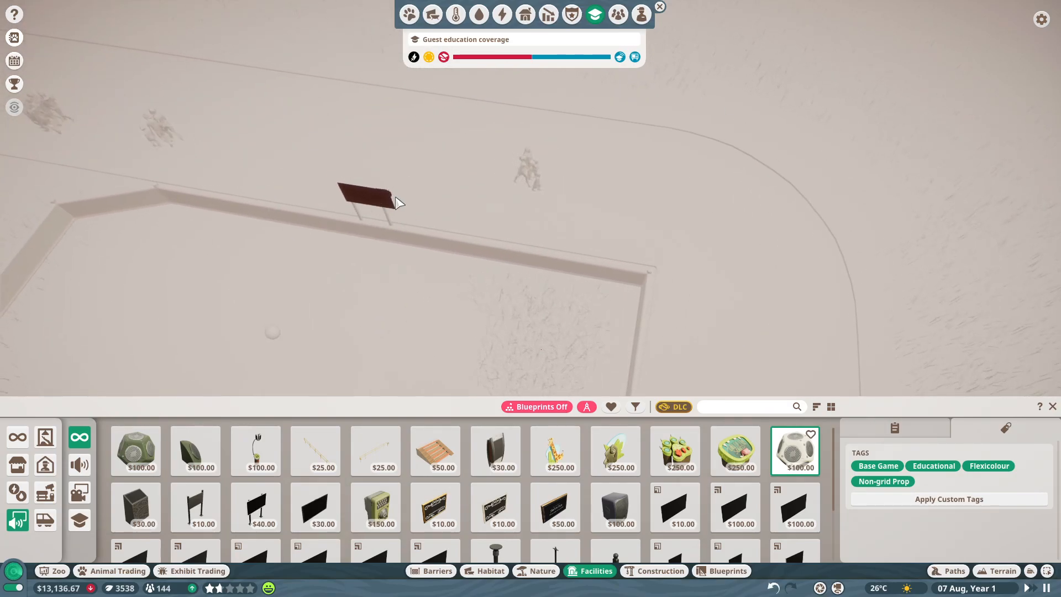
left_click(367, 199)
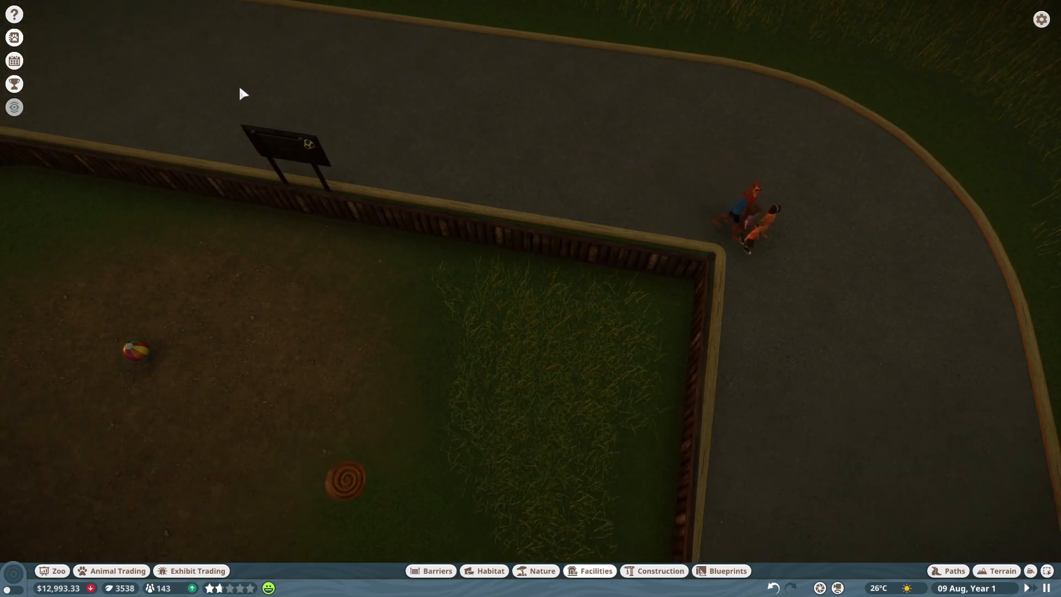
Step: Set two speakers' Educational Content to Aardvark
left_click(308, 145)
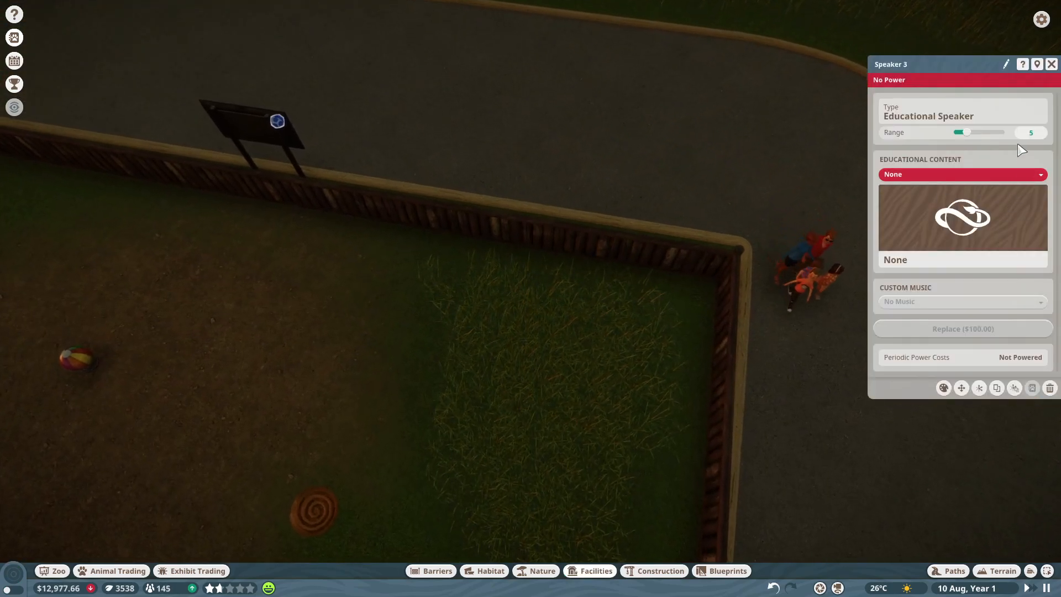
left_click(962, 174)
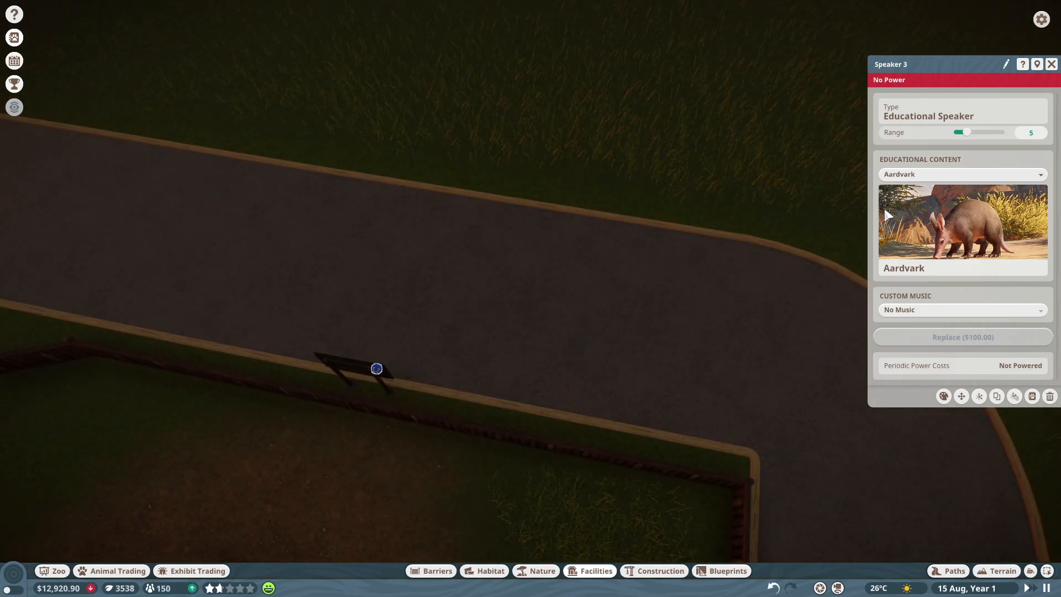
left_click_drag(960, 132, 968, 133)
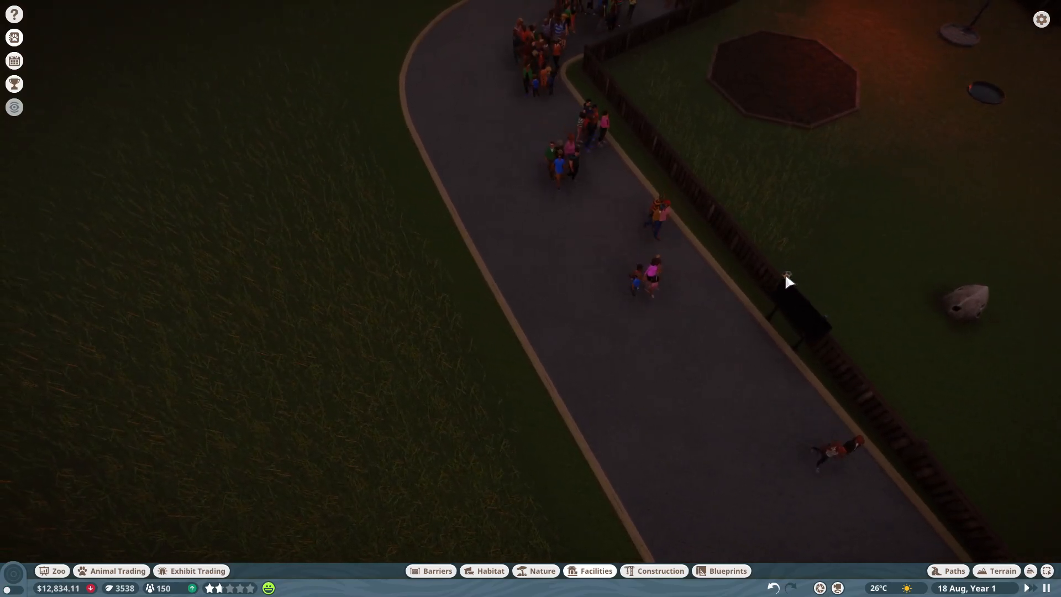
left_click(787, 275)
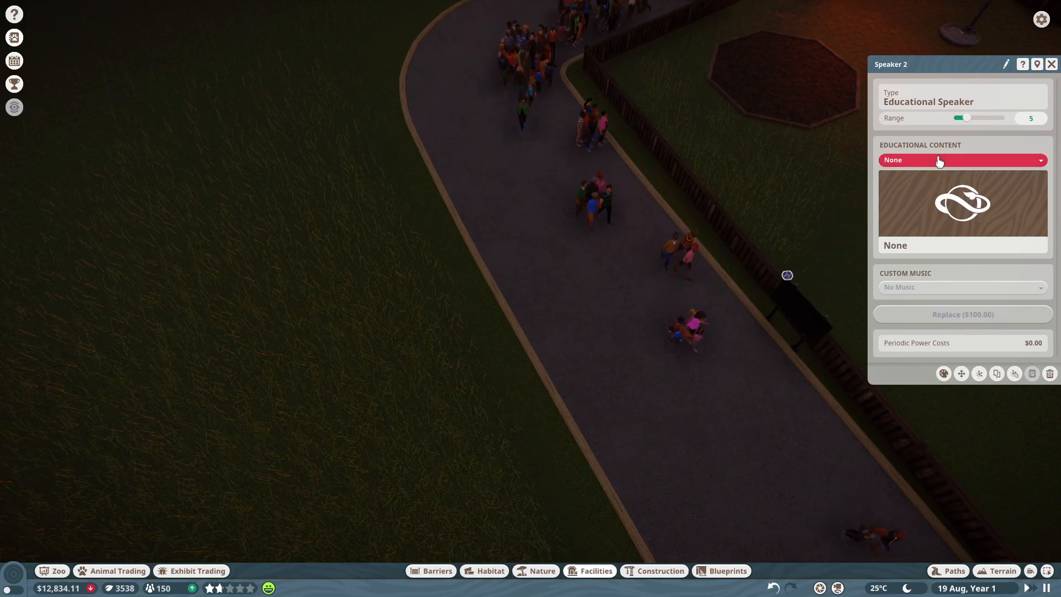
left_click(962, 160)
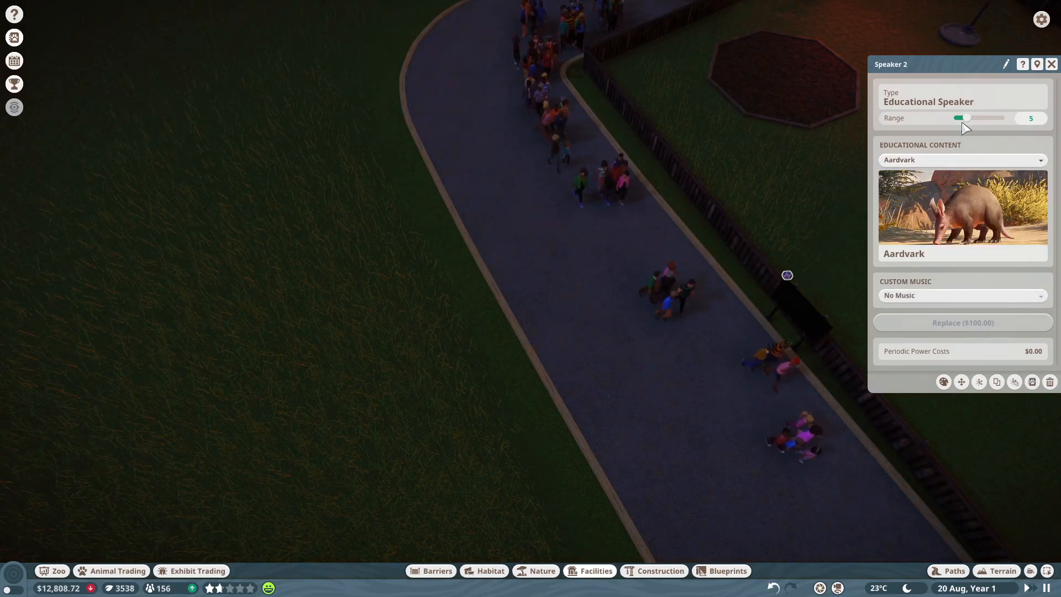
Step: Set the information board and first speaker to Aardvark content and adjust the speaker's range
left_click_drag(963, 118, 979, 118)
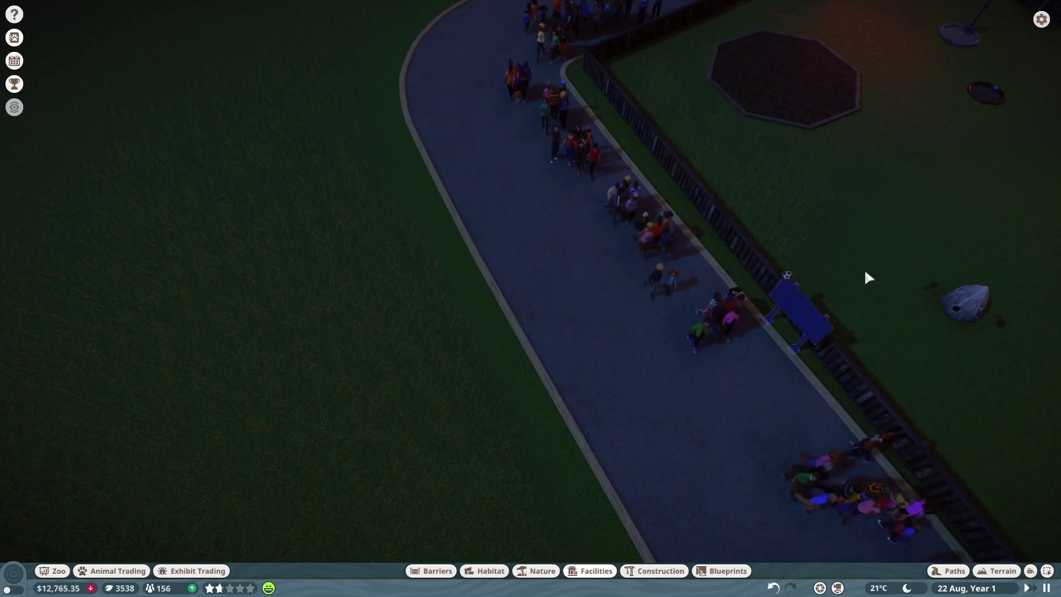
left_click(799, 315)
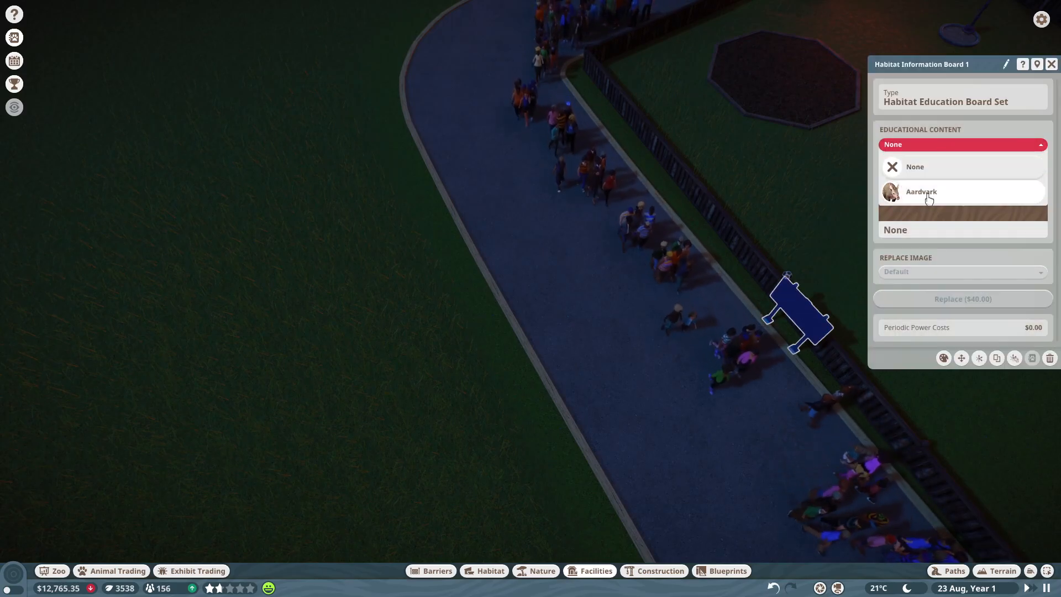
left_click(922, 192)
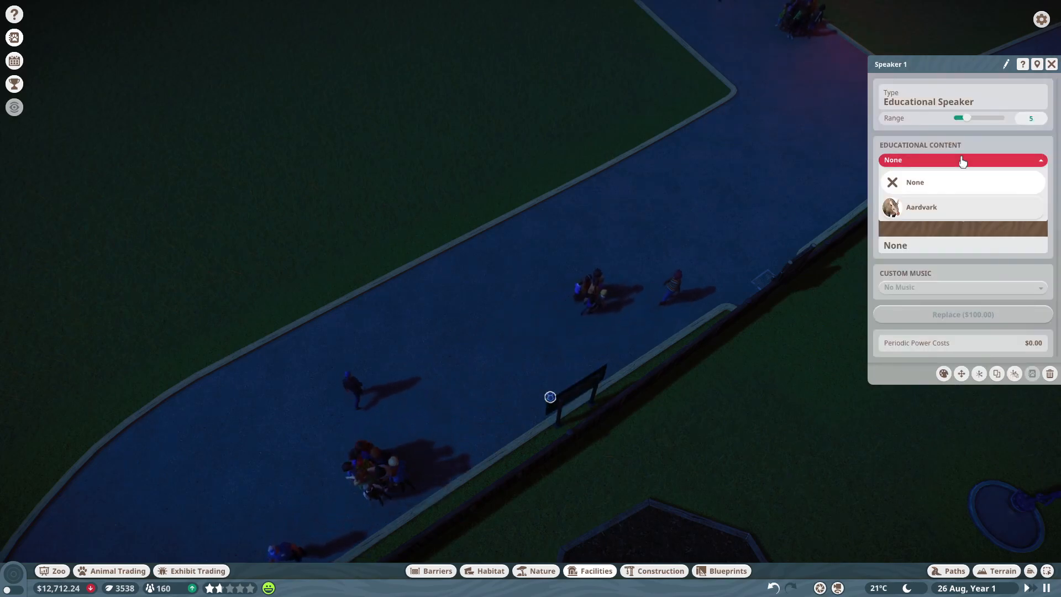
left_click(922, 207)
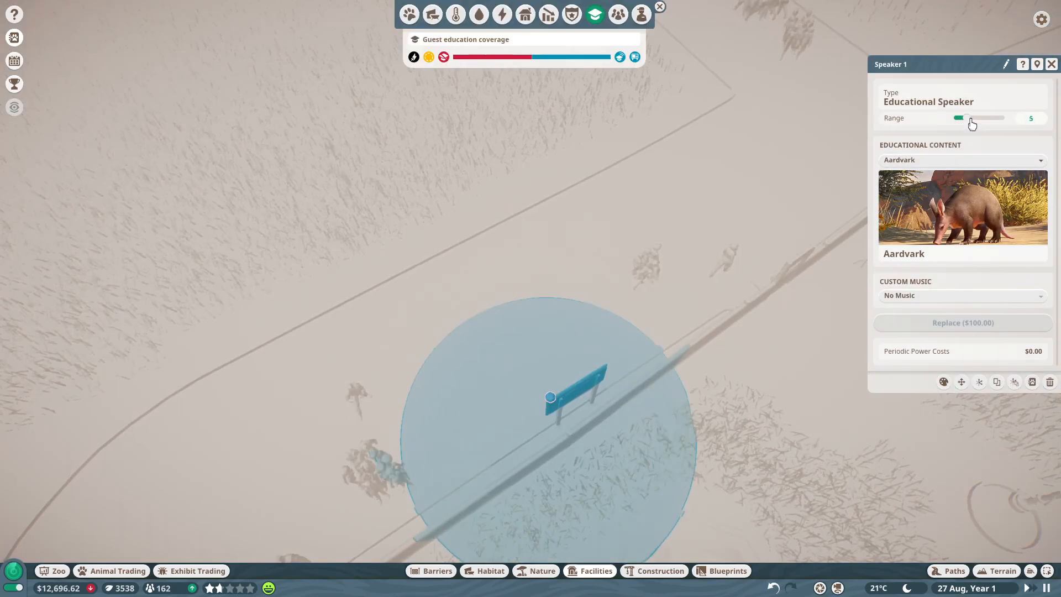
left_click_drag(958, 117, 961, 117)
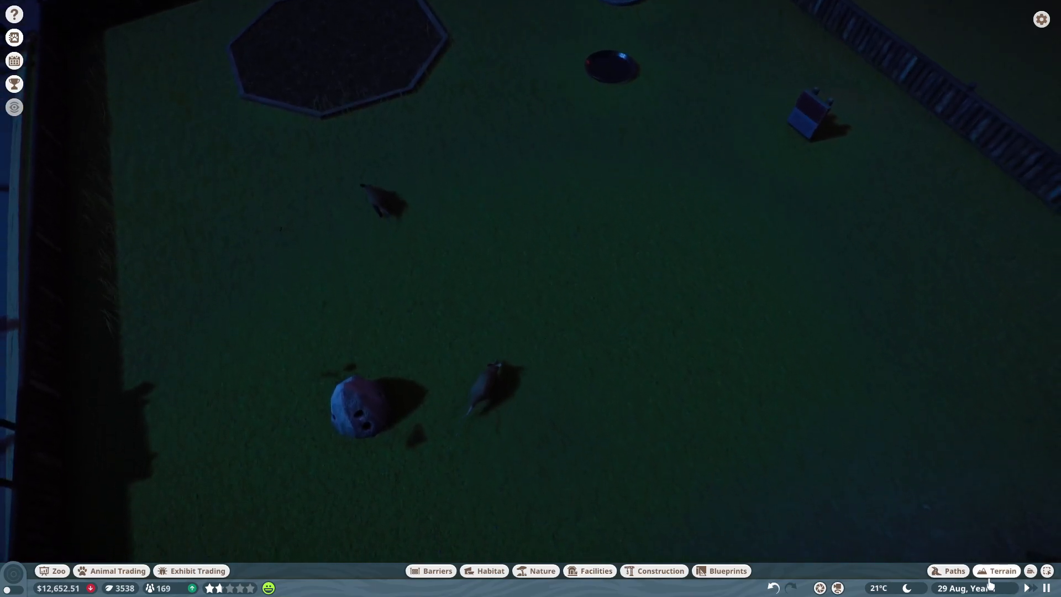
Step: Lower a small dip into the habitat ground, then switch to the Smooth brush
left_click(997, 571)
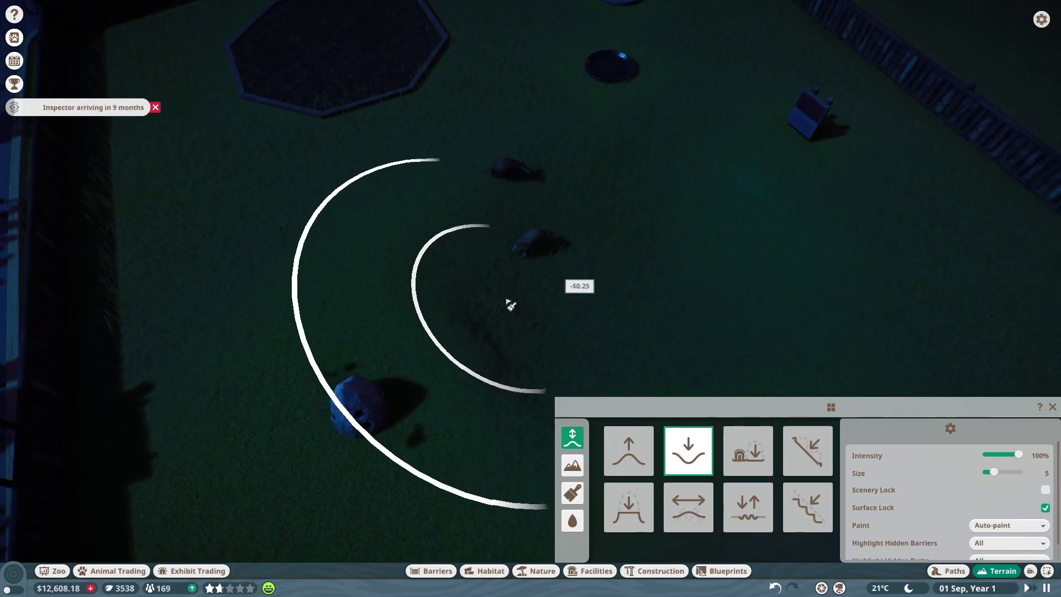
left_click_drag(511, 304, 501, 345)
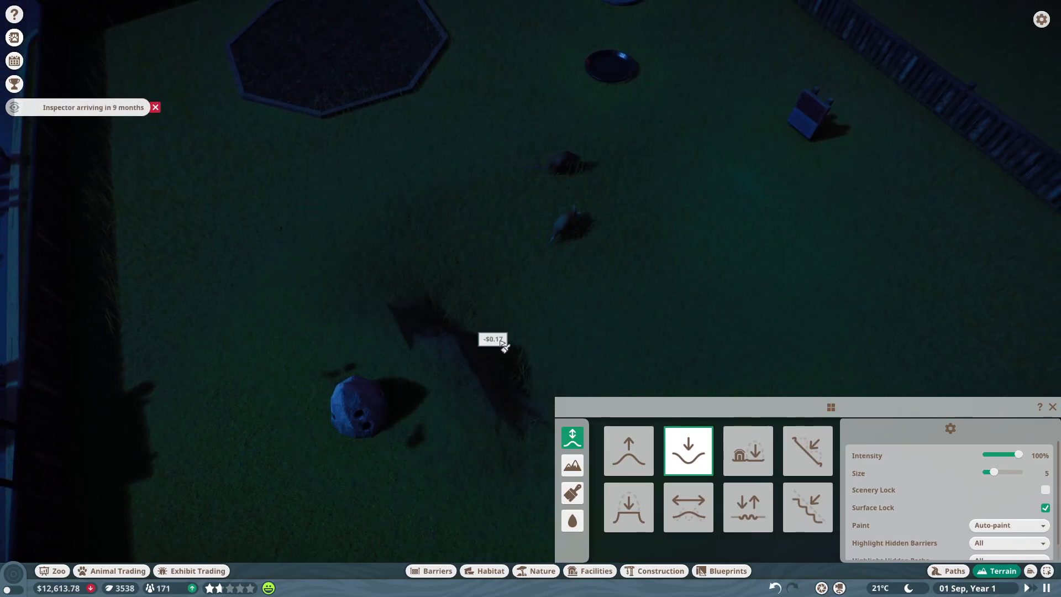
left_click(688, 507)
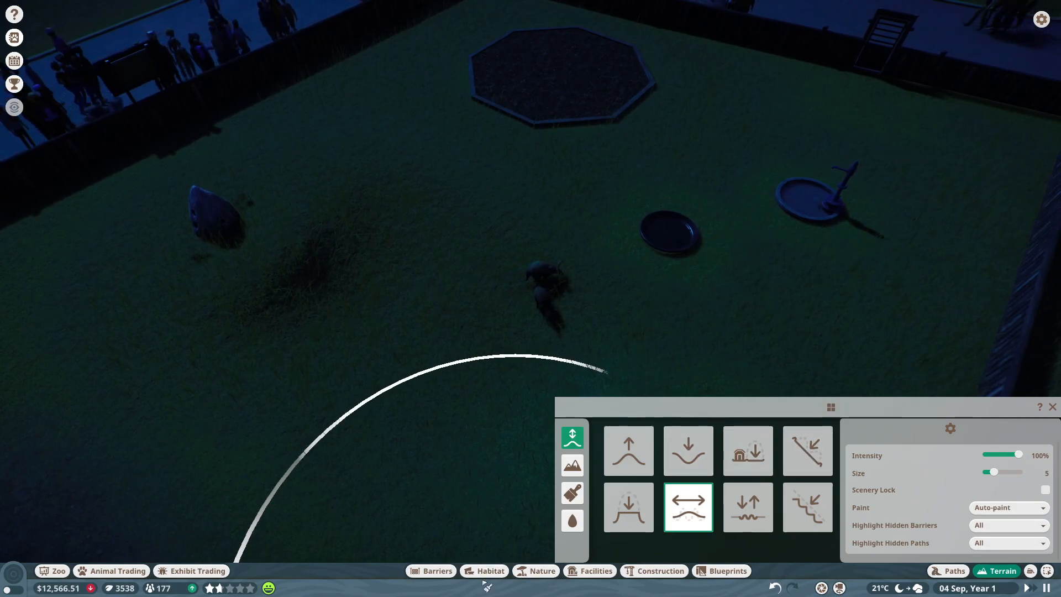
Step: Place a Wooden Basic Shelter 8x4x2 from Beds and Shelters over the dip and exit
left_click(490, 571)
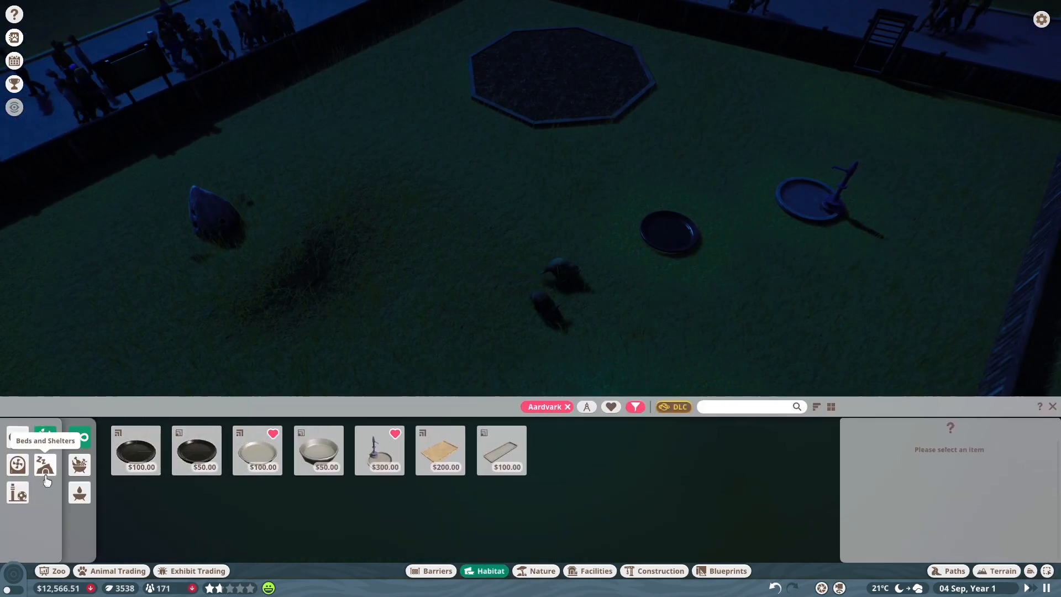
left_click(46, 465)
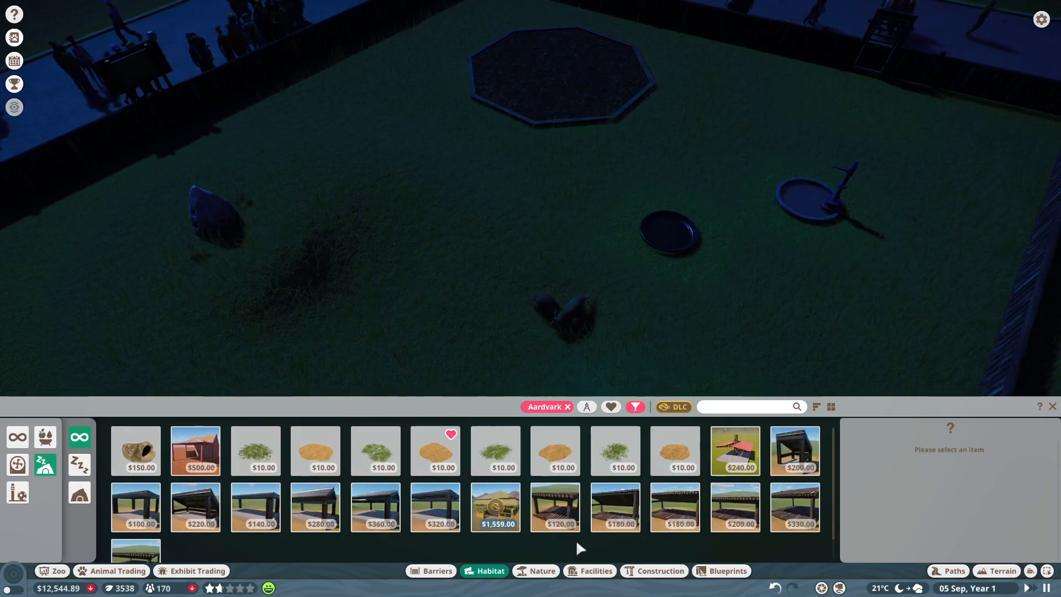
mouse_move(495, 508)
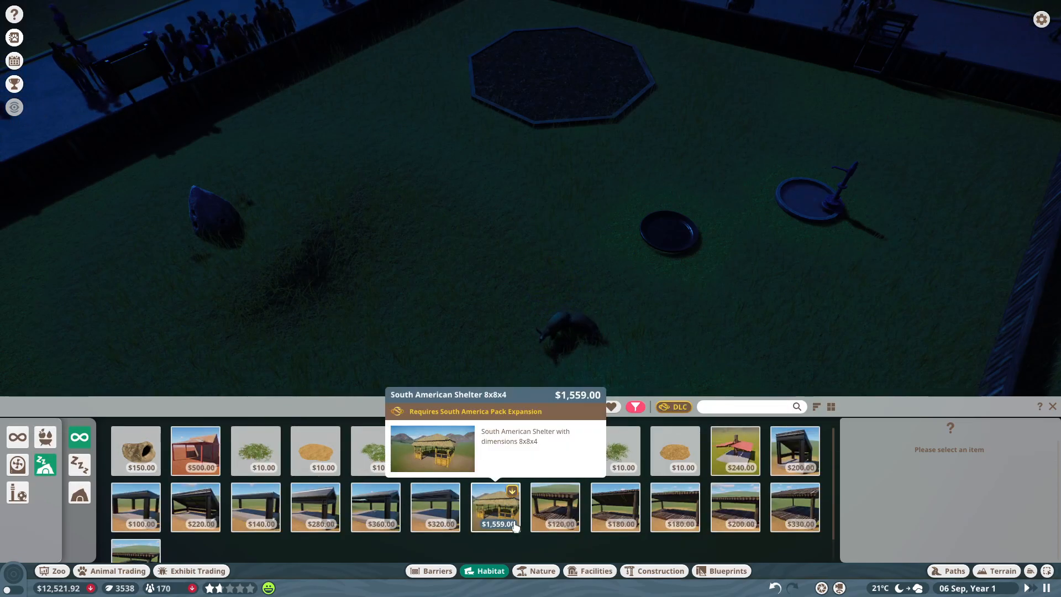
mouse_move(687, 524)
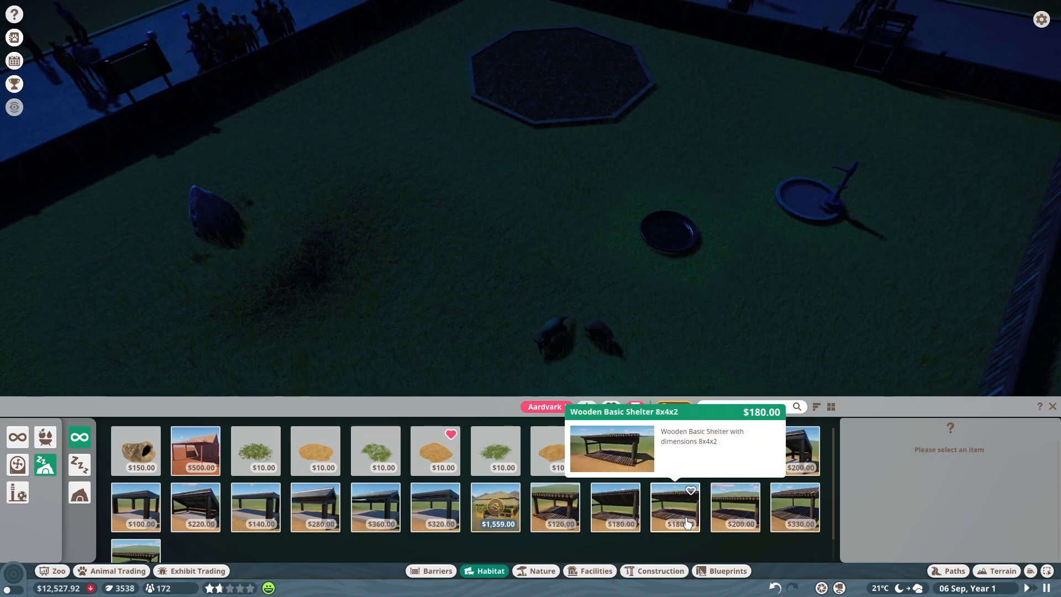
left_click(675, 507)
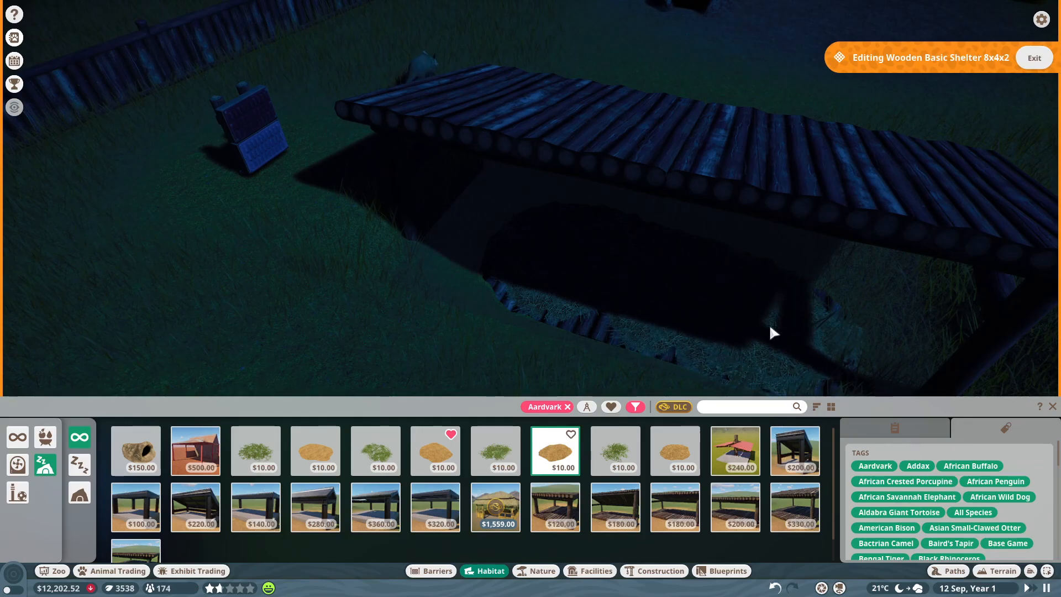
left_click(1035, 57)
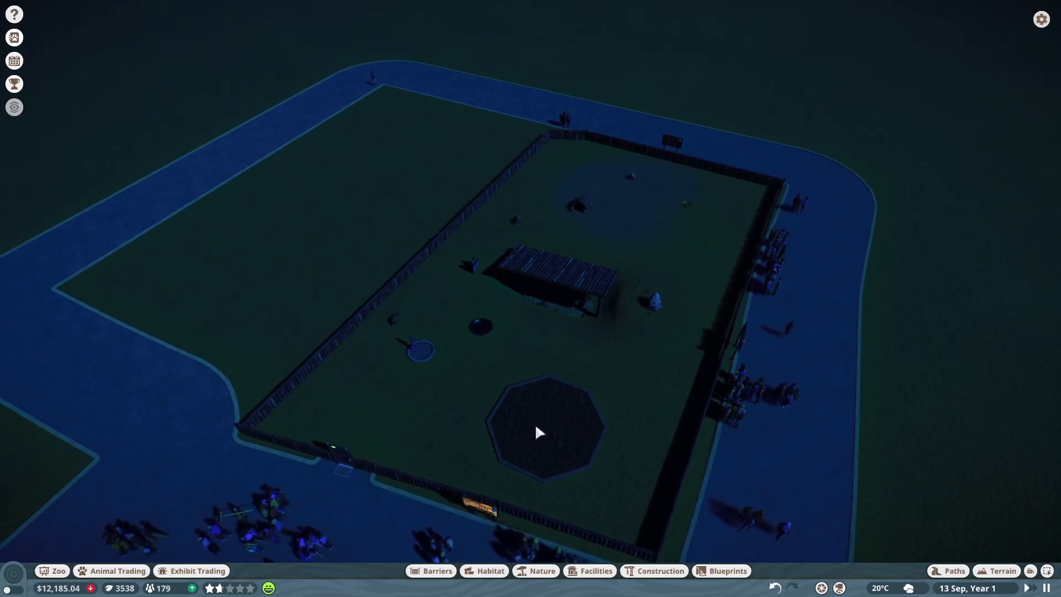
Step: Set Habitat 1's aardvark food quality to Grade 3
left_click(539, 432)
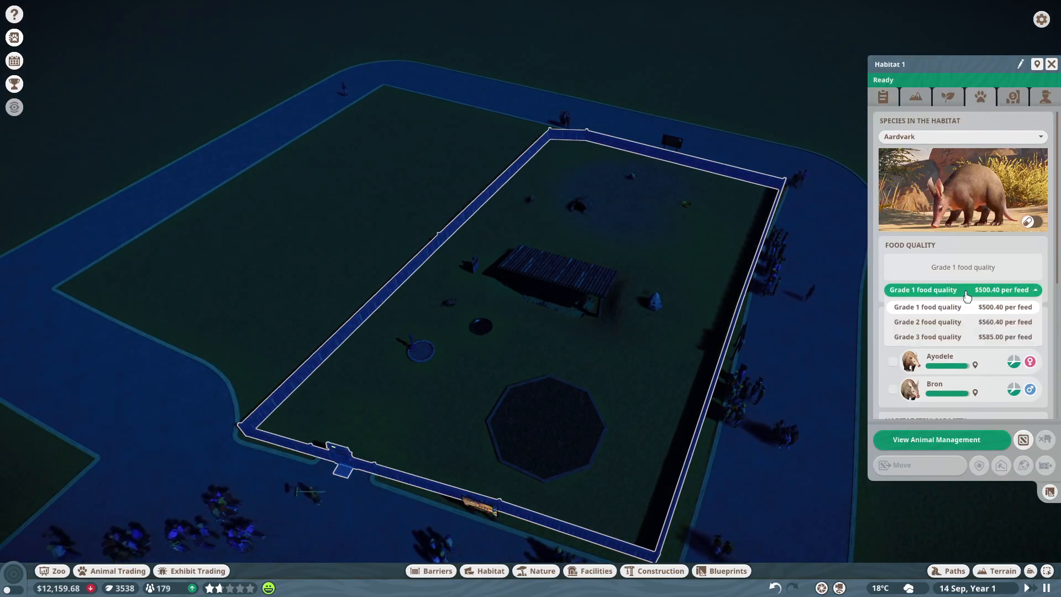
left_click(928, 337)
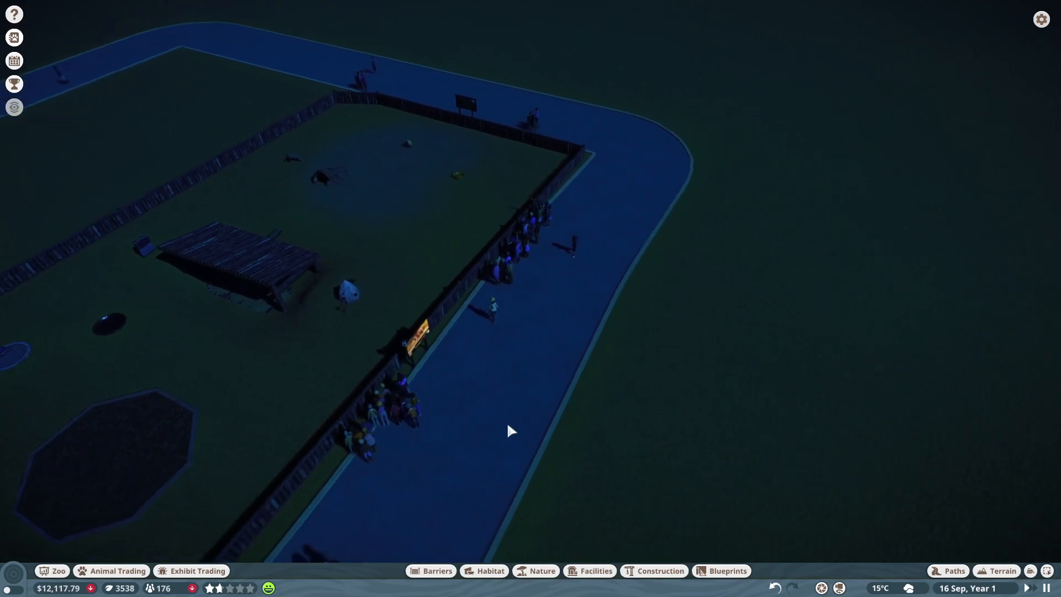
Step: Place the $50 guest facility bin beside the path along the aardvark habitat fence
left_click(597, 571)
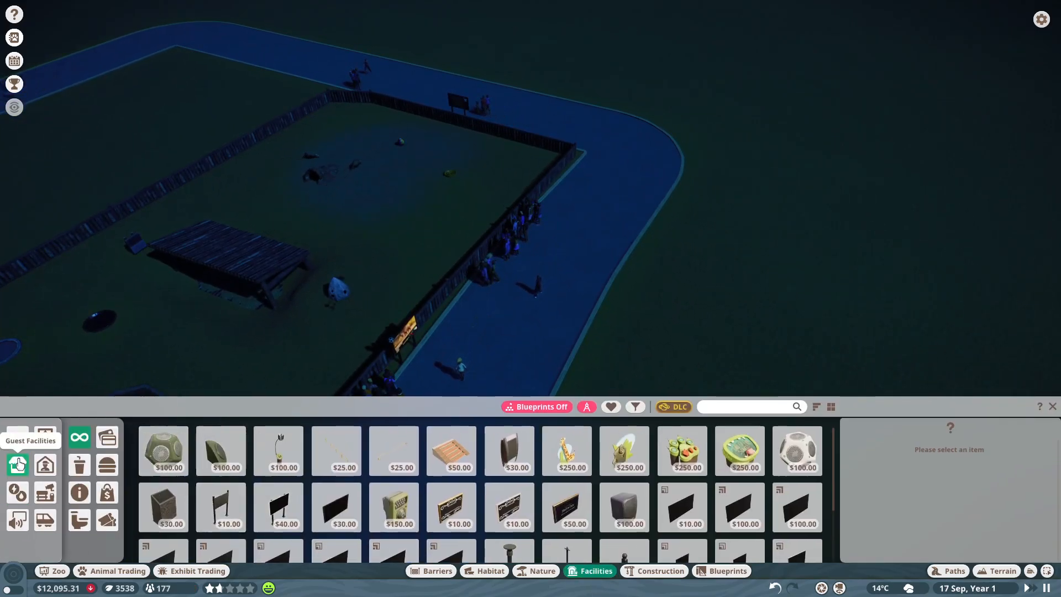
left_click(17, 464)
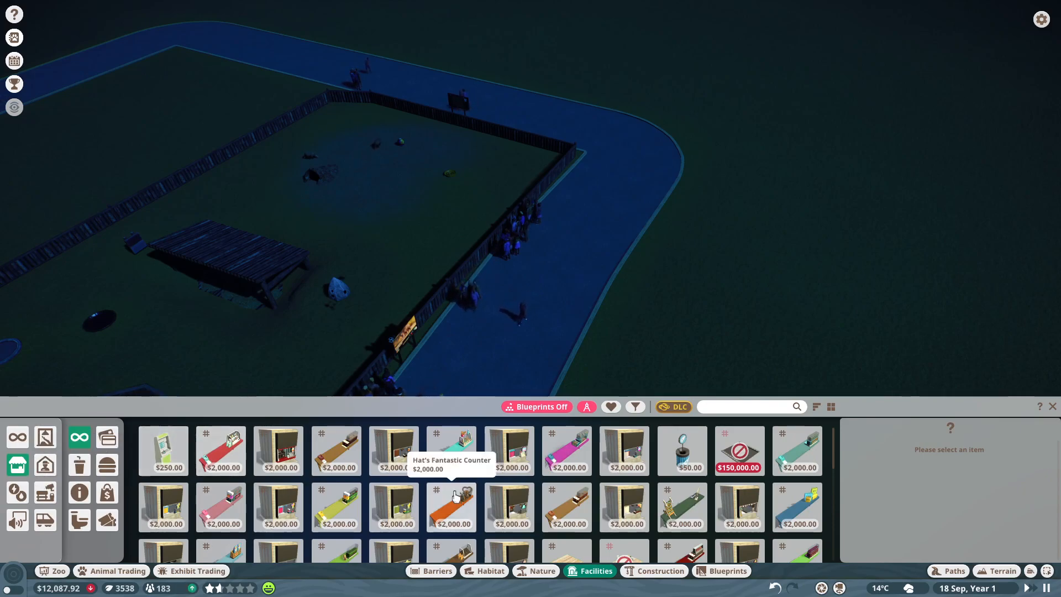
left_click(682, 450)
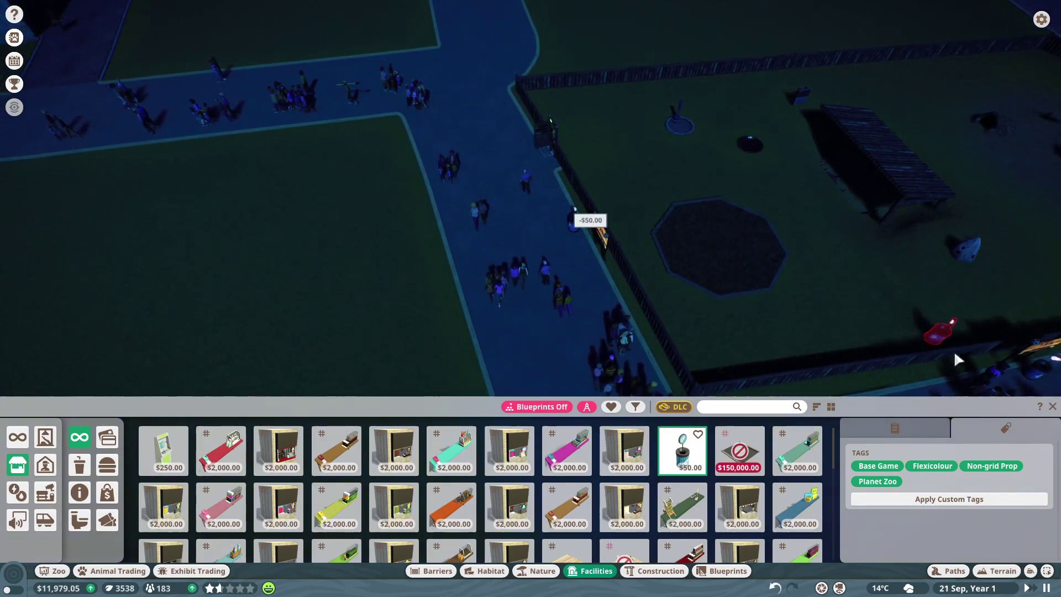
left_click(589, 571)
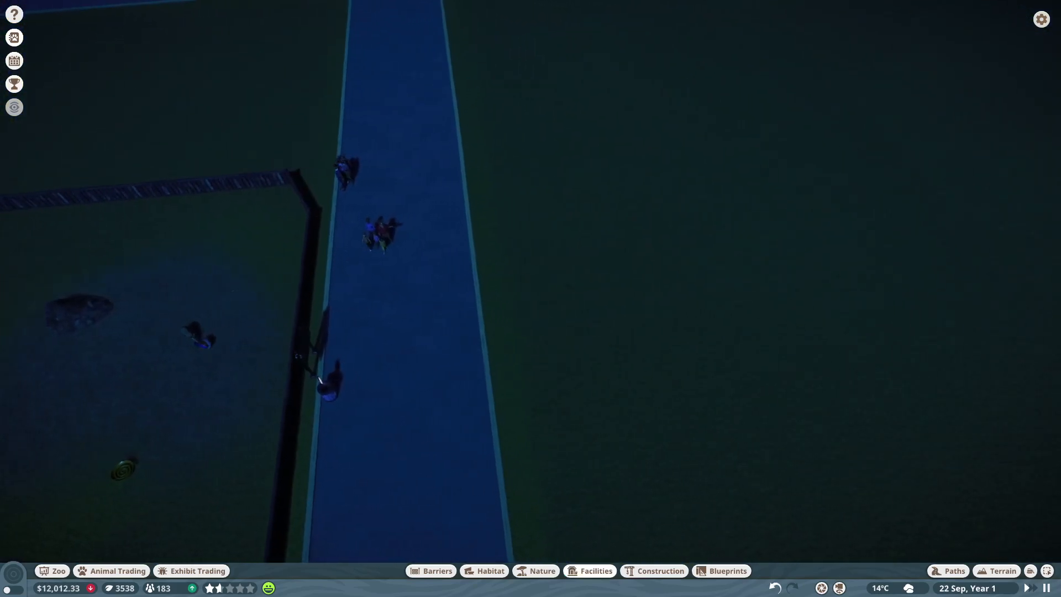
left_click(596, 586)
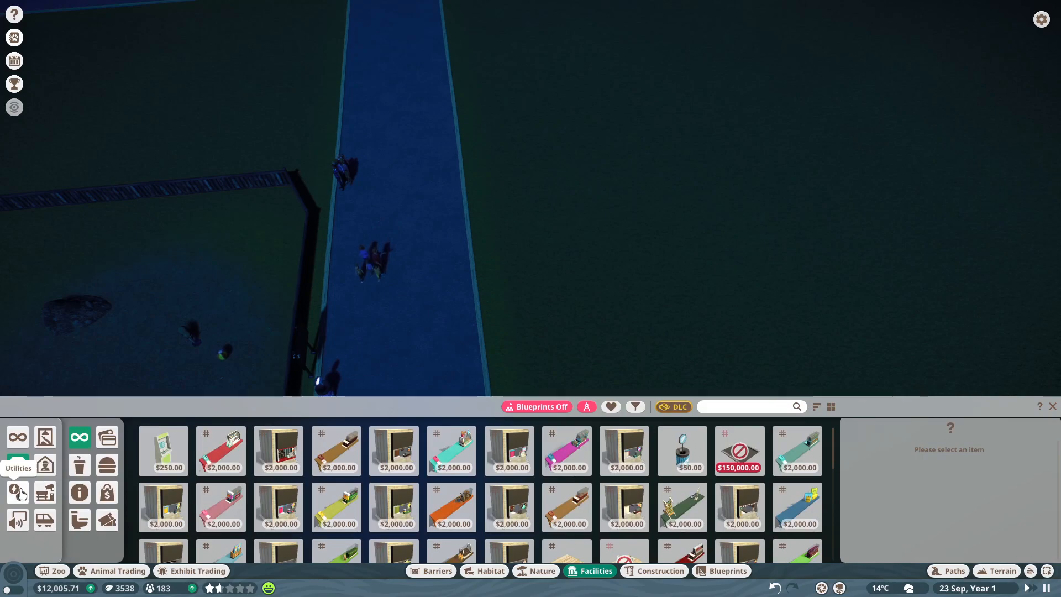
Step: Place a solar panel from the Utilities items to power the habitat area
left_click(18, 492)
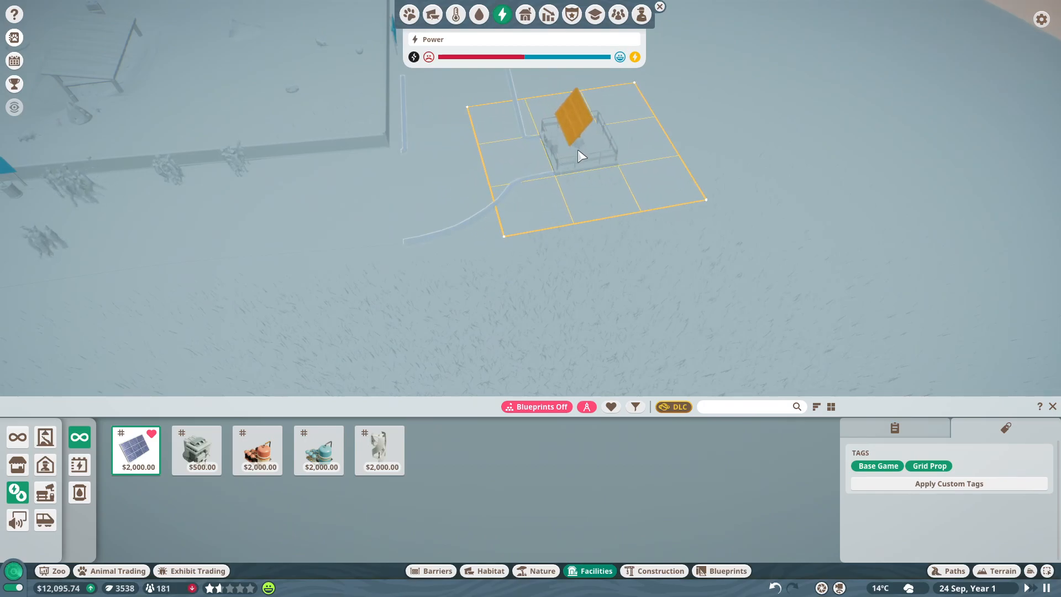
left_click(581, 156)
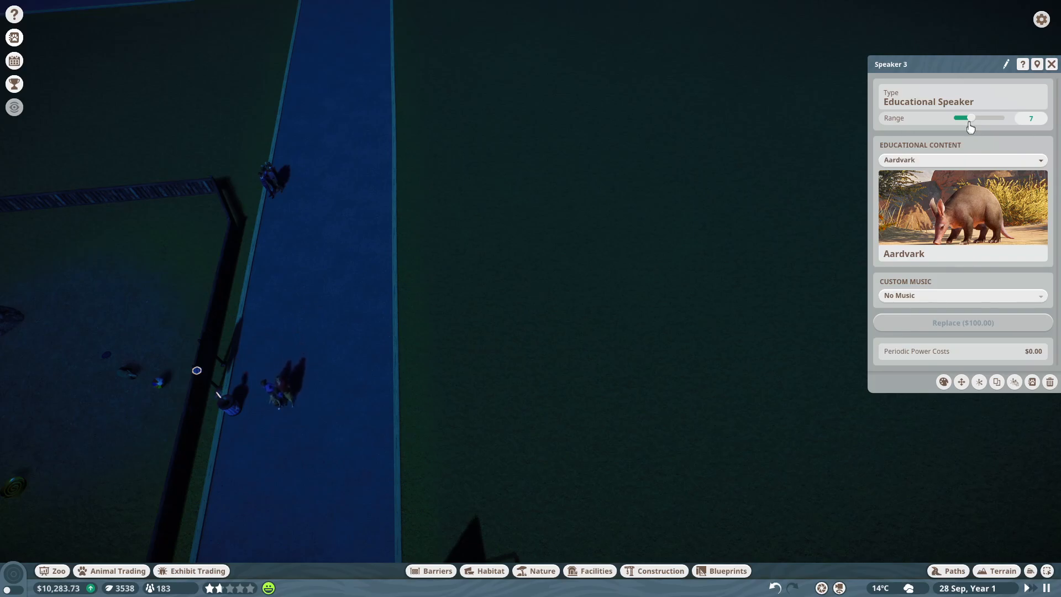
Step: Adjust the speaker range and set the habitat education board to Aardvark content
left_click_drag(967, 117, 960, 118)
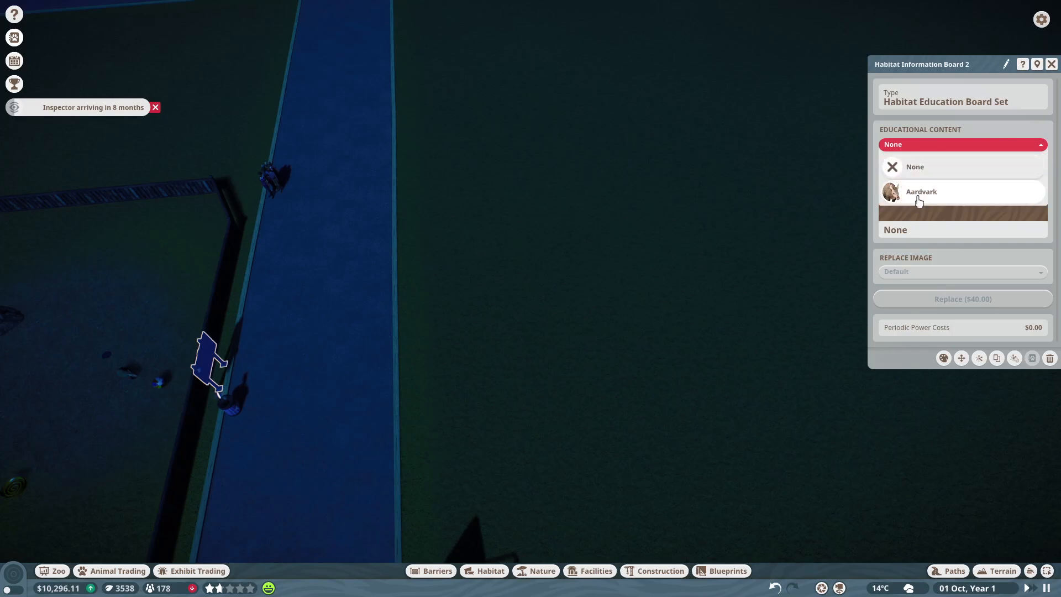
left_click(922, 192)
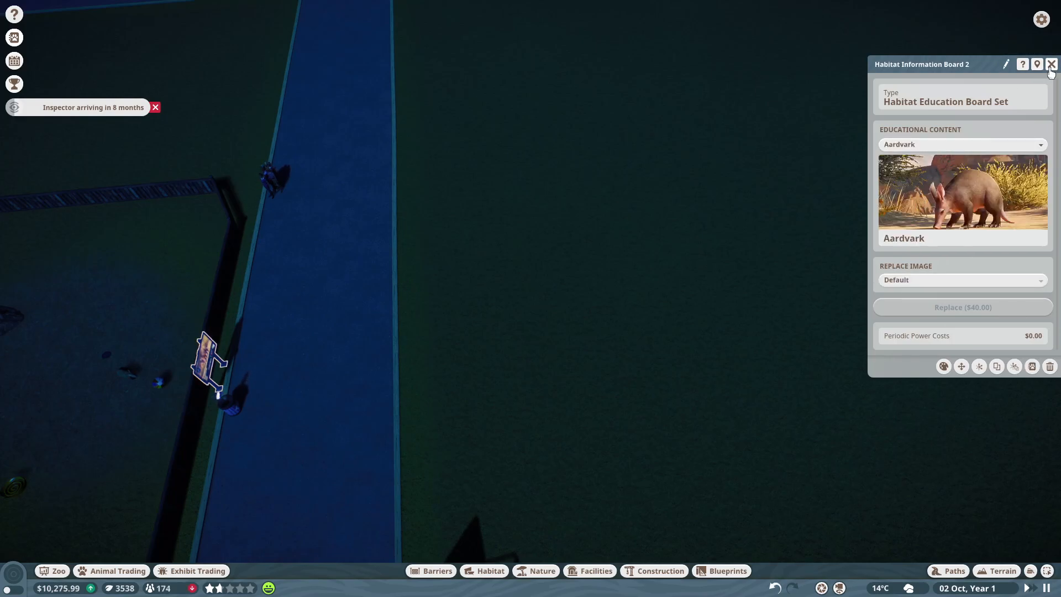
left_click(1053, 64)
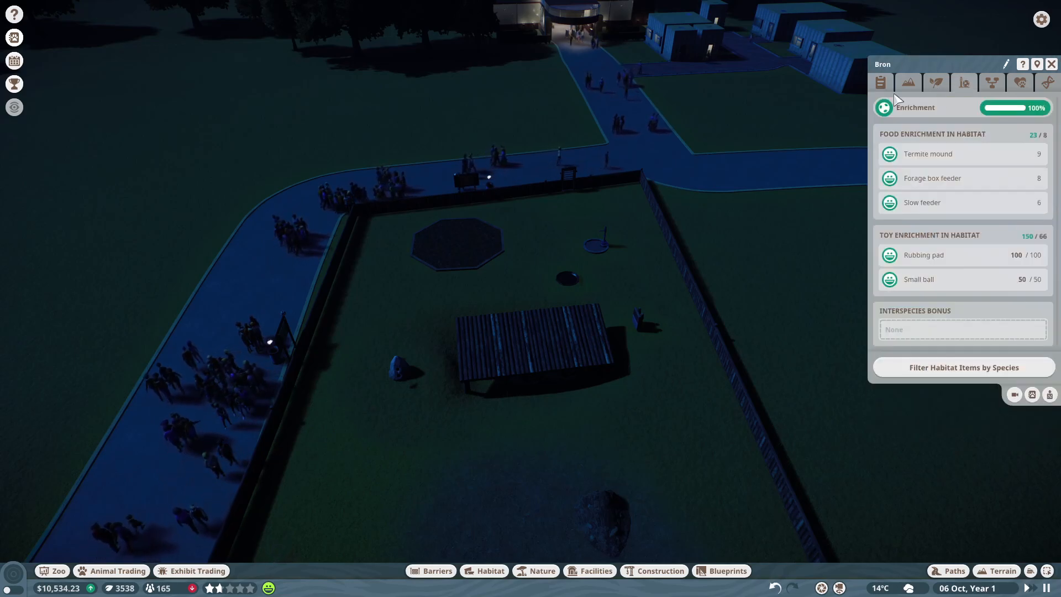
left_click(908, 82)
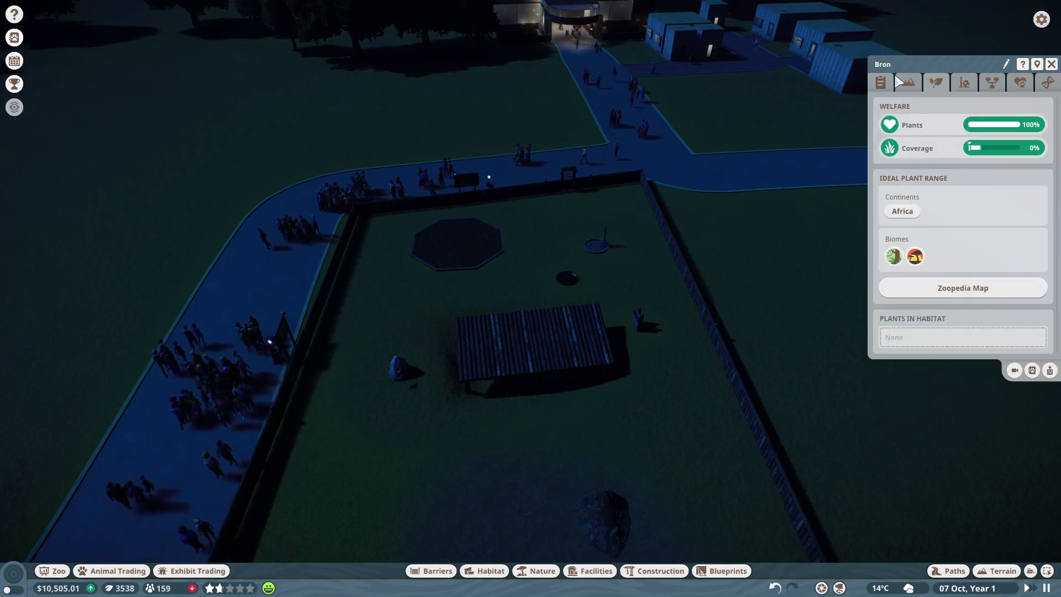
left_click(880, 82)
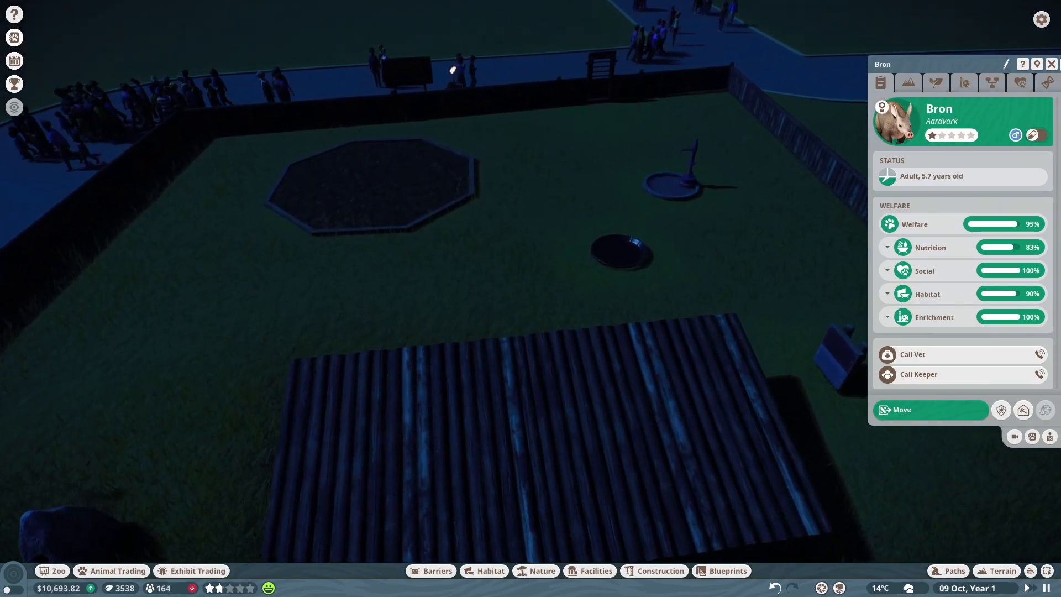
left_click(1051, 64)
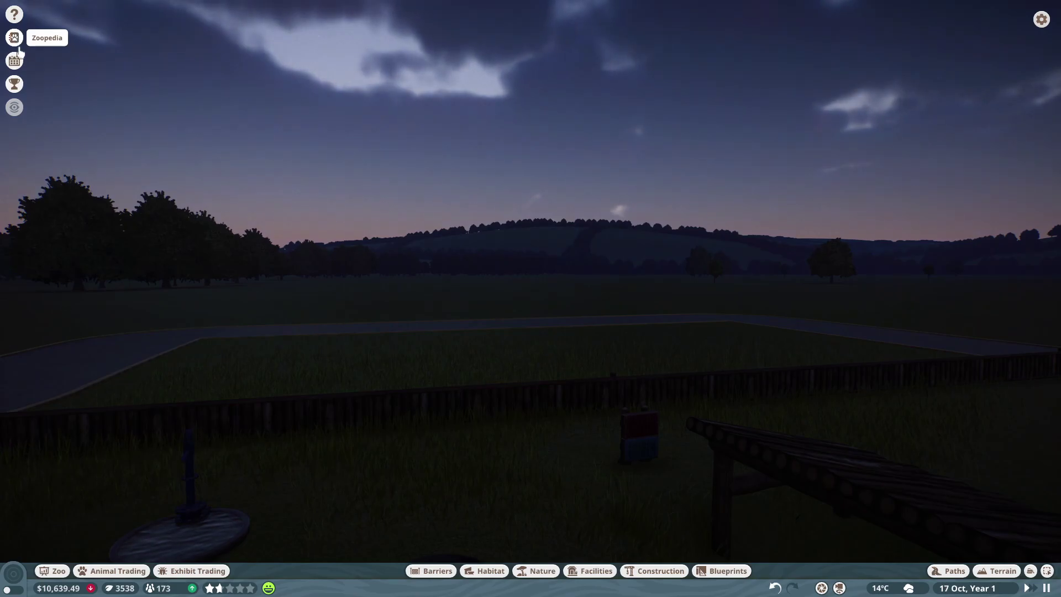
left_click(14, 35)
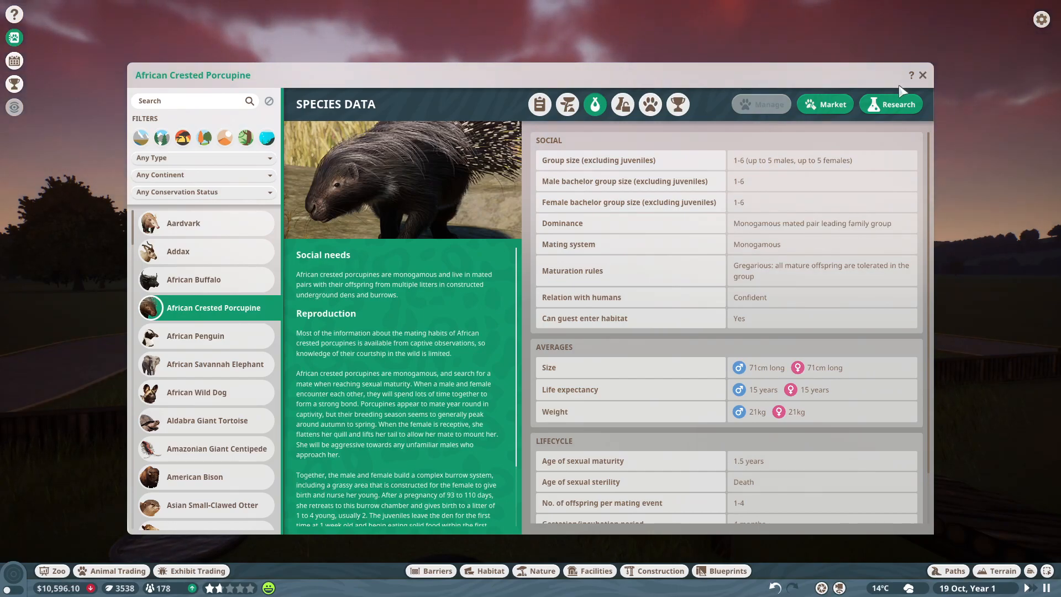
left_click(922, 75)
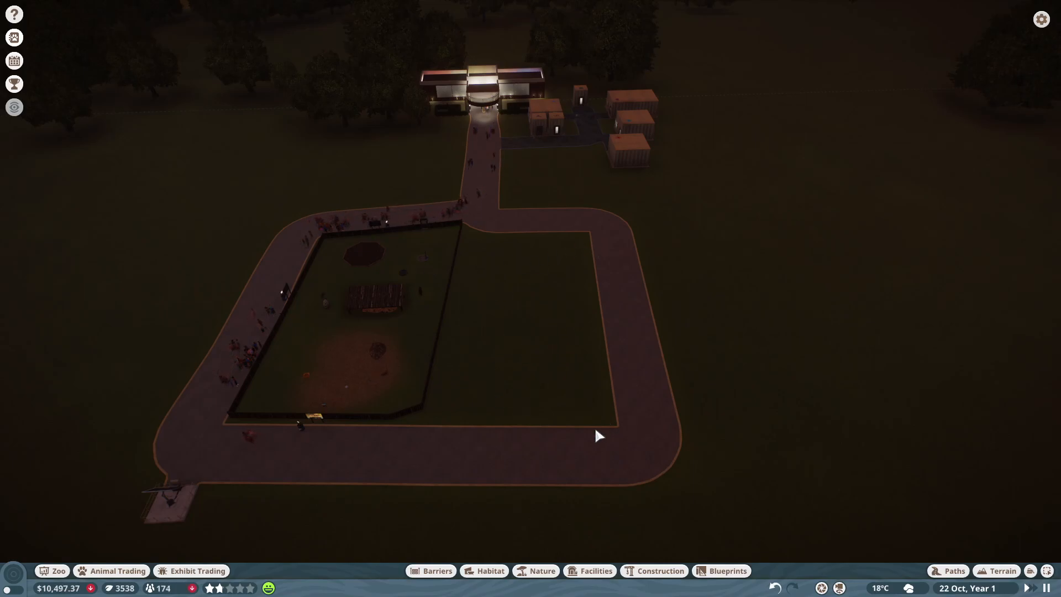
mouse_move(531, 287)
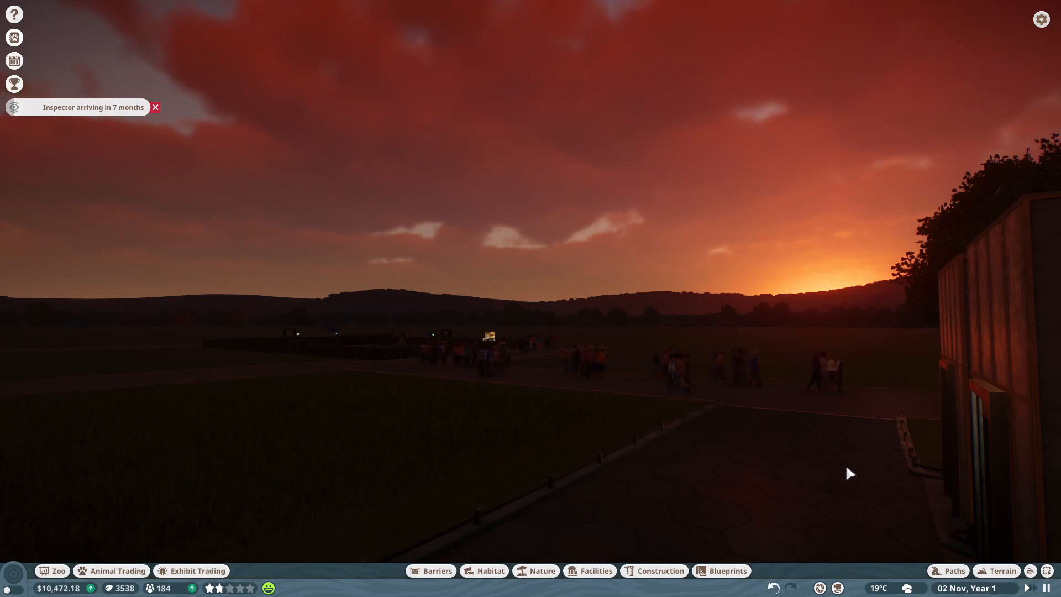
left_click(156, 108)
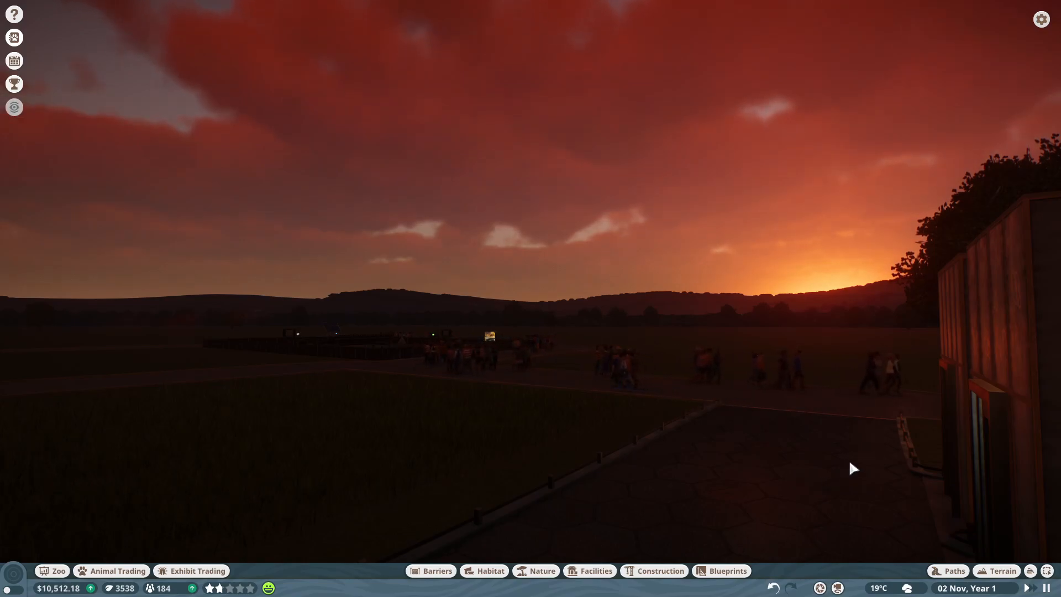